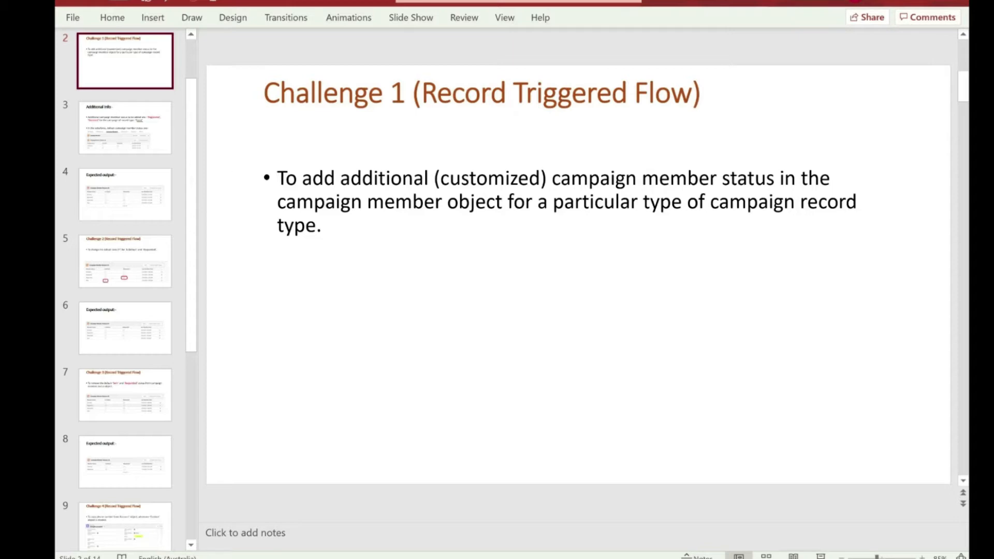
- Show slide 4 'Expected output' with the Declined, Registered, Responded and Sent statuses
click(121, 195)
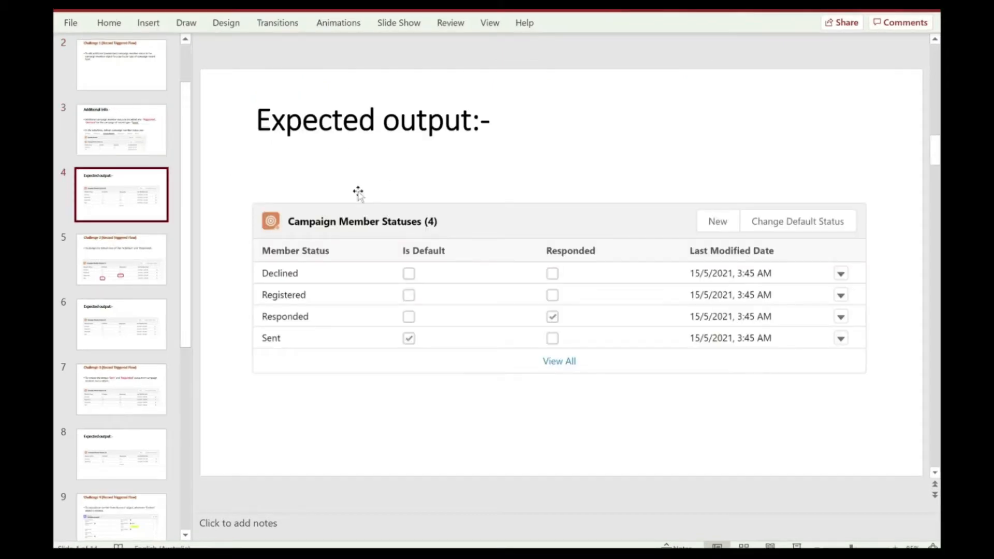
mouse_move(298, 274)
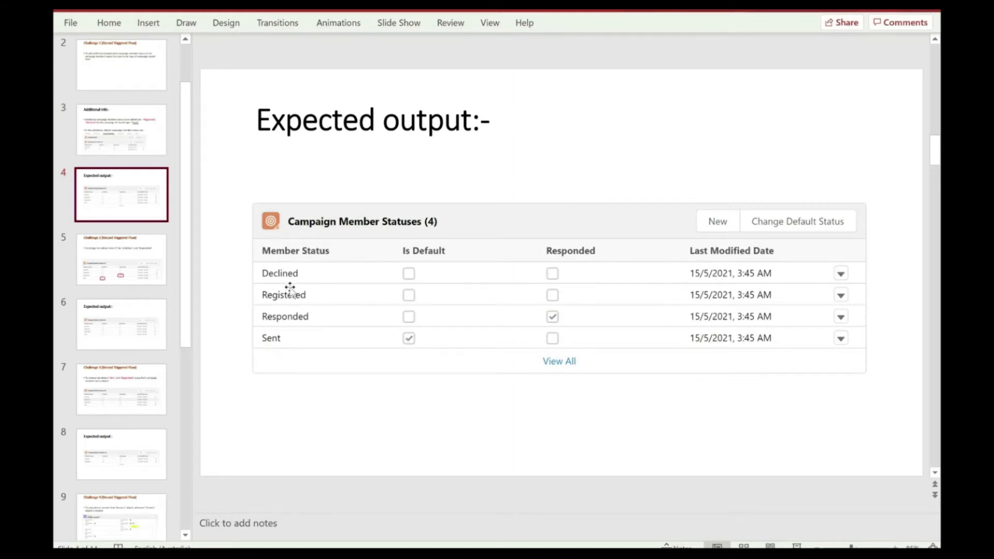
mouse_move(317, 327)
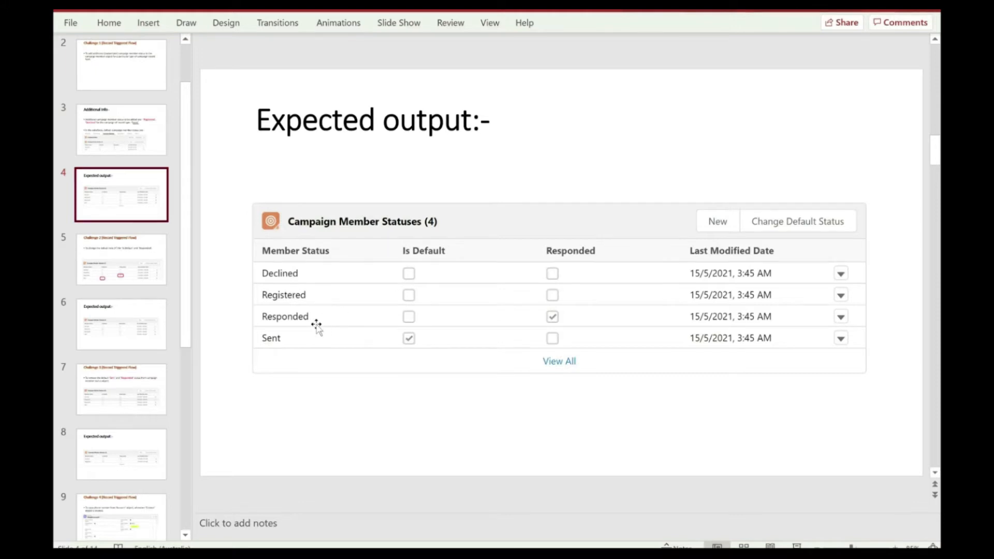
mouse_move(377, 326)
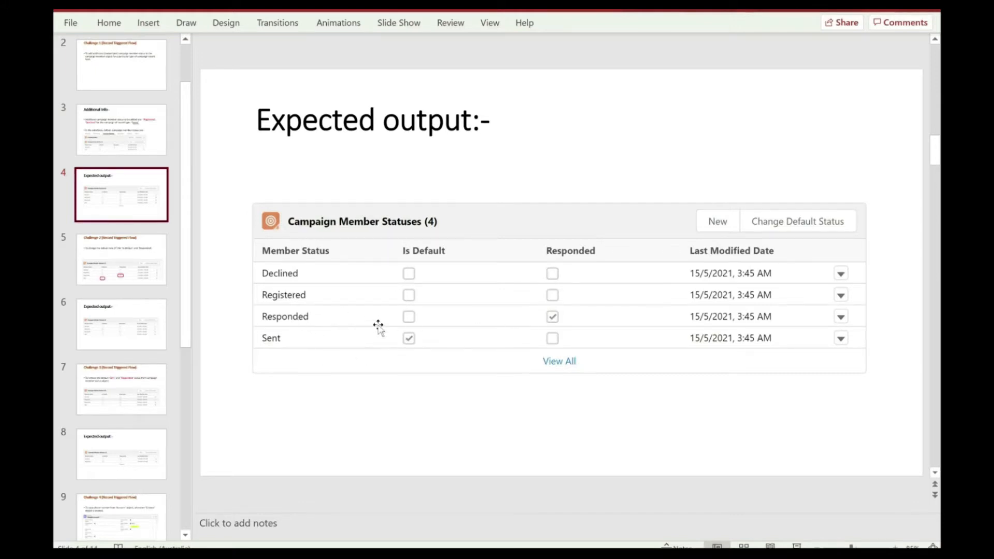
mouse_move(447, 317)
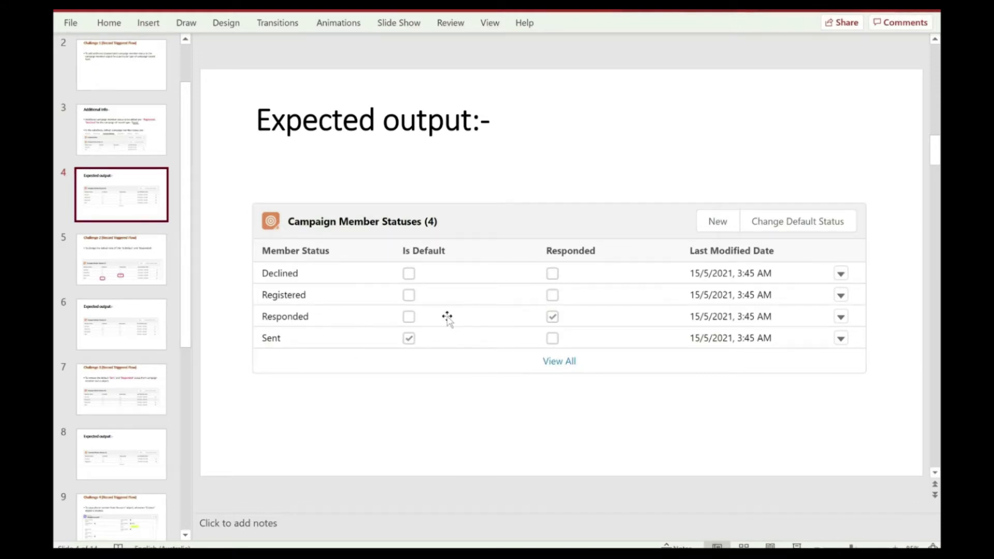
mouse_move(311, 320)
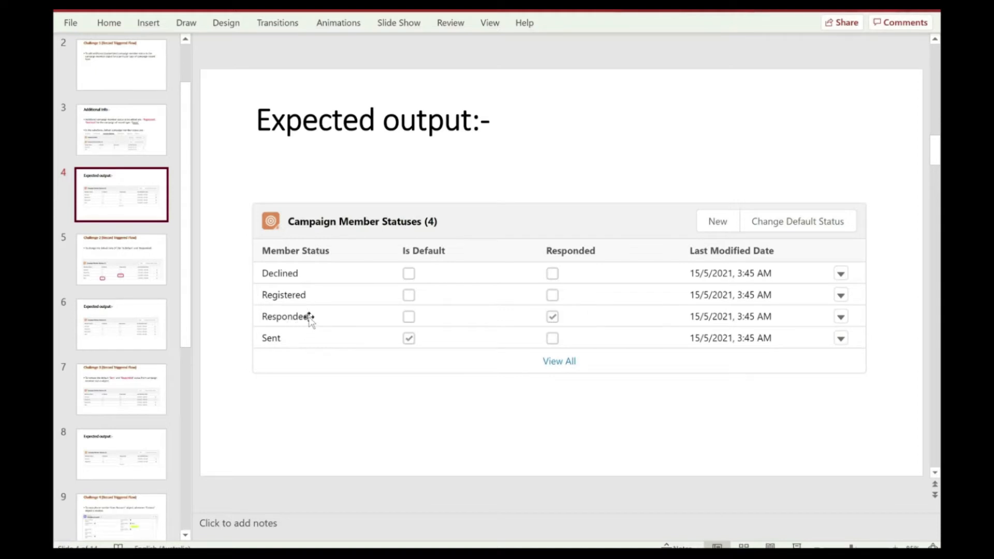
mouse_move(293, 288)
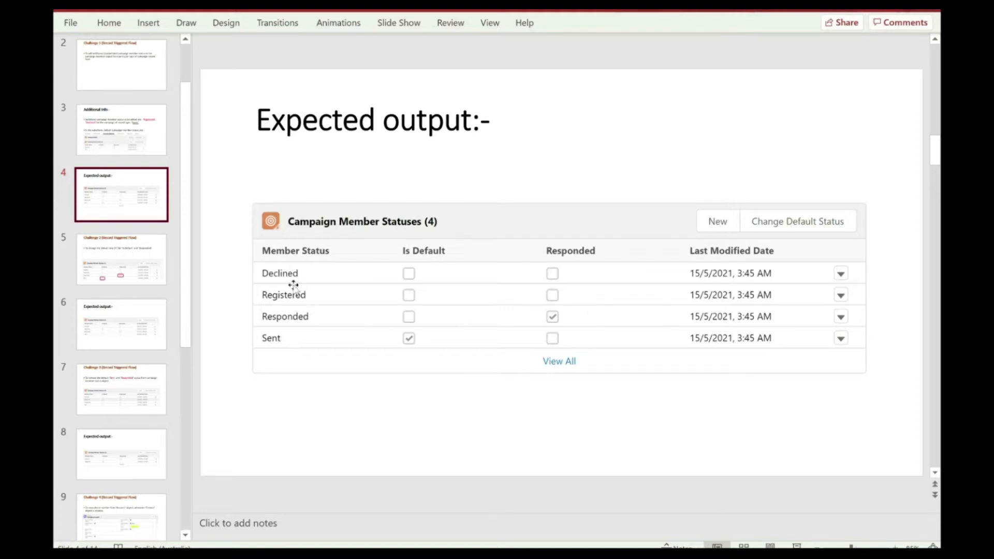
mouse_move(298, 300)
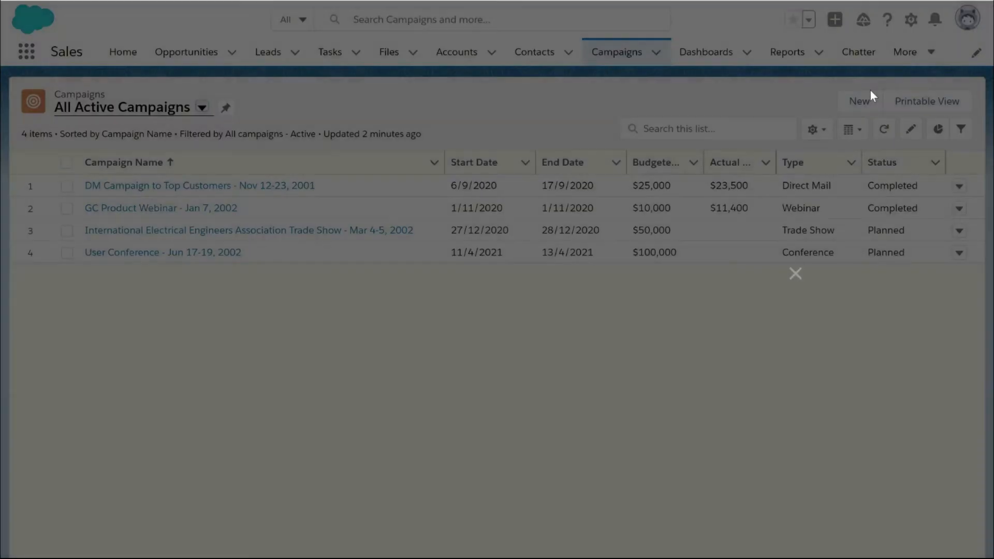
- Start a new campaign named campaign_test_2 as a Webinar with status In Progress
click(859, 101)
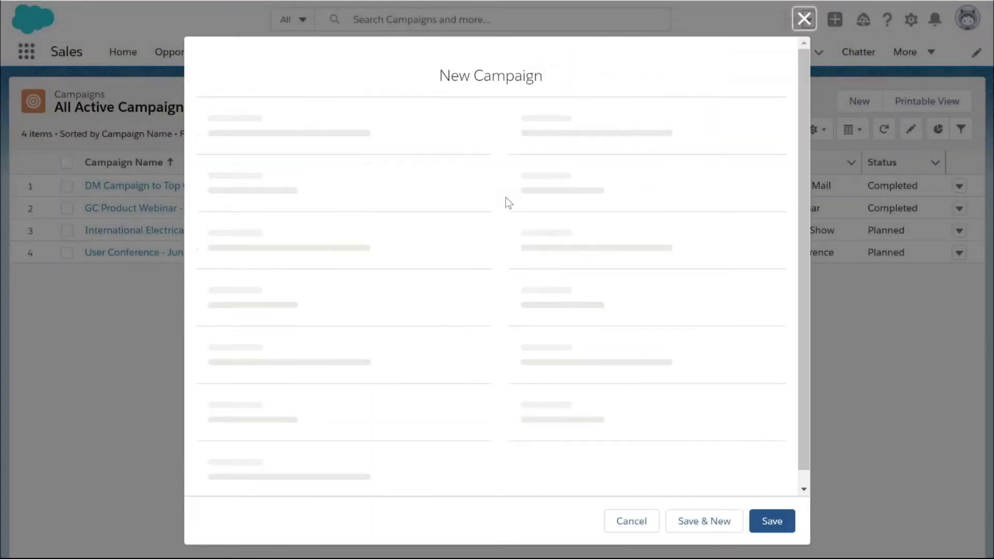
text(campaign_)
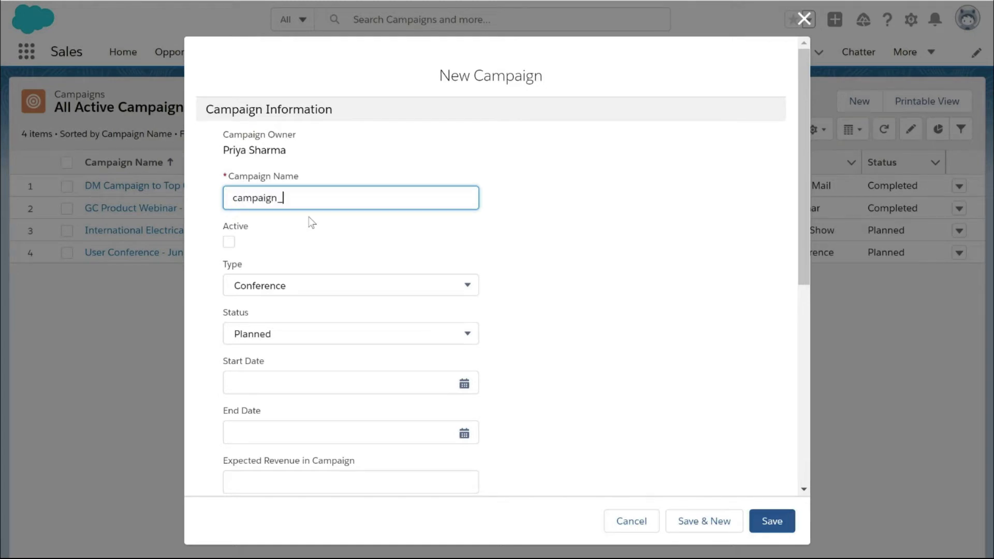
text(test_2)
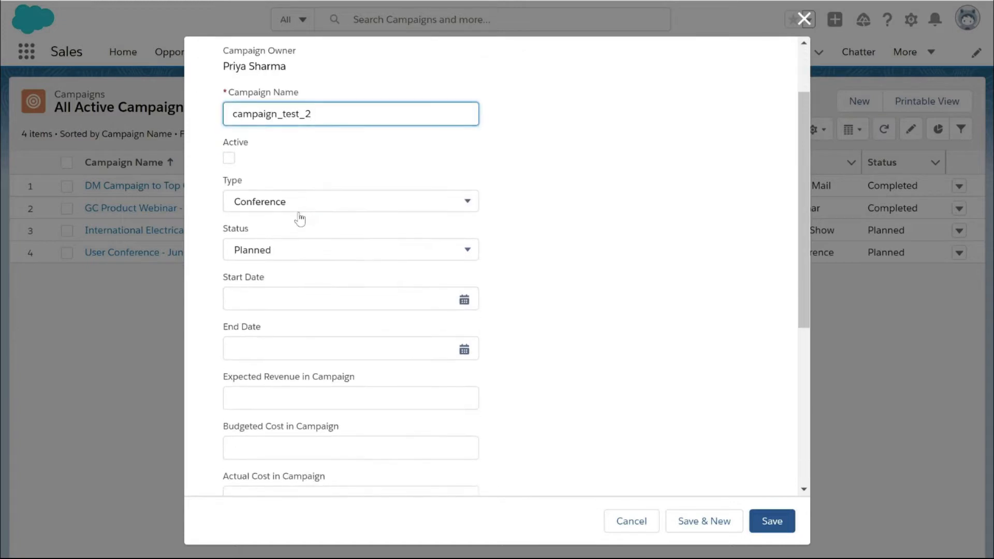
click(350, 201)
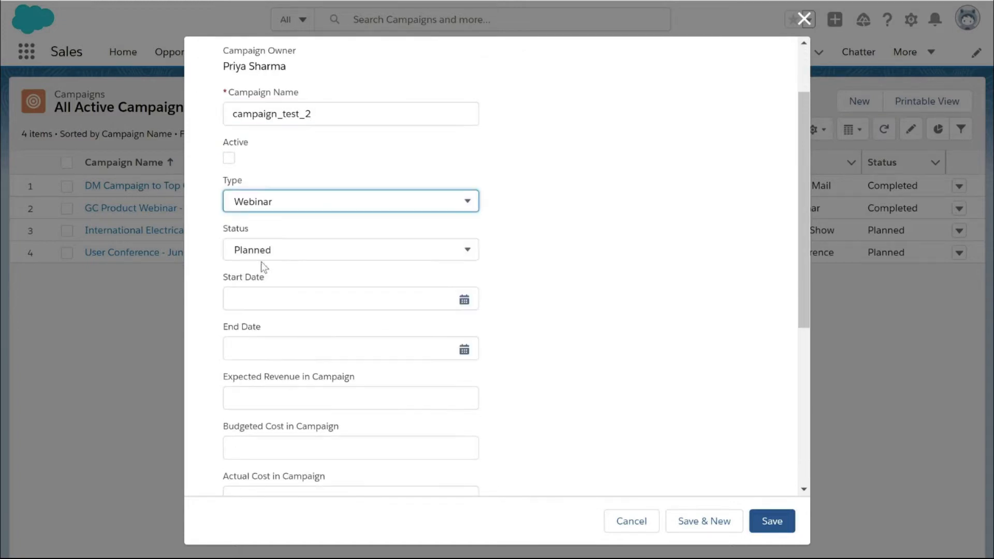
click(350, 249)
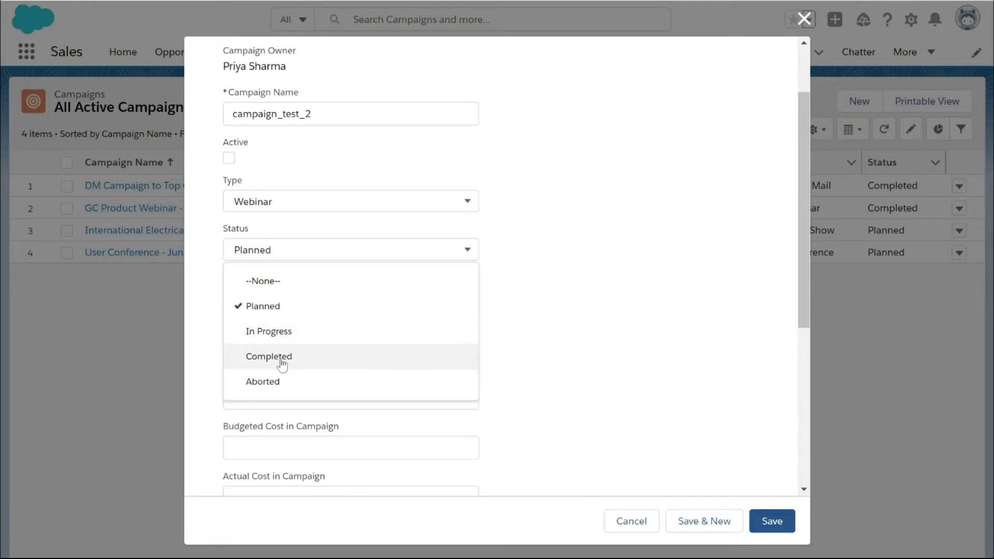
click(268, 331)
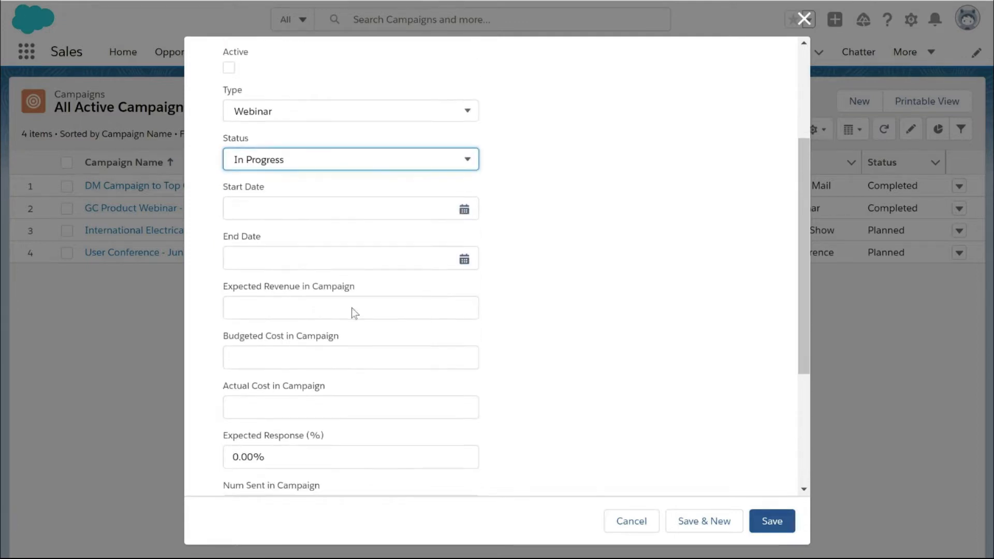
- Set the campaign dates to 28/5/2021–30/5/2021 and save it
click(344, 208)
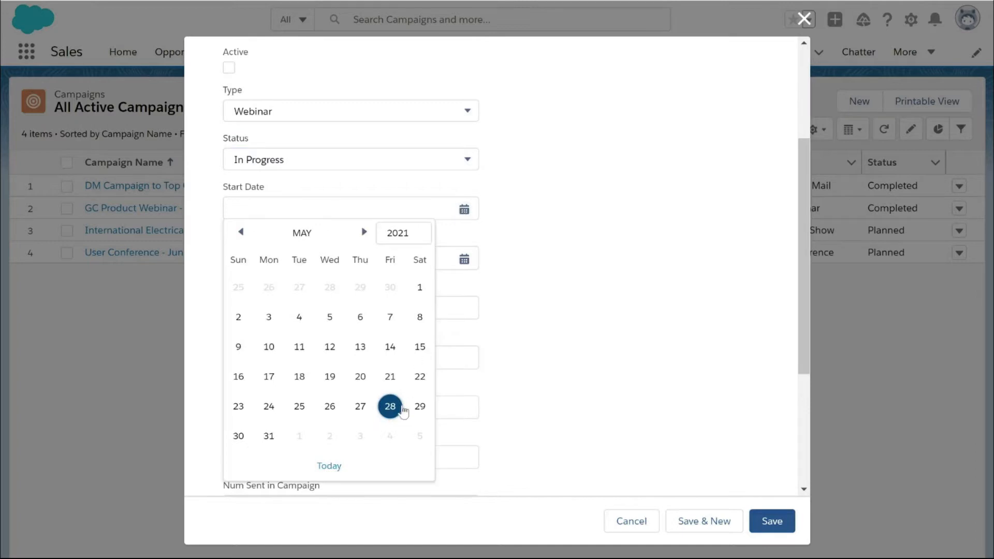
click(389, 405)
text(30/5/2021)
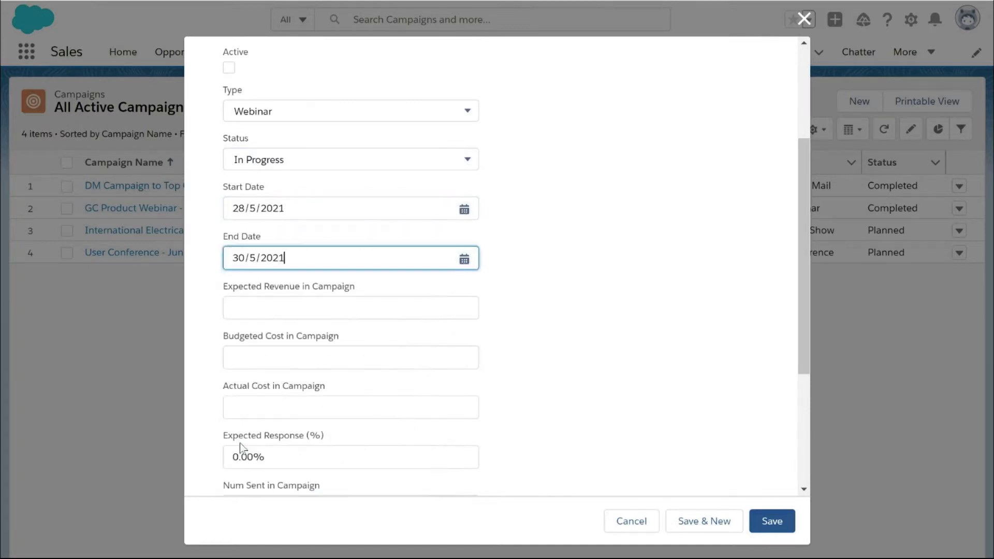
scroll(down, 3)
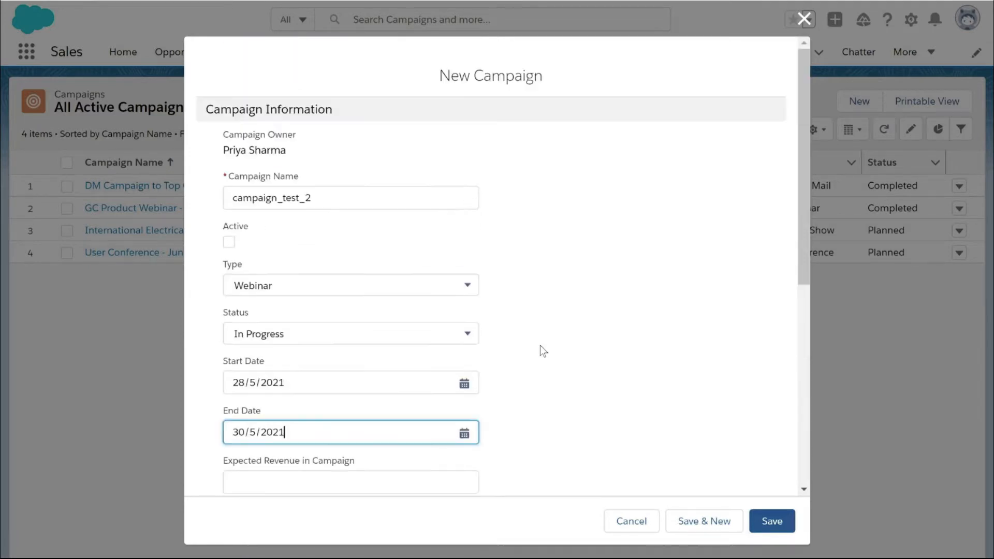
scroll(down, 3)
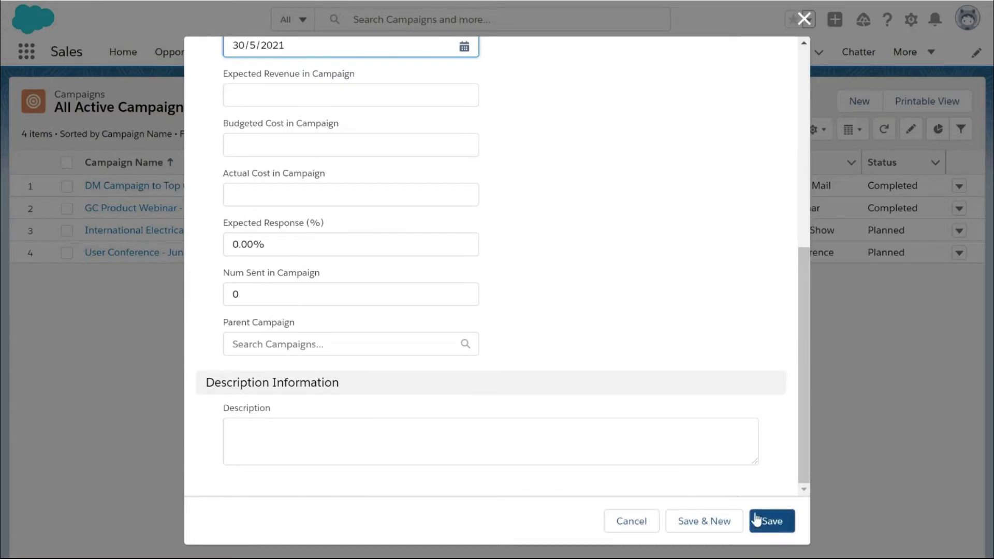
click(772, 520)
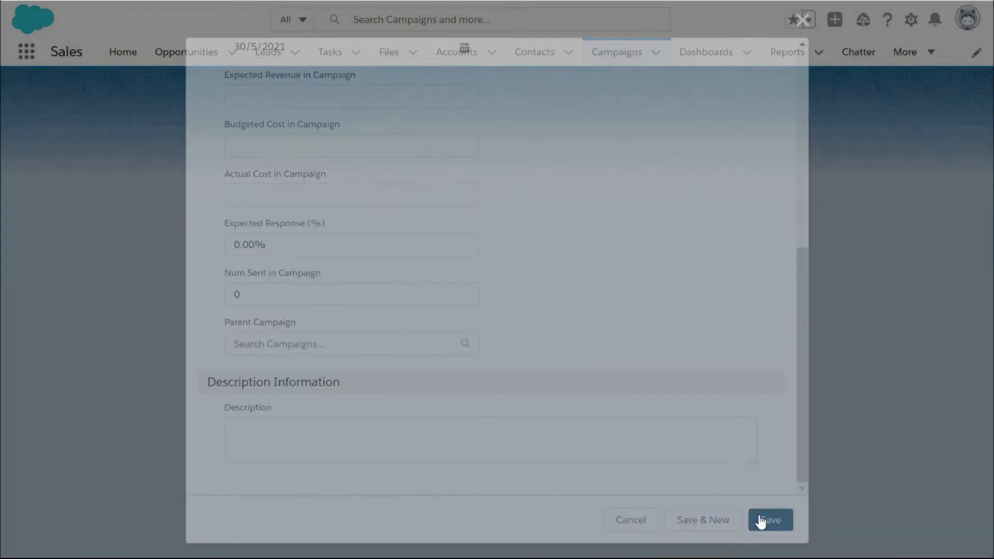
- Review campaign_test_2's details and its default Responded and Sent member statuses
click(770, 520)
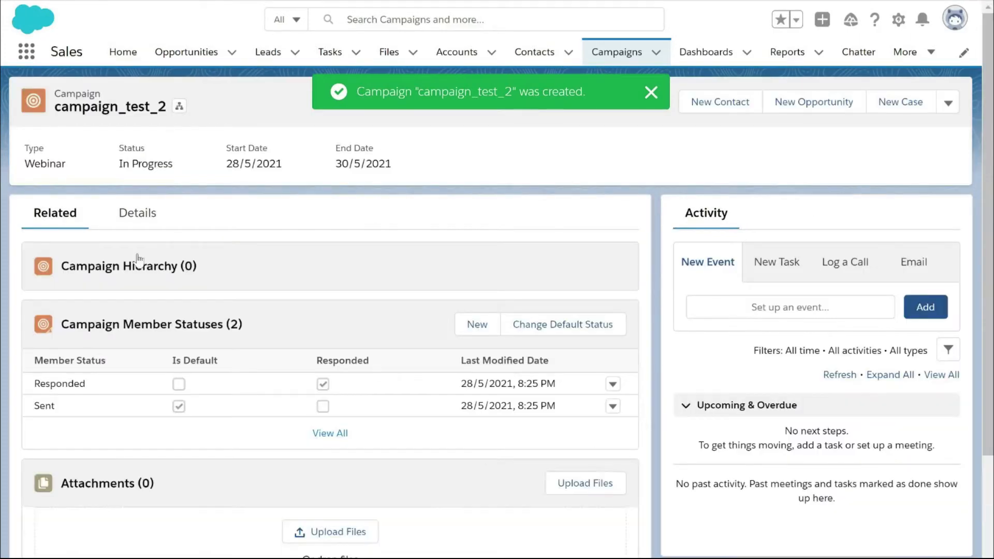
click(136, 213)
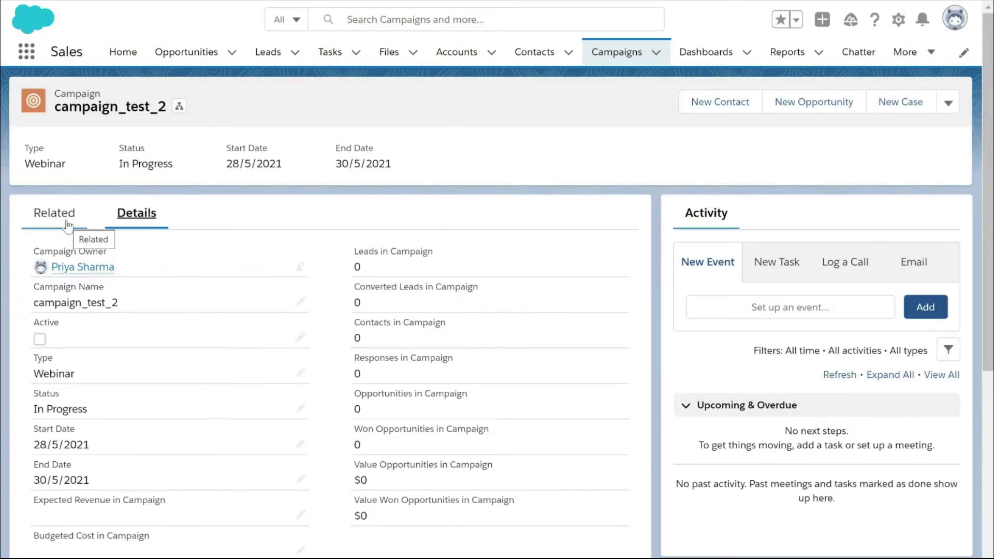
scroll(down, 3)
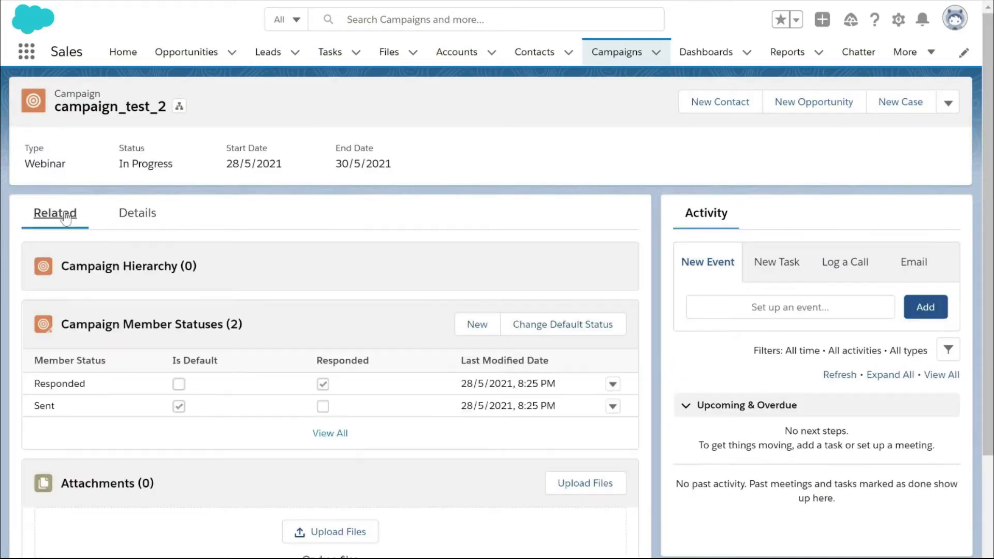
scroll(down, 3)
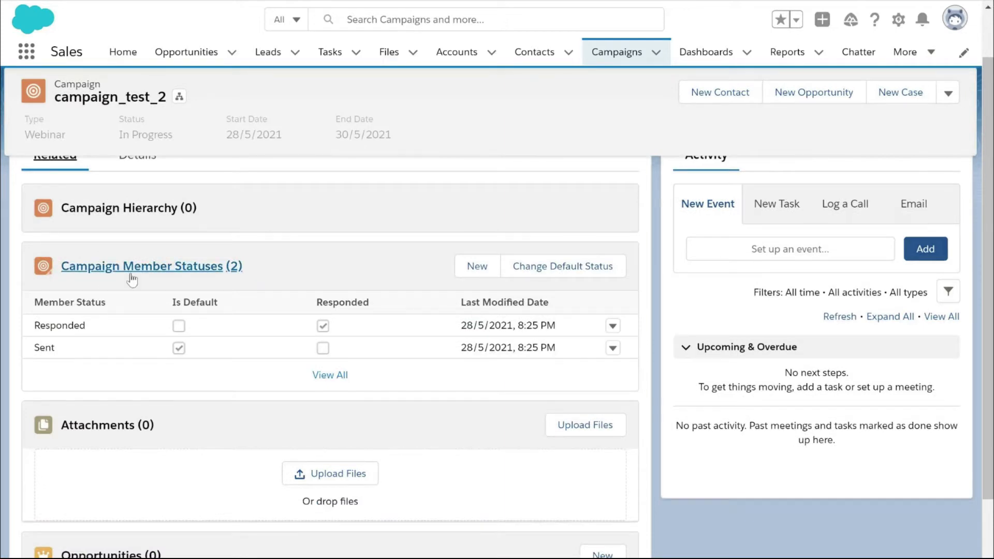
mouse_move(70, 360)
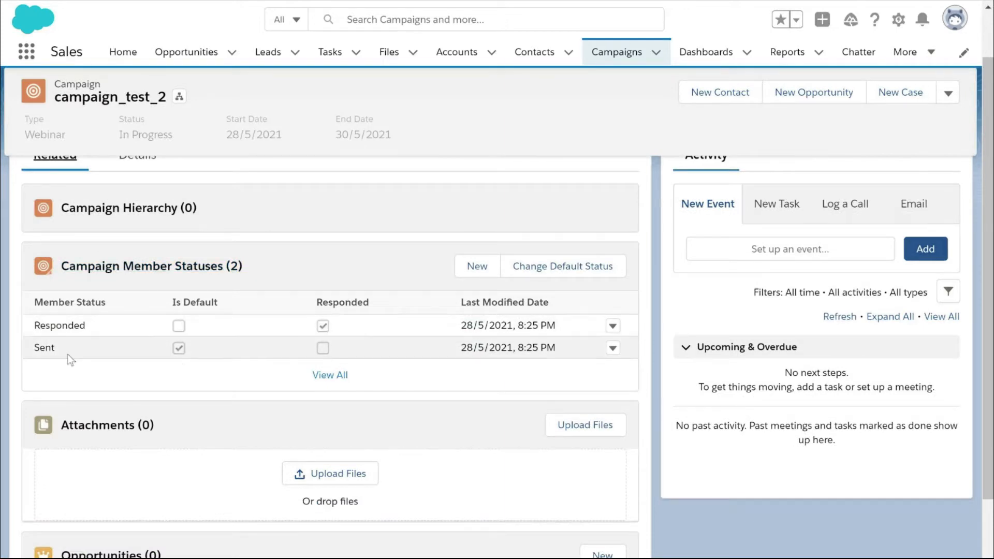
mouse_move(104, 323)
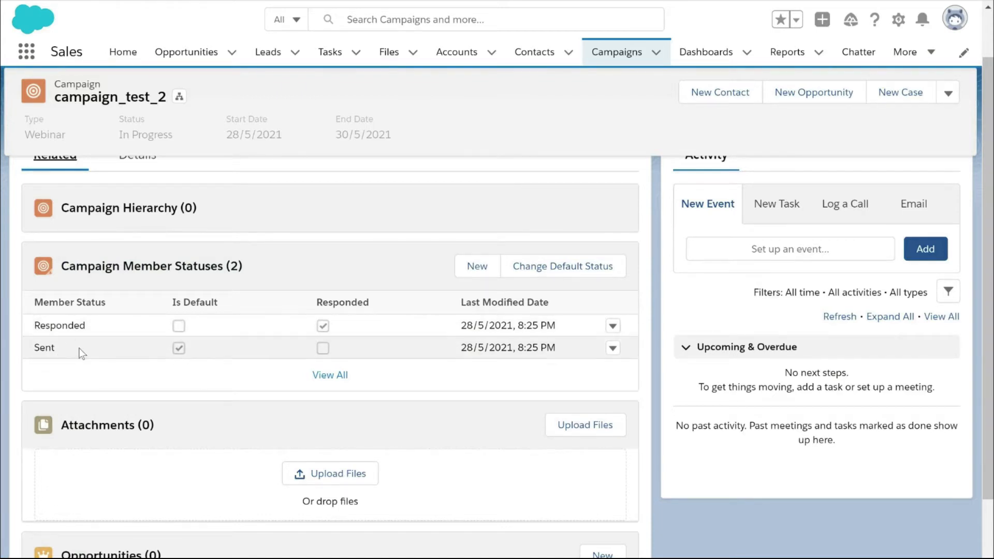
mouse_move(88, 358)
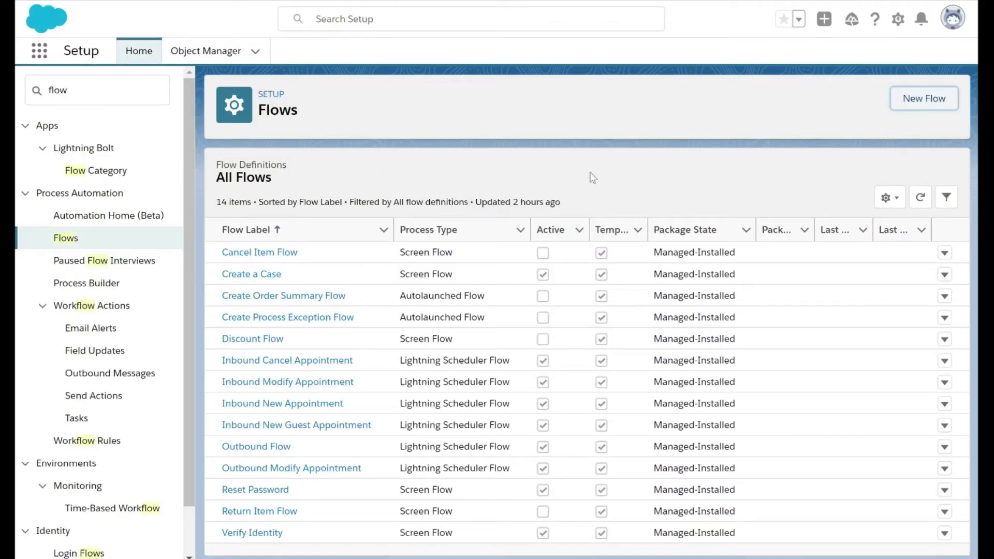
- Create a new flow of type Record-Triggered Flow and continue to the build choice
click(923, 99)
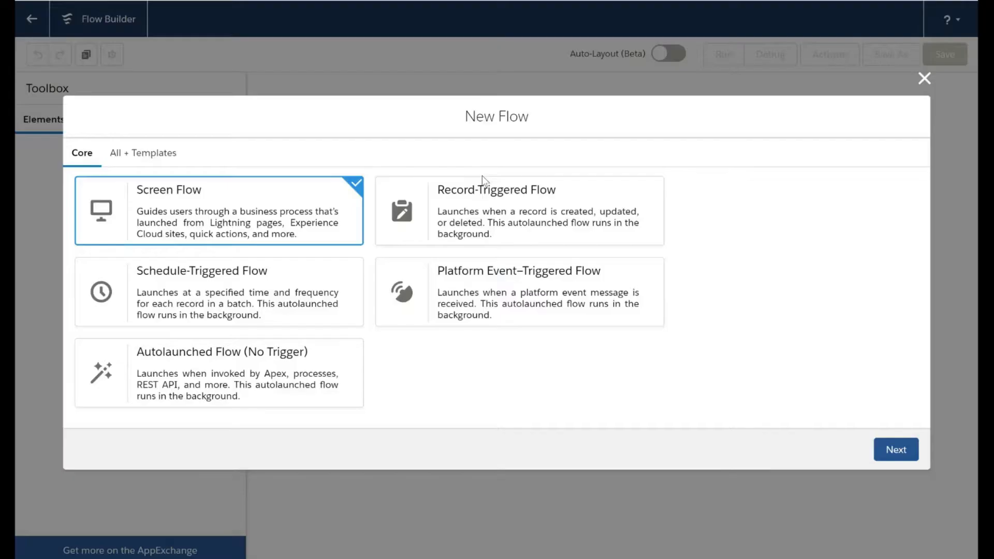
mouse_move(481, 218)
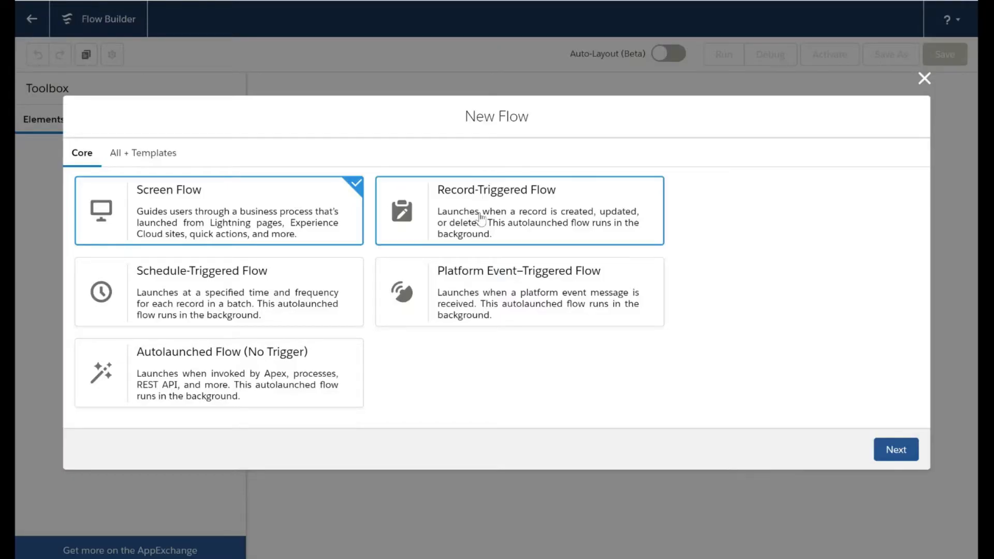
click(517, 212)
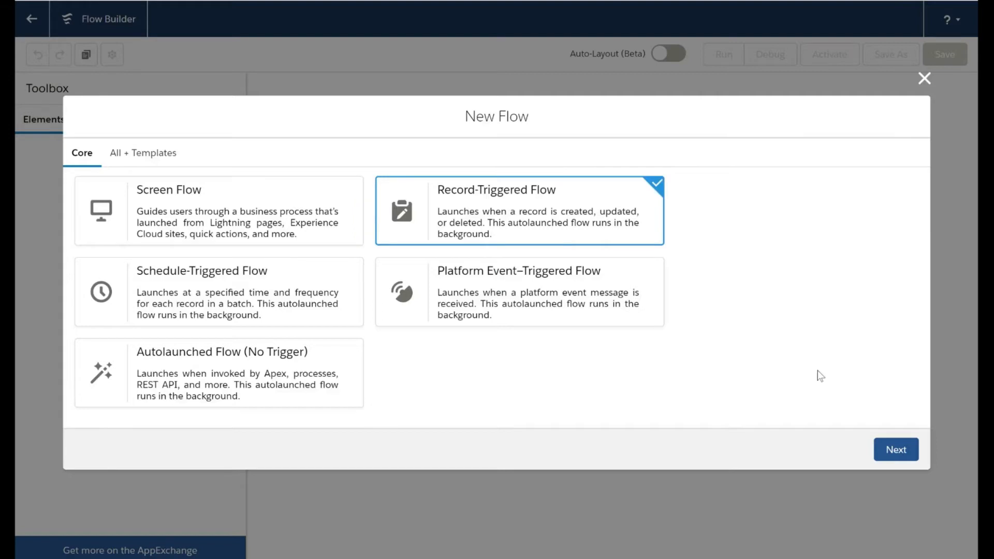
click(895, 449)
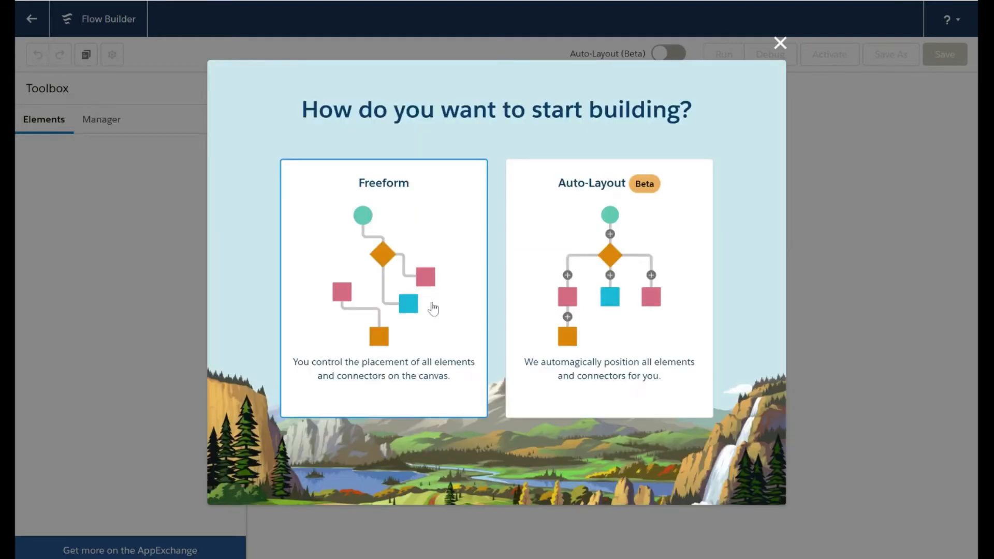
mouse_move(426, 255)
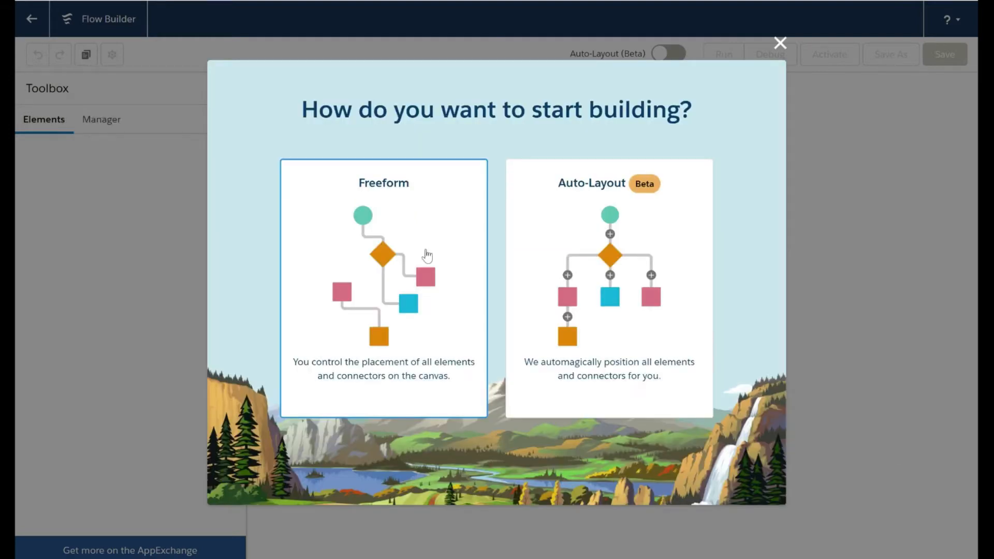
mouse_move(379, 257)
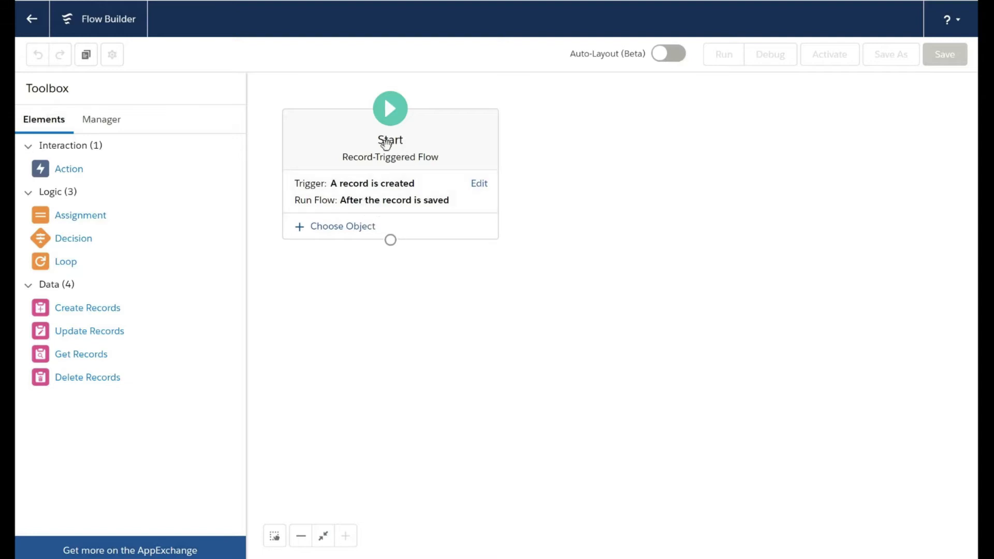
mouse_move(409, 147)
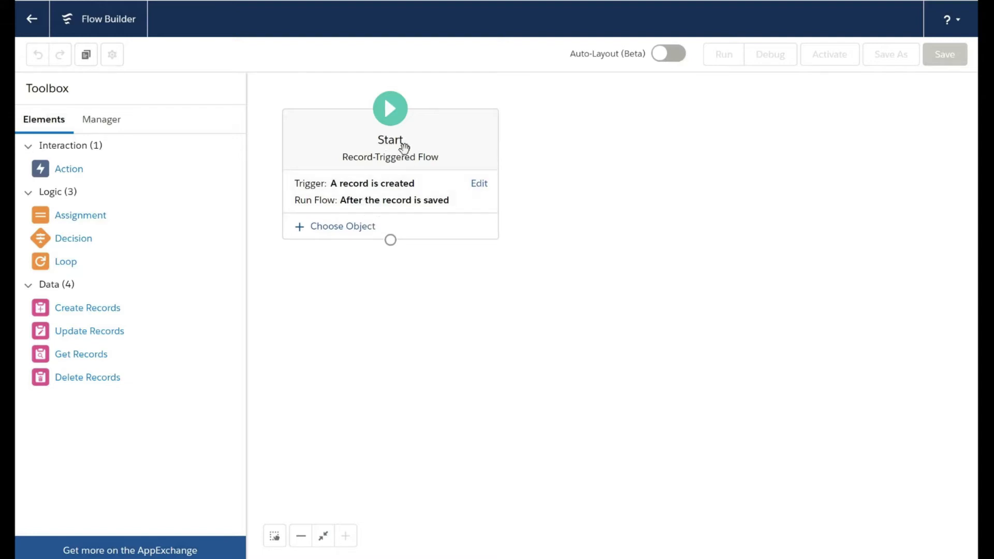
mouse_move(379, 195)
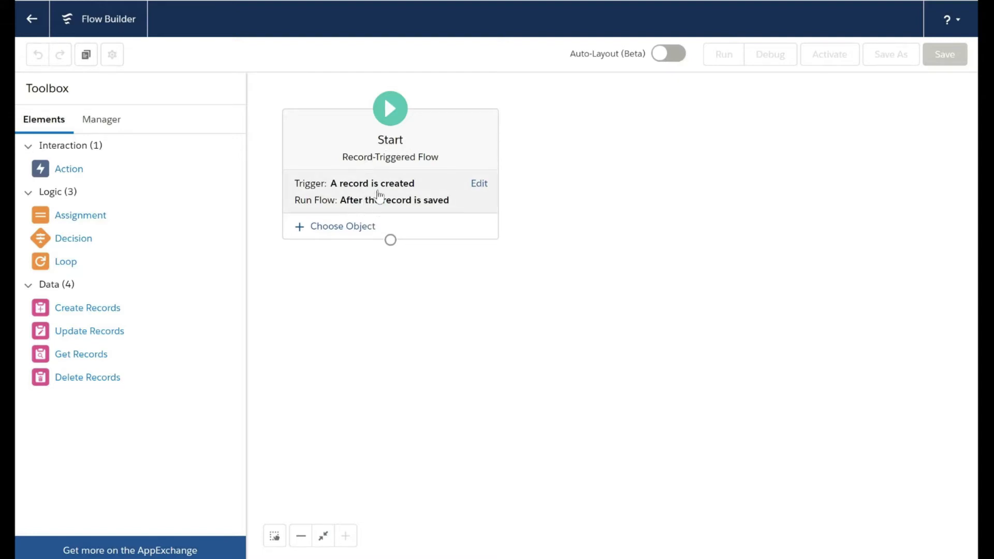
- Keep the trigger as record created, after save, and begin choosing the triggering object
click(478, 183)
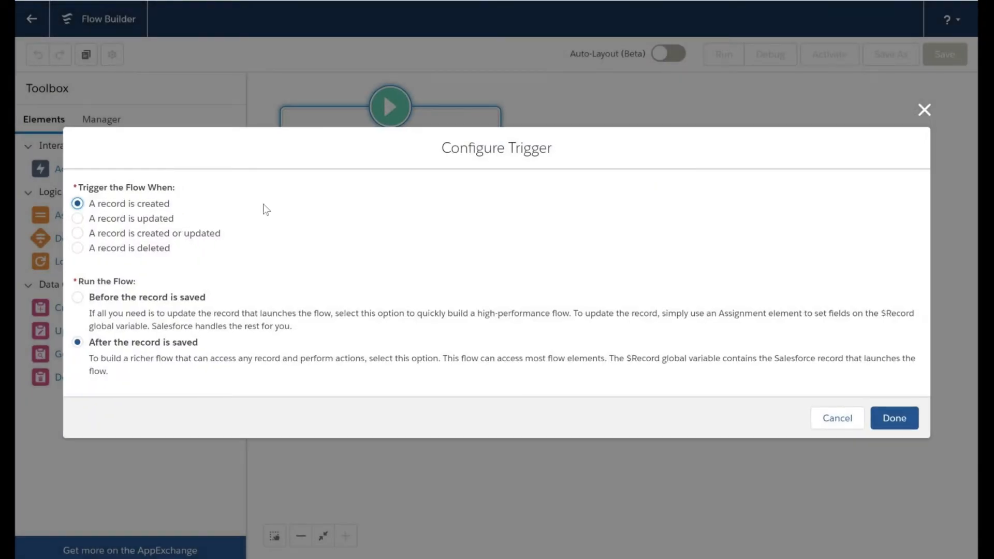
mouse_move(147, 209)
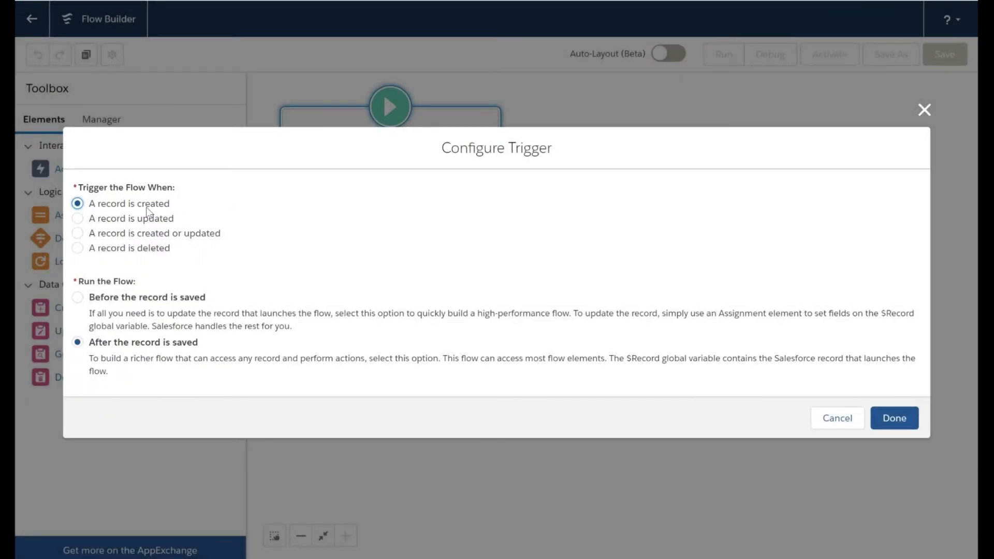
mouse_move(143, 391)
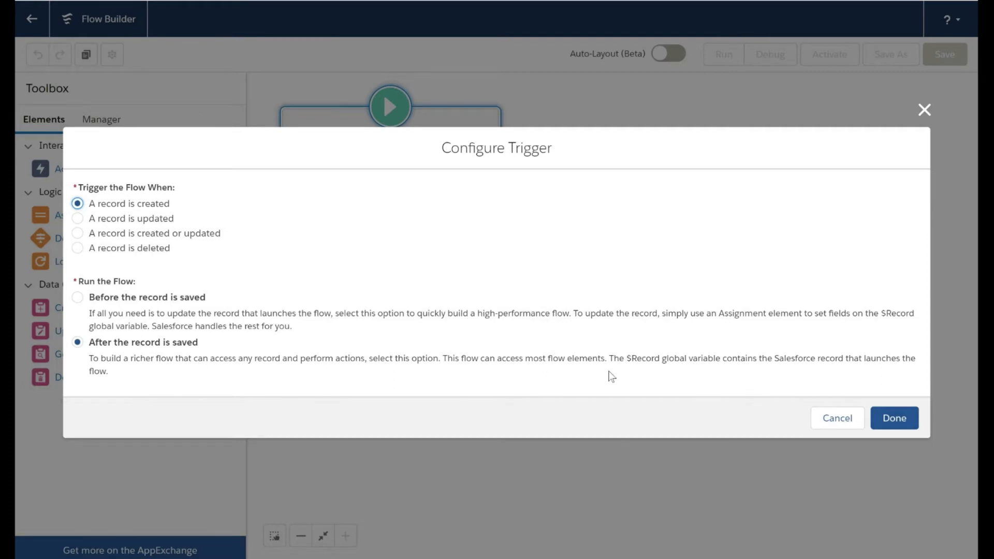
click(894, 417)
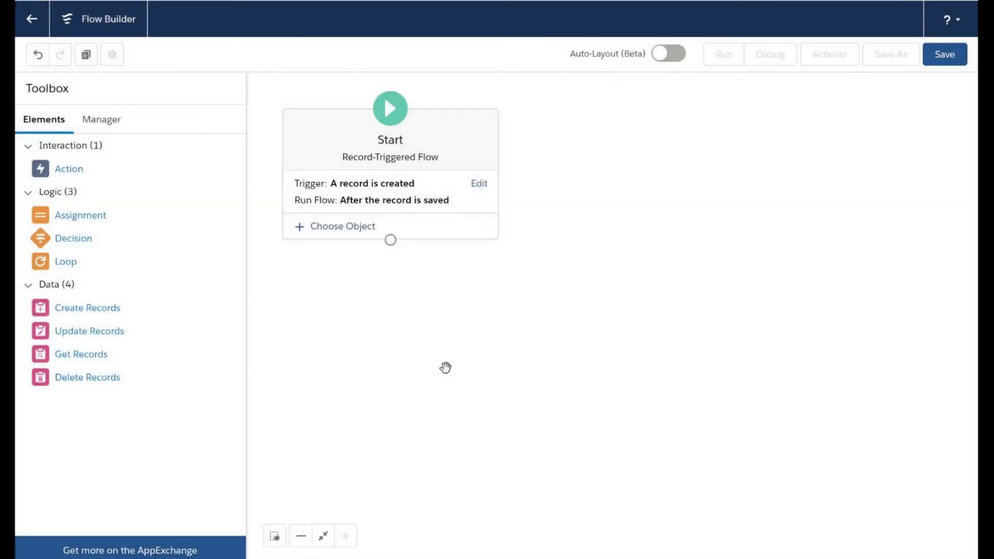
click(342, 225)
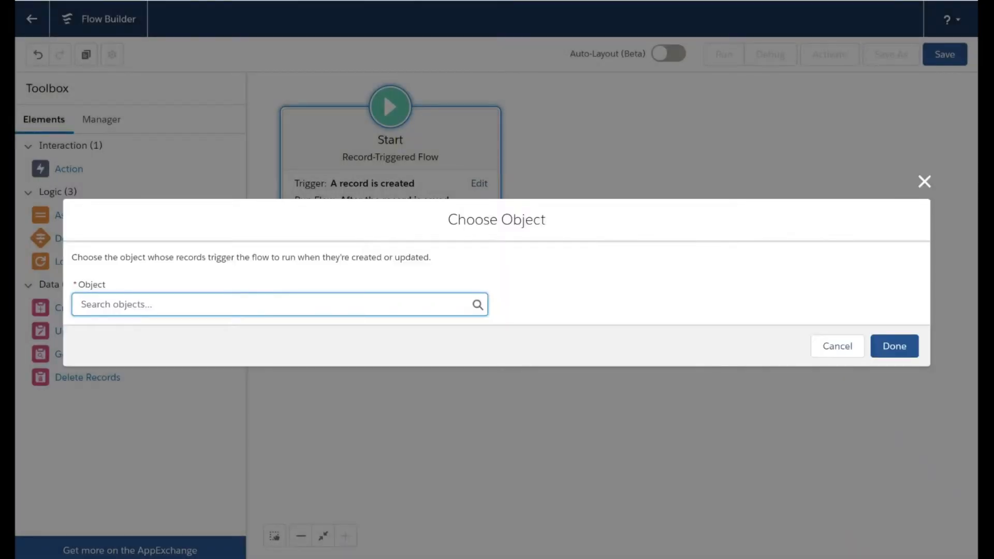
- Trigger the flow on Campaign with Condition Requirements None, then add an Assignment element
text(campaign)
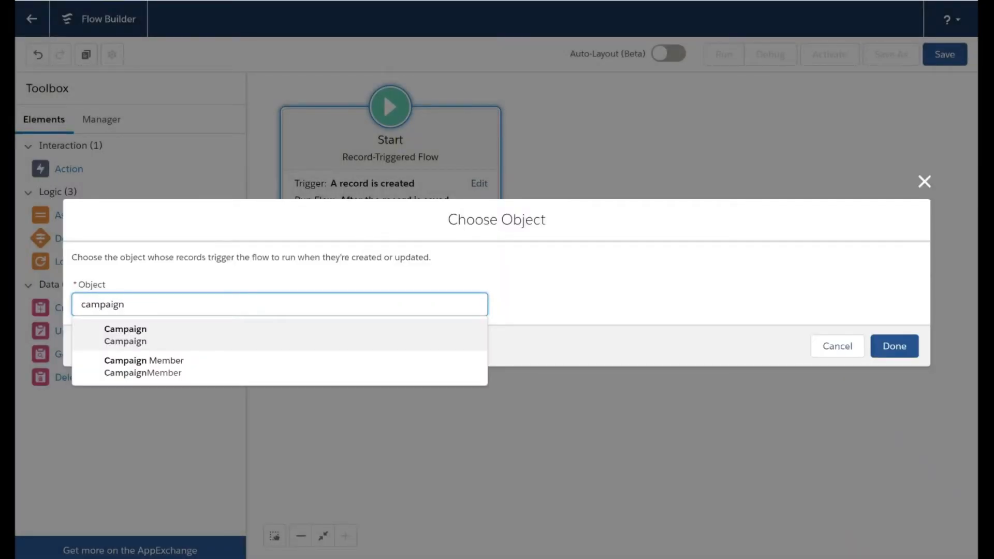
click(125, 335)
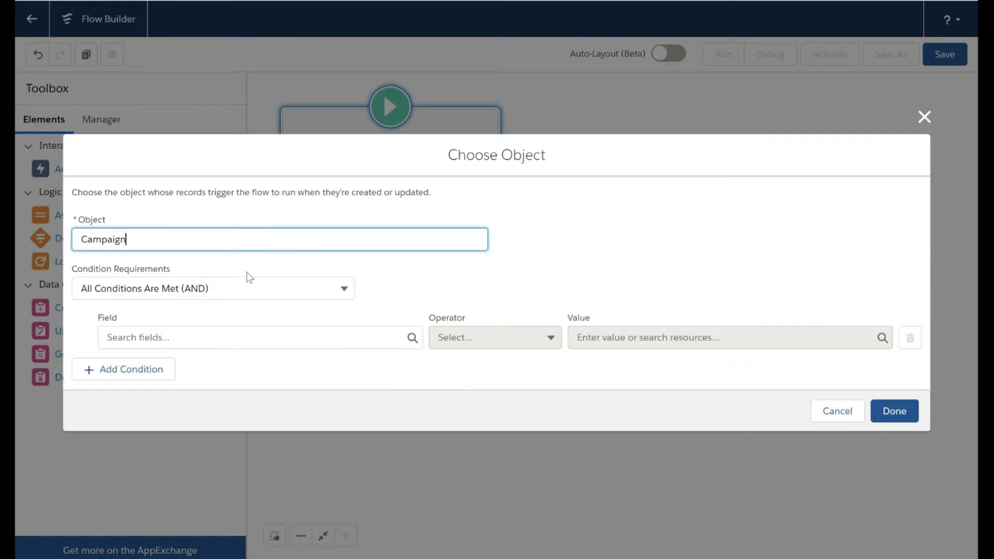
click(213, 288)
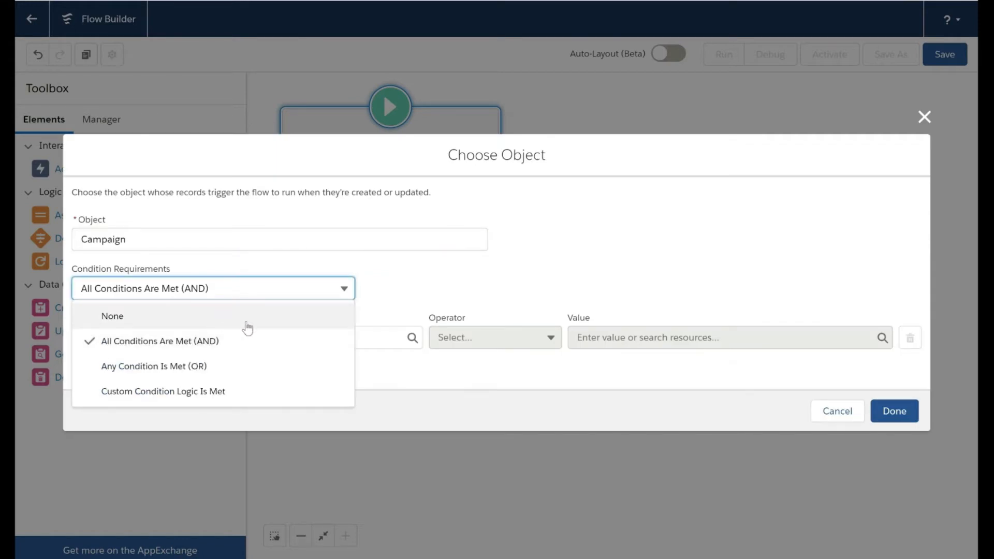
click(112, 316)
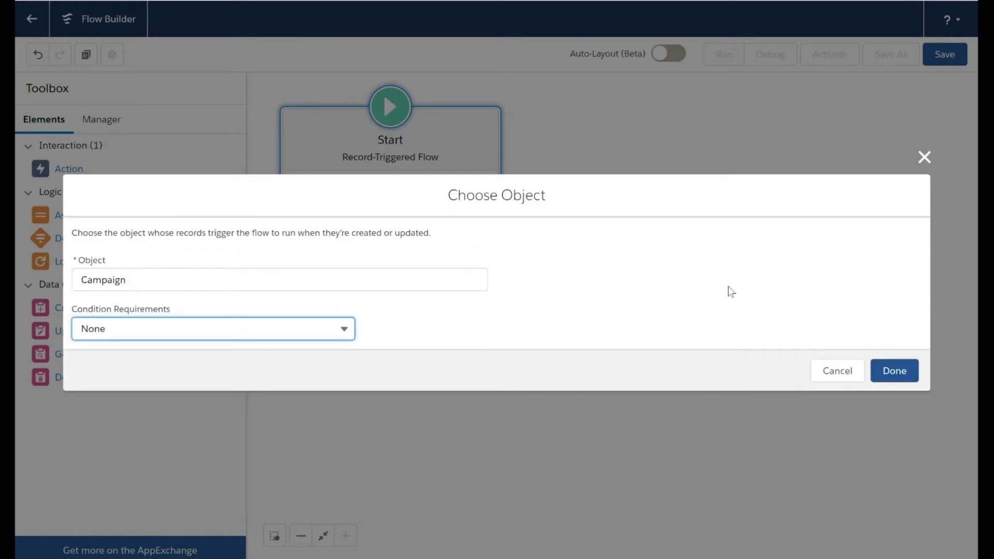
click(894, 371)
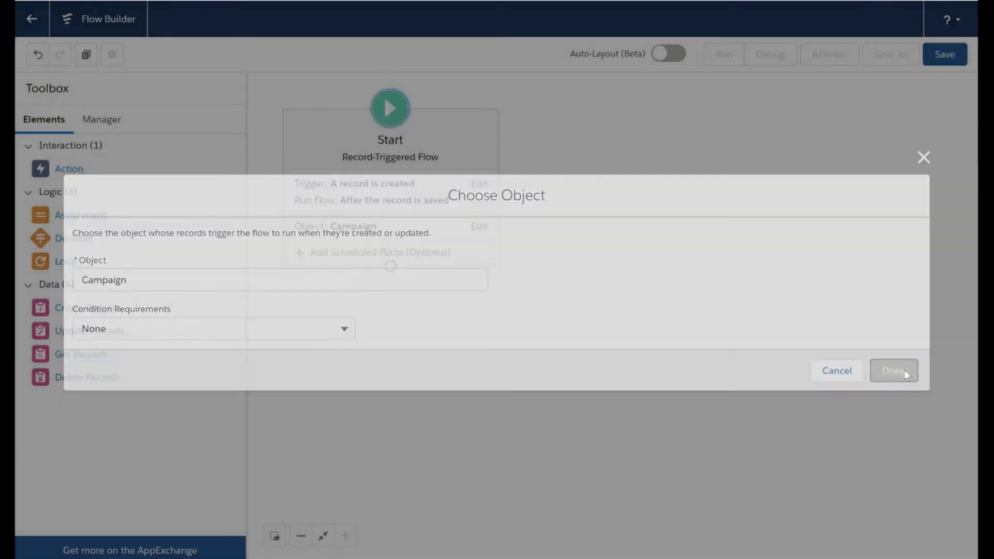
click(894, 370)
text(Member stat)
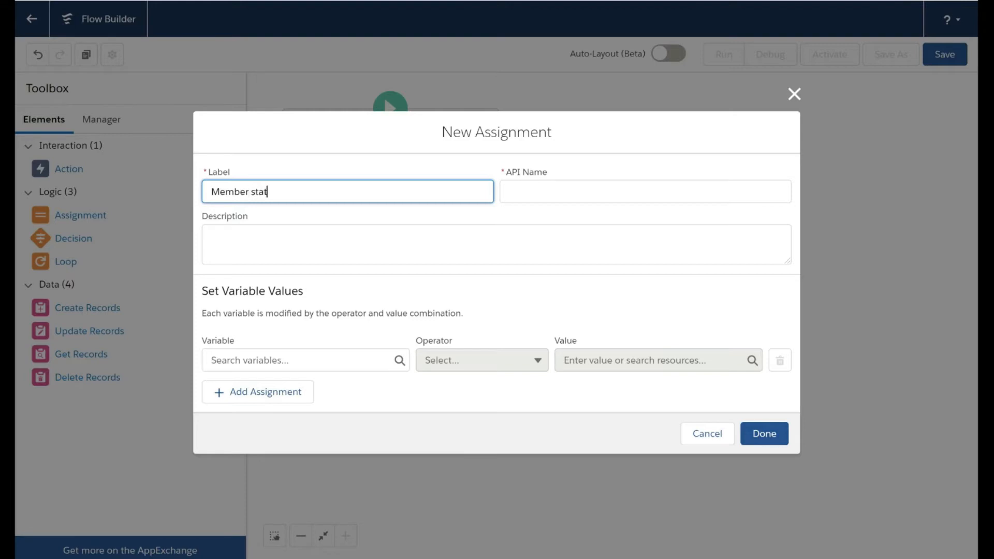
- Label the assignment Member Status (API name Member_Status) and start picking its variable
key(Backspace)
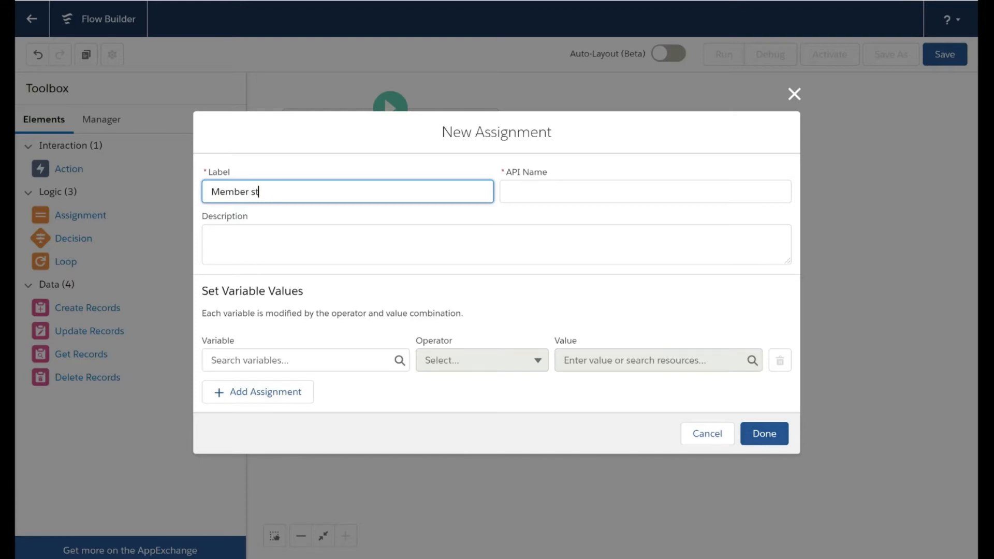
text(atu)
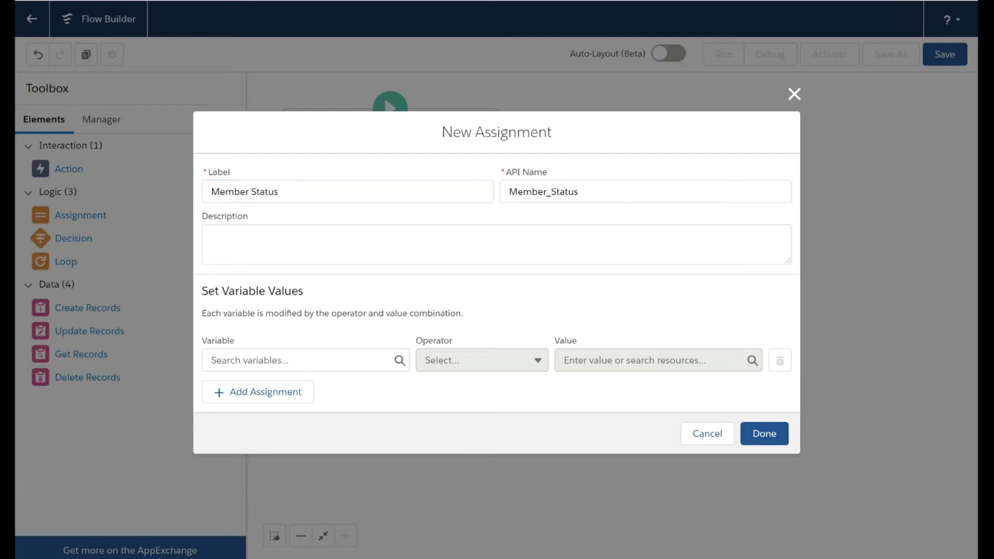
click(297, 360)
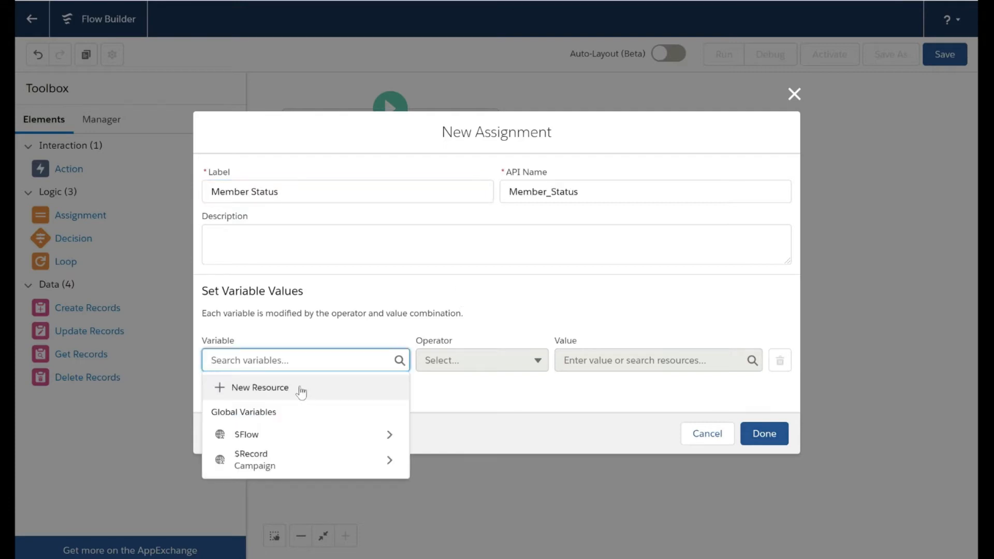
- Create a new Text variable new_status allowing multiple values as the assignment's variable
click(259, 387)
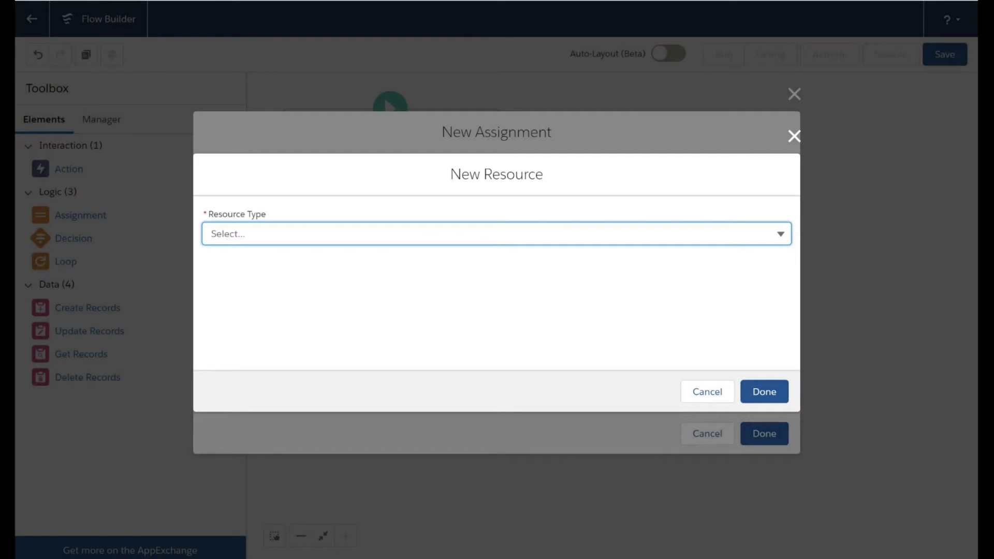
click(494, 230)
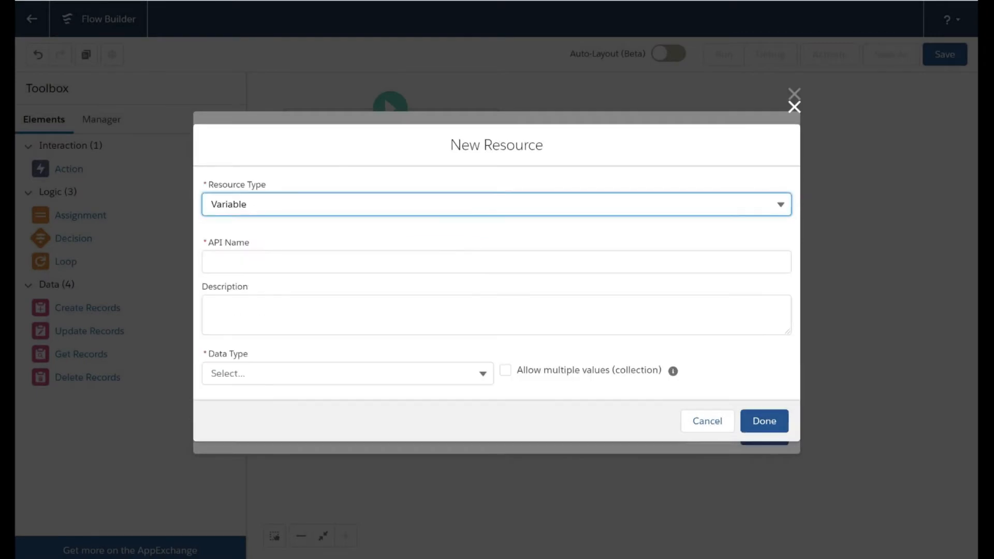
click(494, 269)
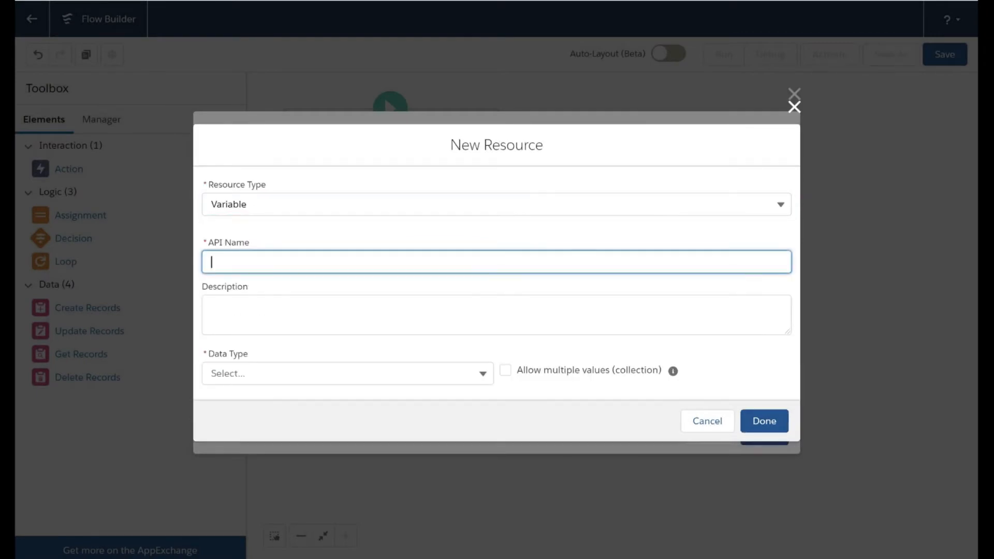
text(status)
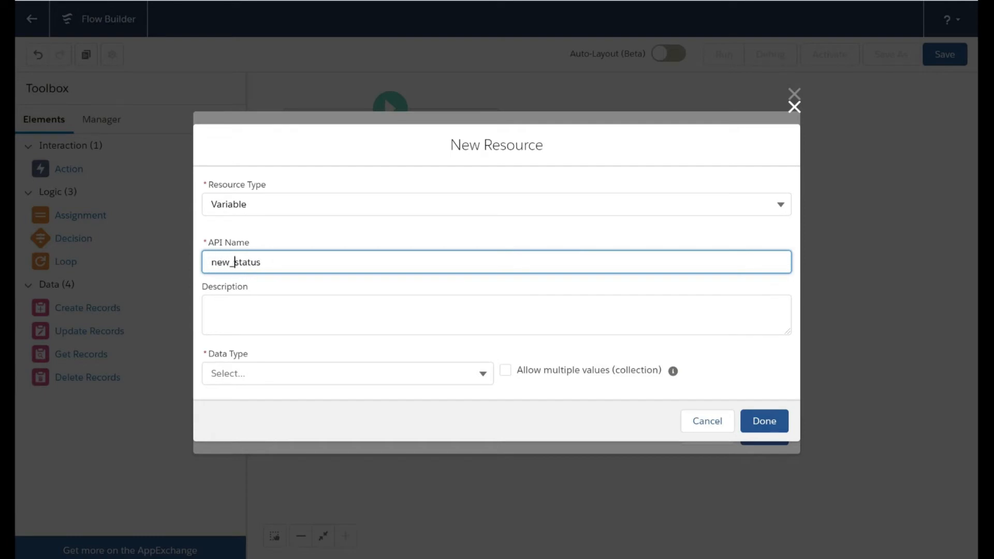
click(495, 314)
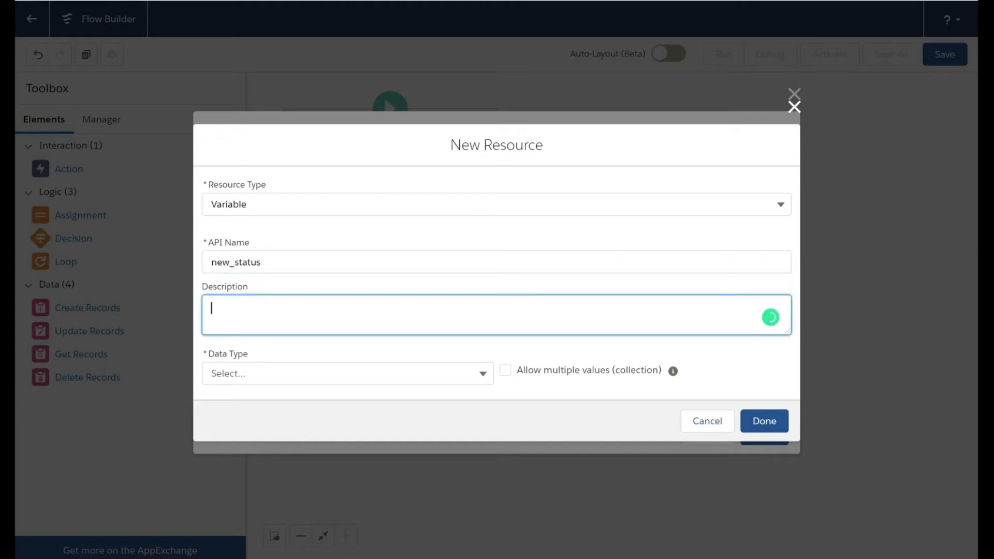
click(347, 373)
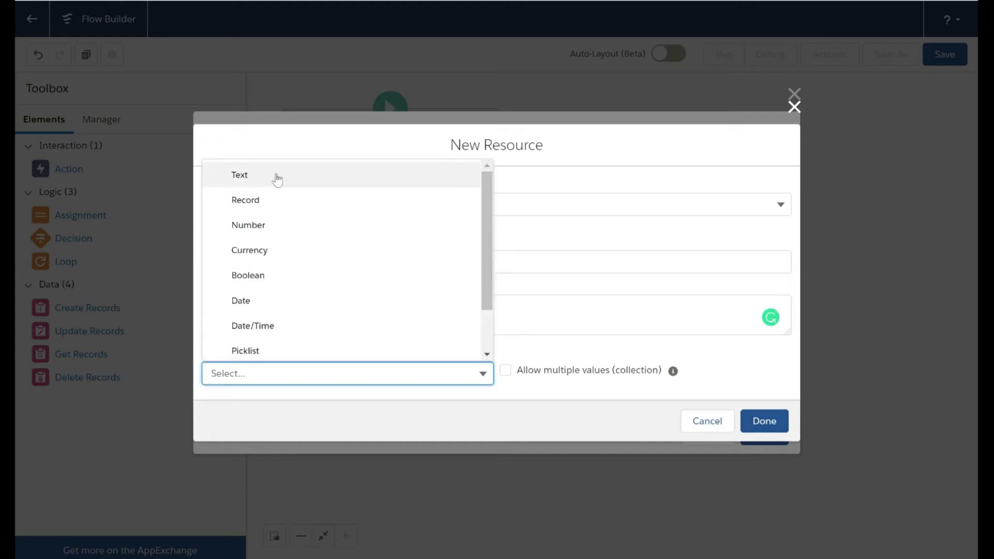
click(239, 175)
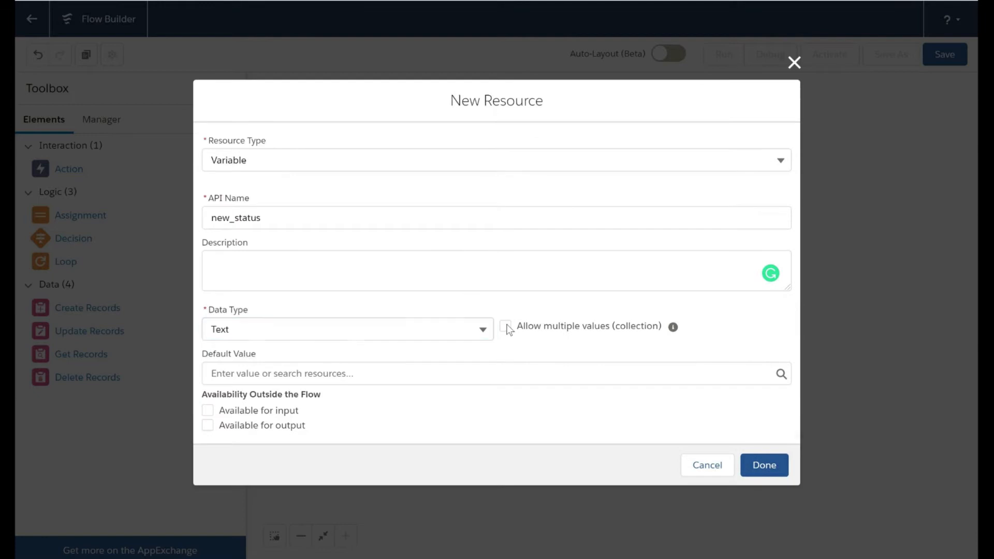
click(505, 326)
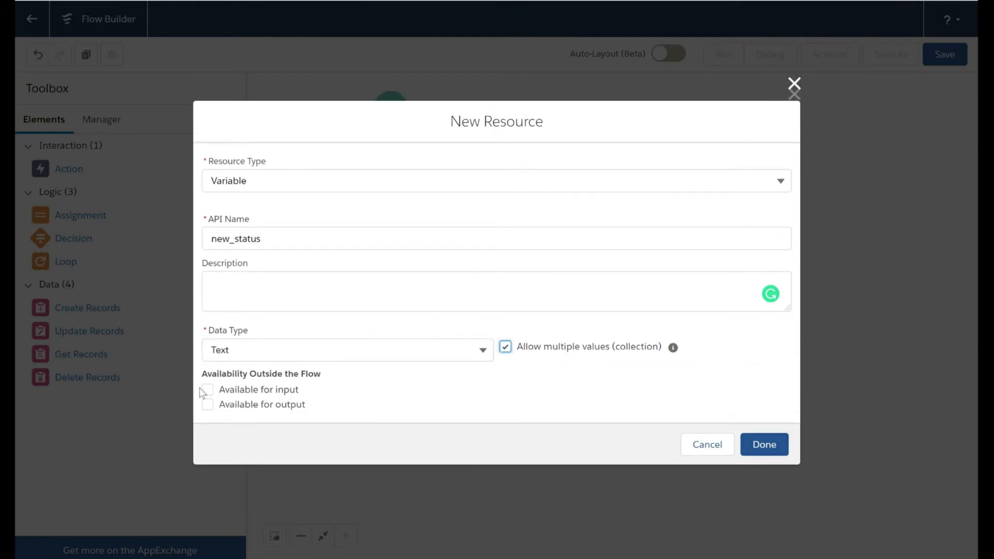
click(207, 390)
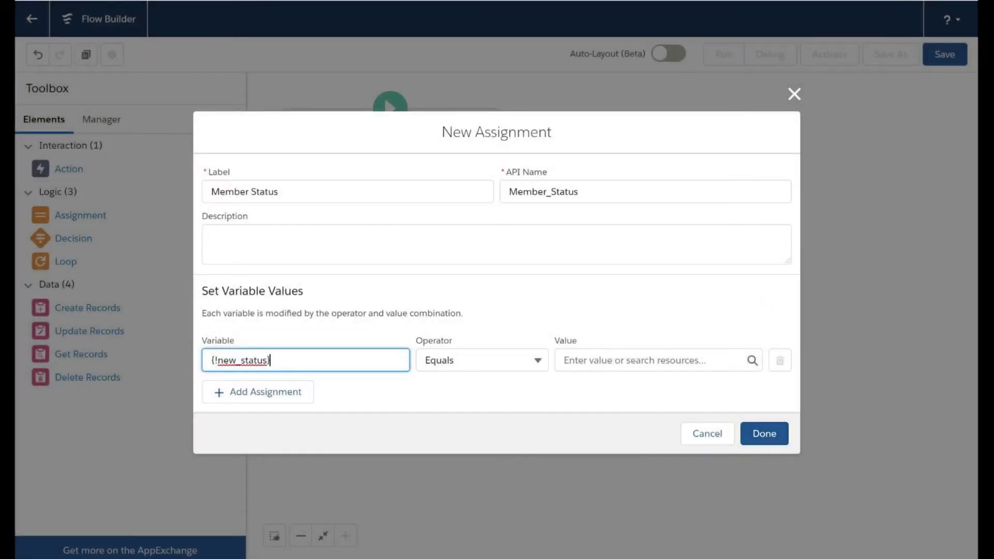
- Add Registered and Declined to new_status with operator Add and confirm the assignment
click(482, 360)
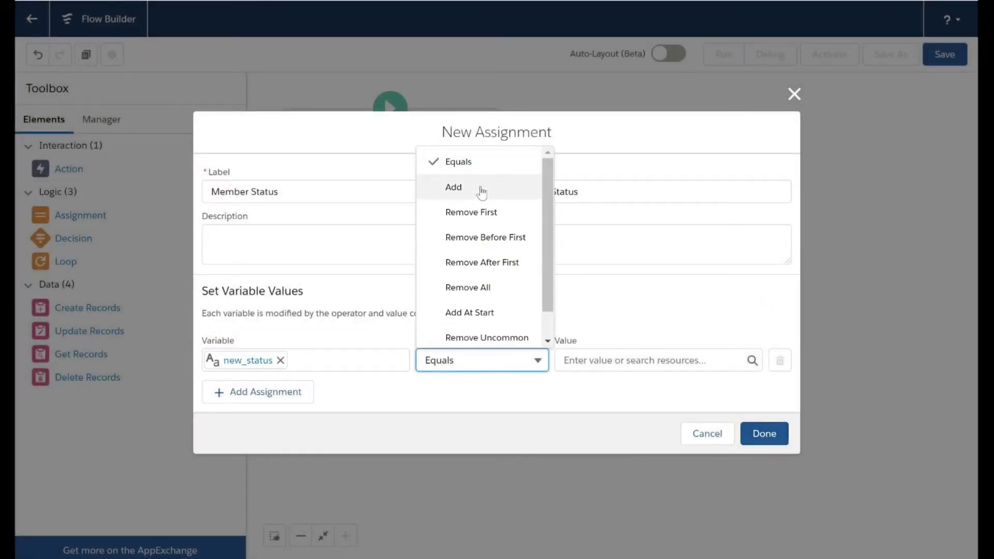
click(454, 187)
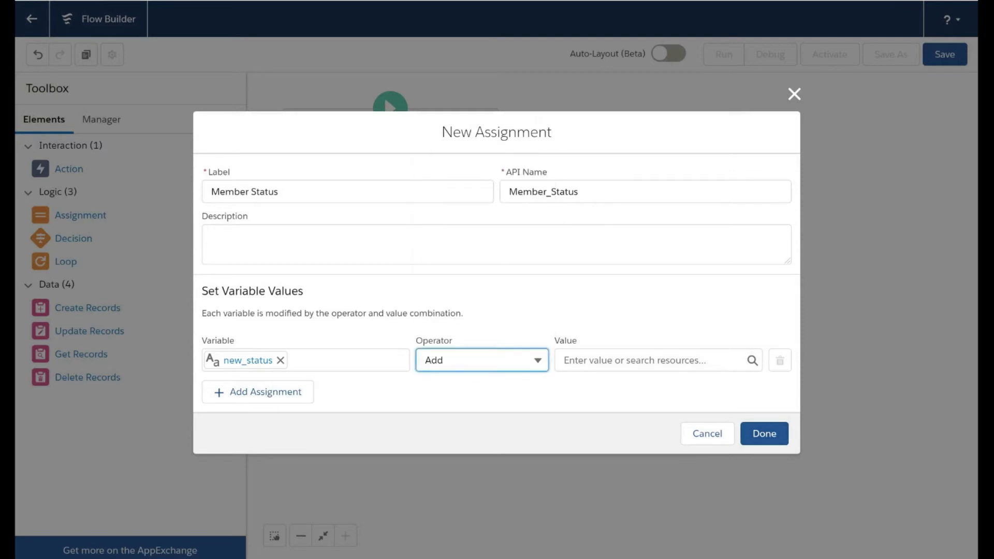
text(Registered)
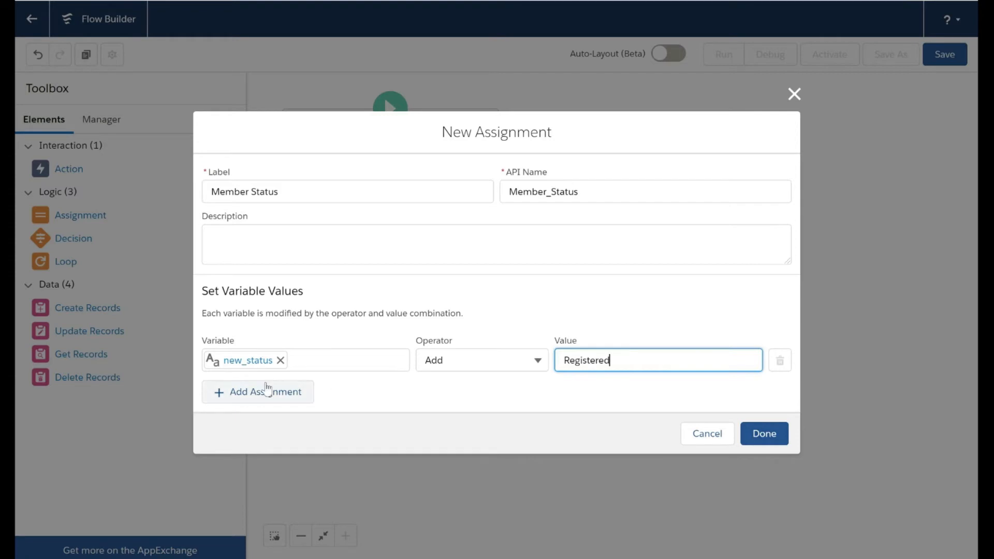
click(258, 391)
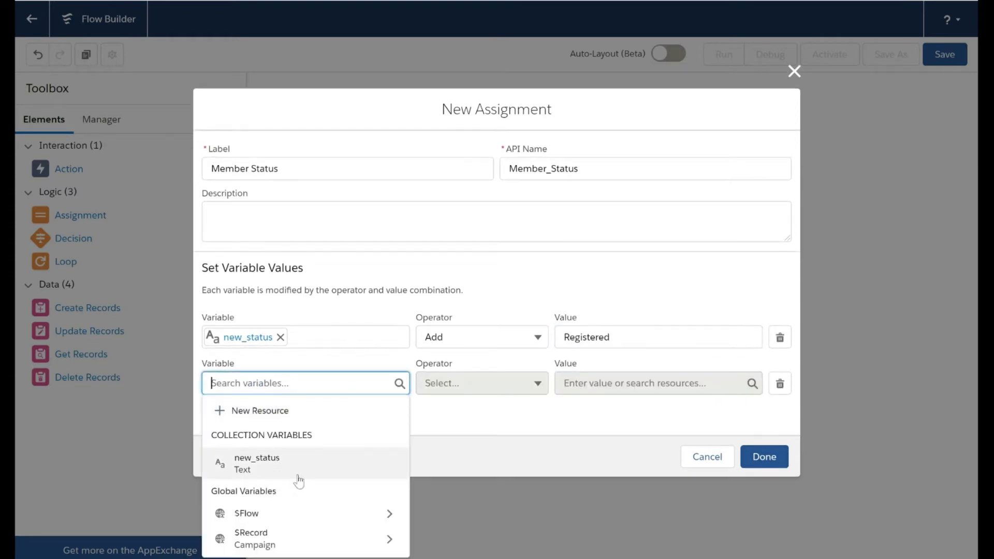
click(255, 463)
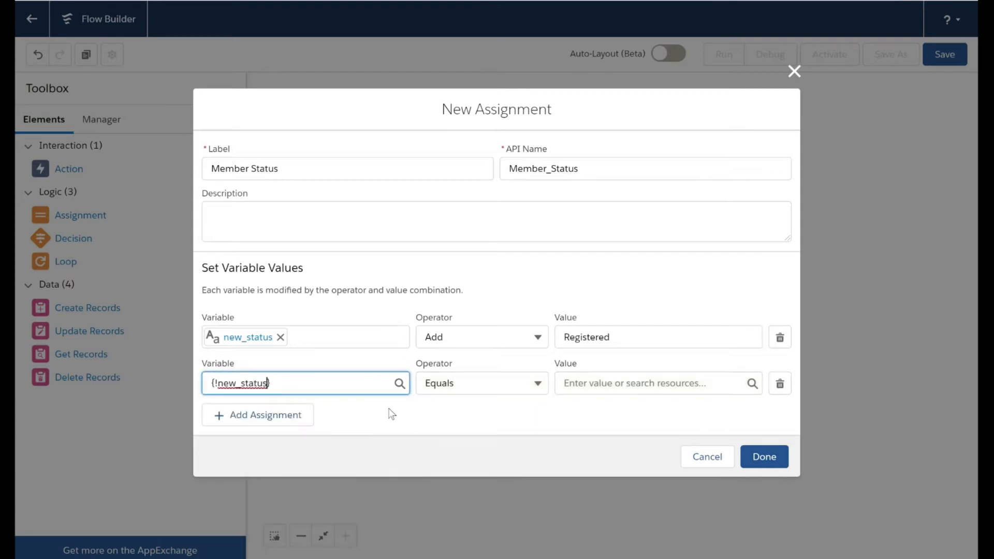
click(481, 382)
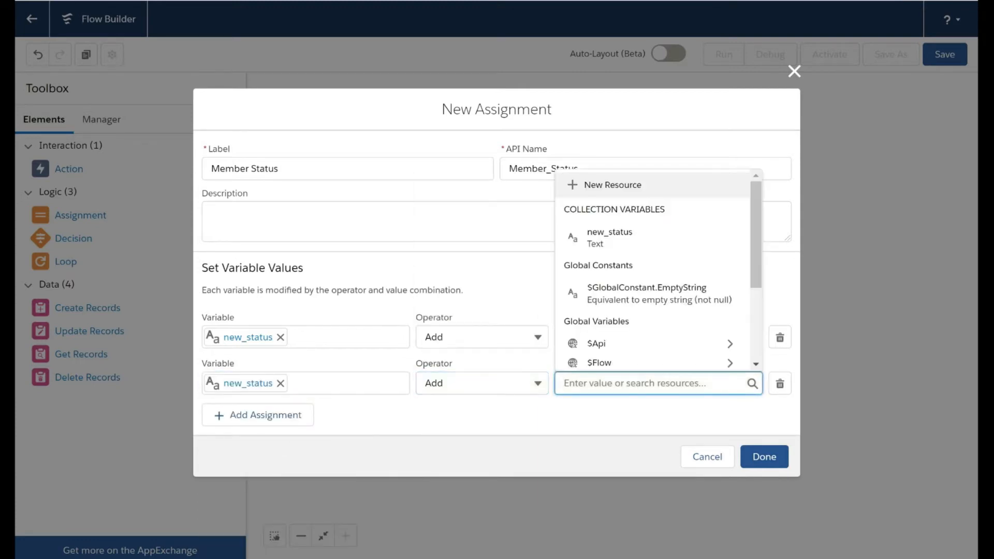
text(Declined)
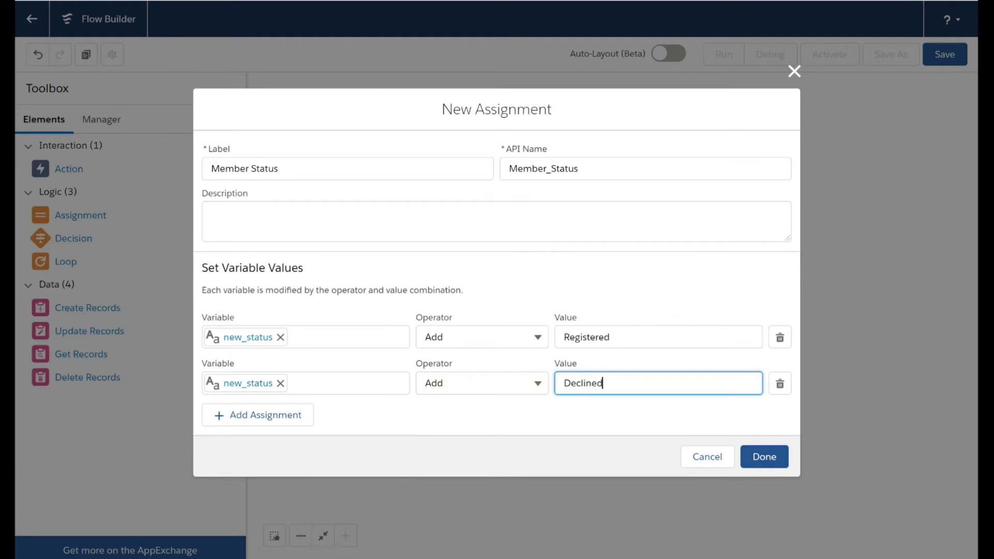
click(764, 457)
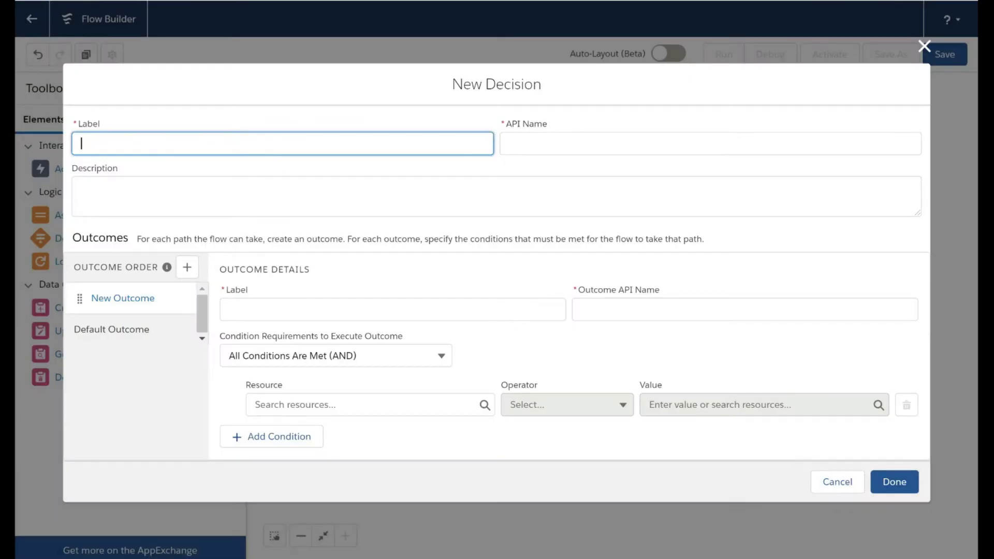
click(895, 481)
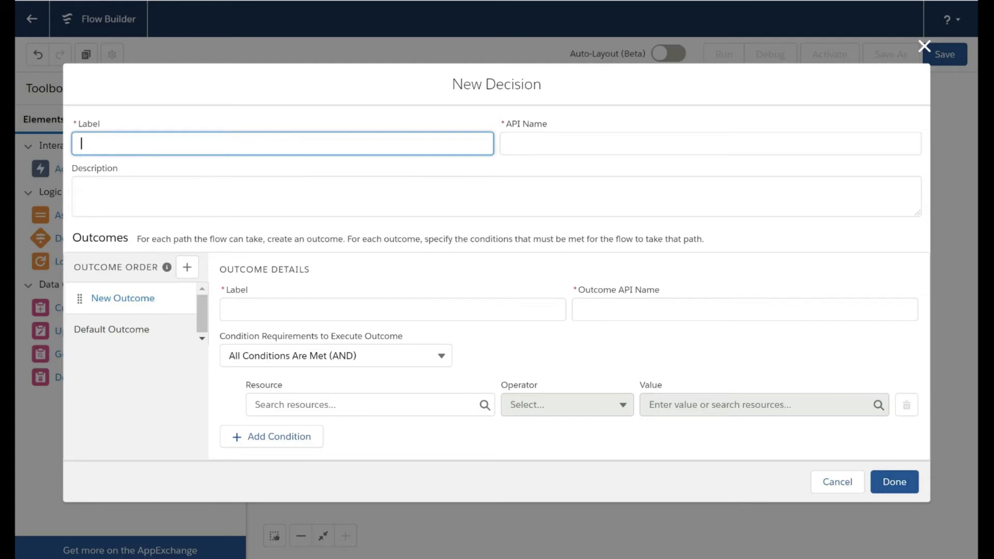
text(Loop on status)
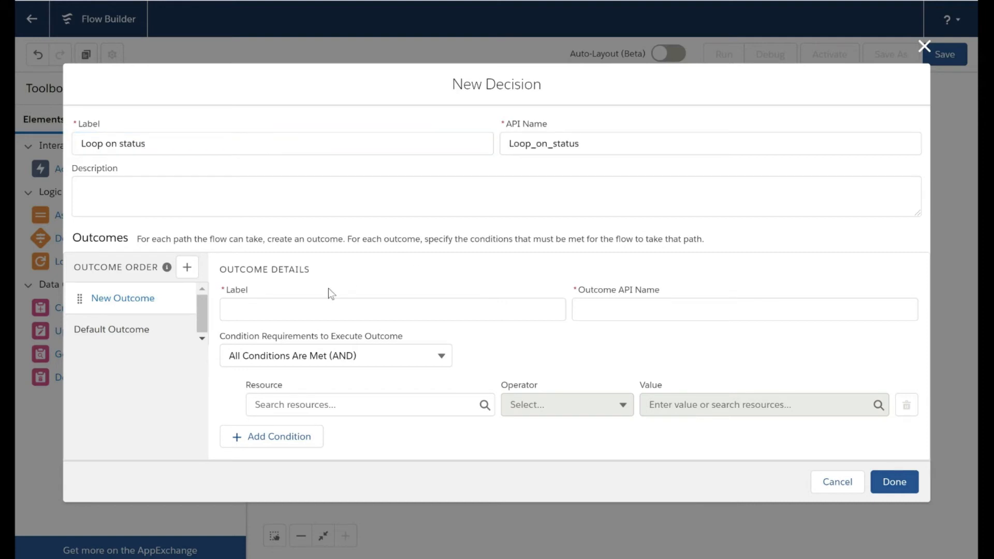
click(392, 309)
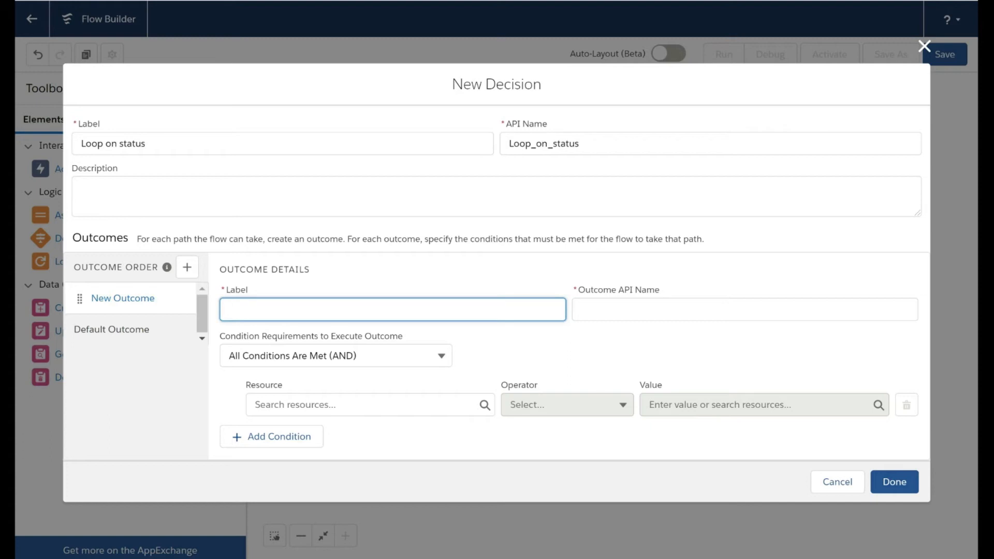
click(393, 309)
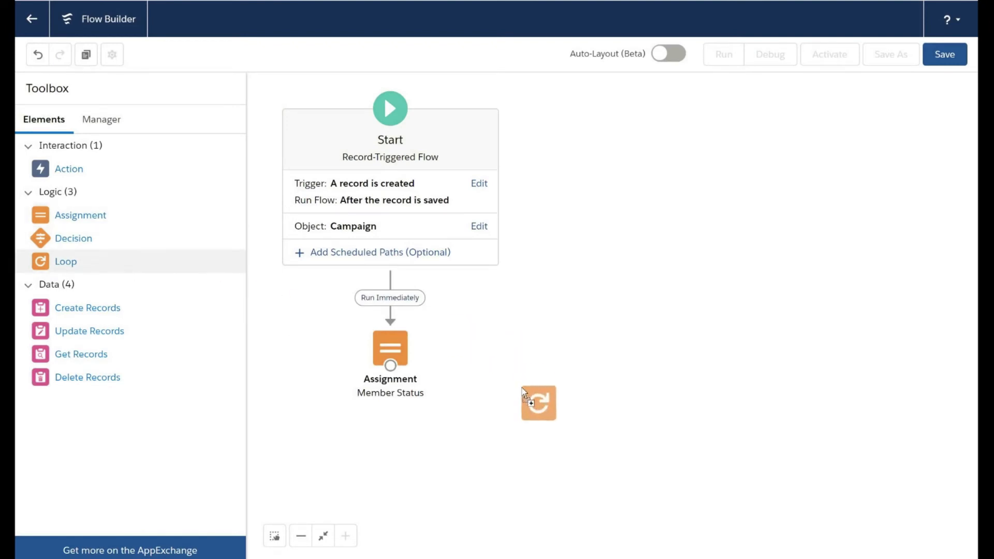
- Place a Loop labelled Loop over status iterating the {!new_status} collection
click(539, 404)
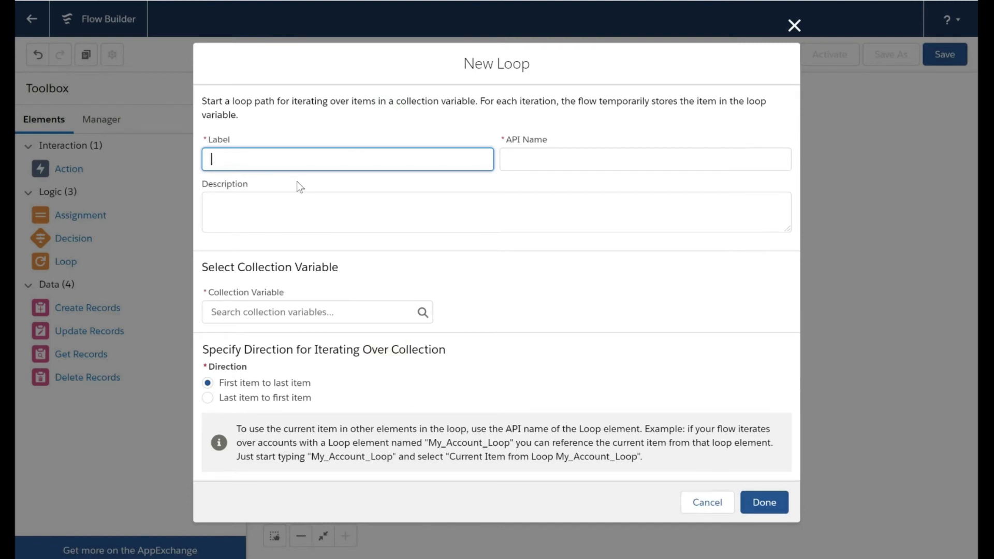
text(Loop over status)
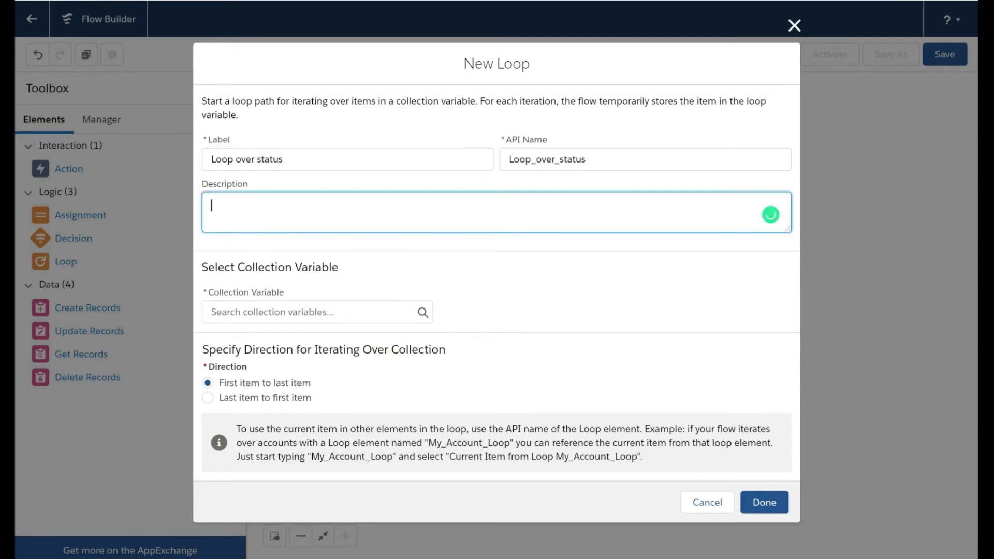
click(311, 313)
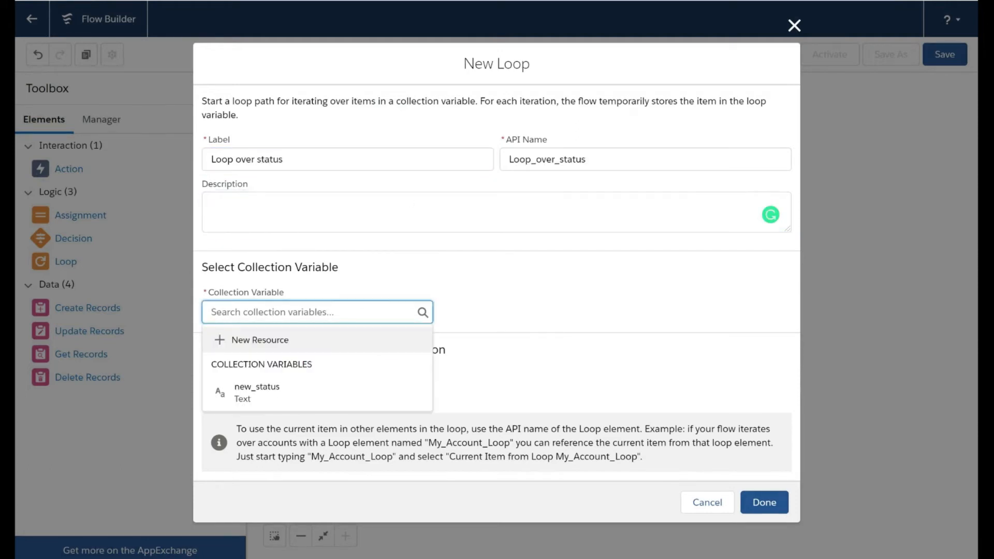
click(257, 392)
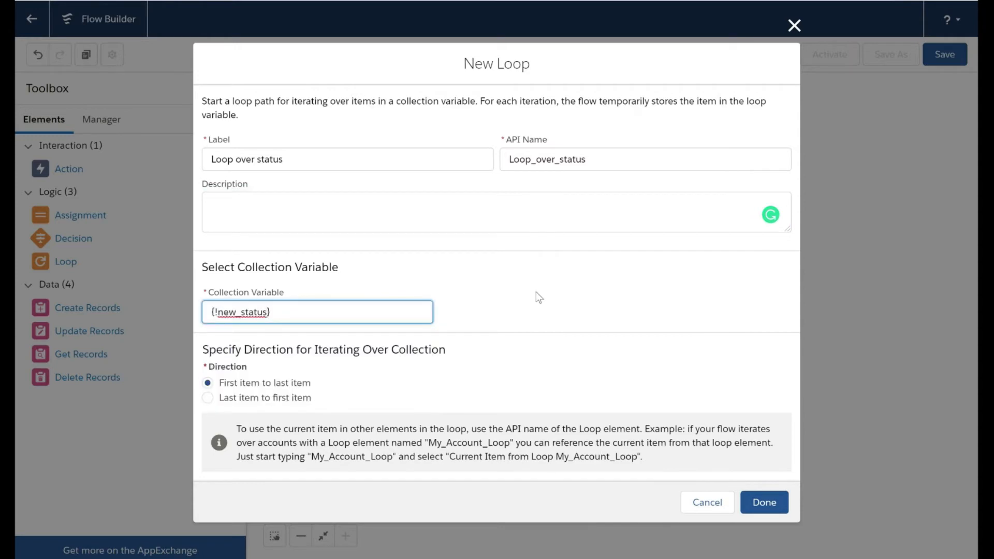
mouse_move(520, 397)
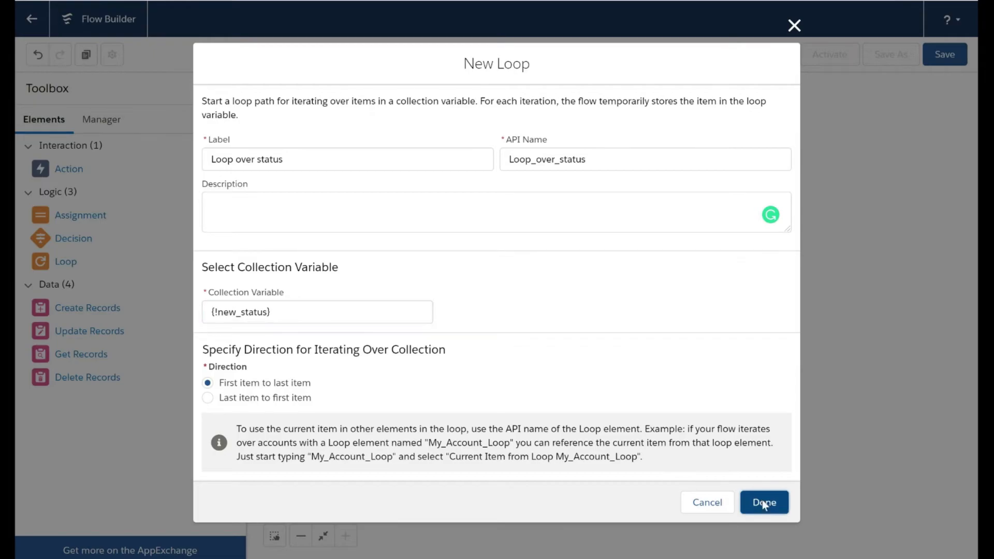
click(764, 502)
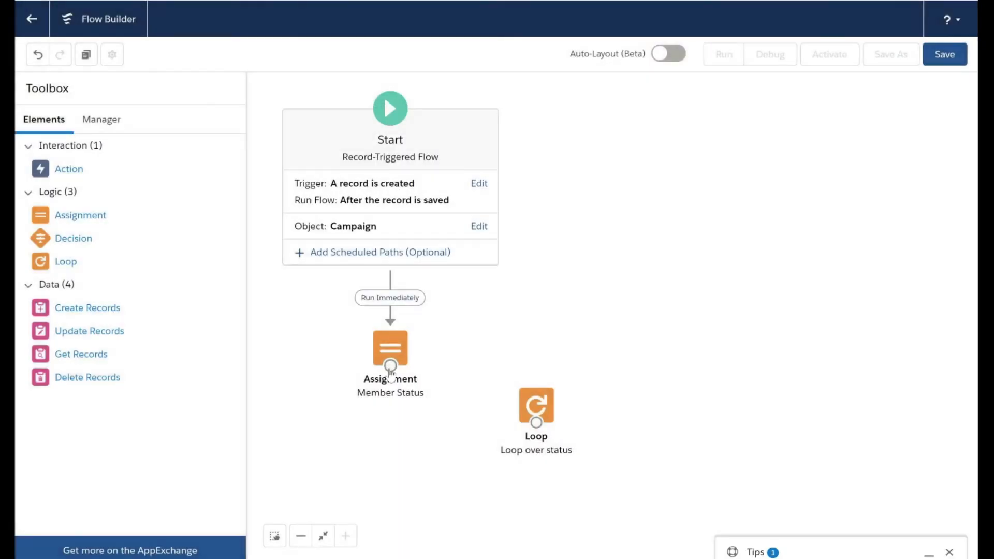
- Connect the Member Status assignment to the loop and start adding a Create Records element
drag(391, 364, 535, 406)
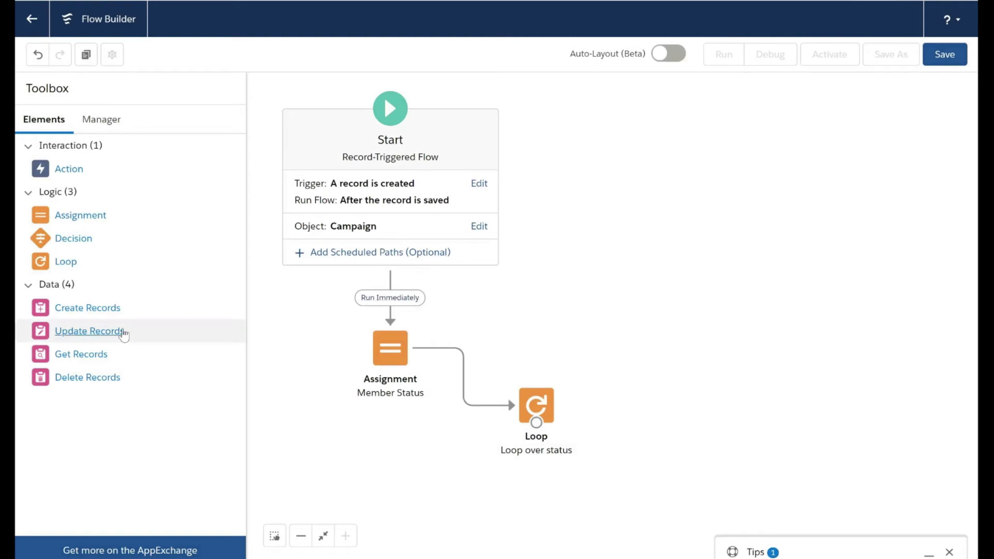
mouse_move(160, 314)
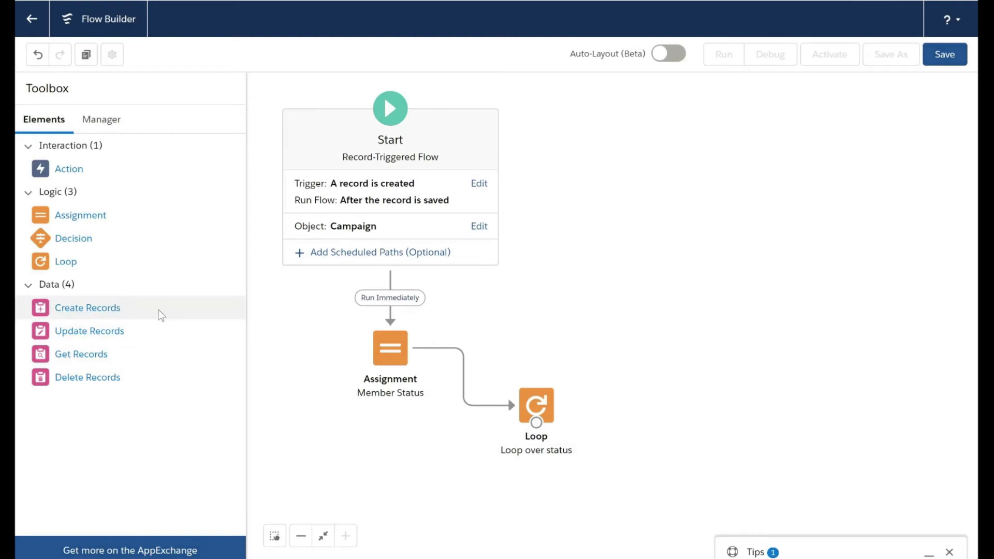
click(87, 307)
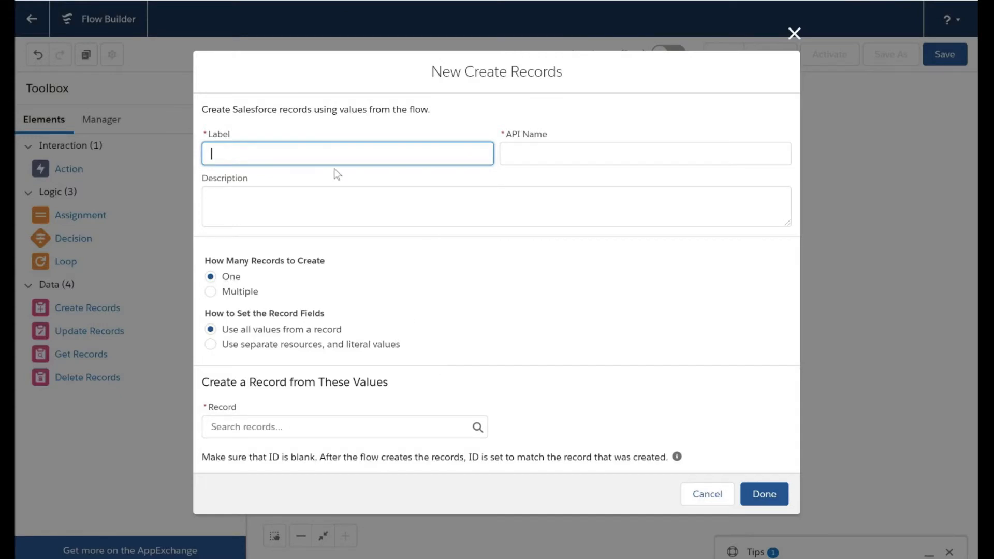
- Name the Create Records element 'create campaign' and target the Campaign Member Status object with separate field values
click(763, 494)
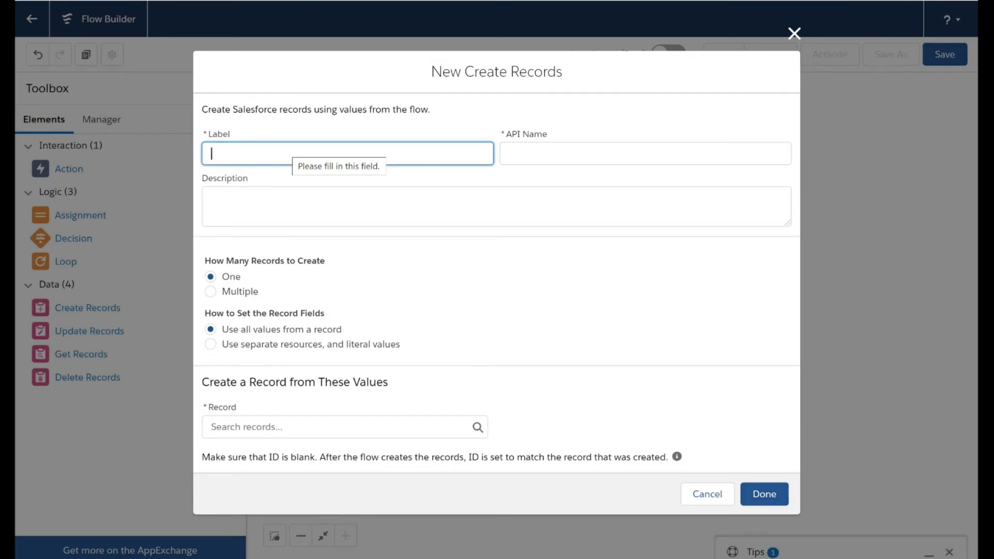
text(c)
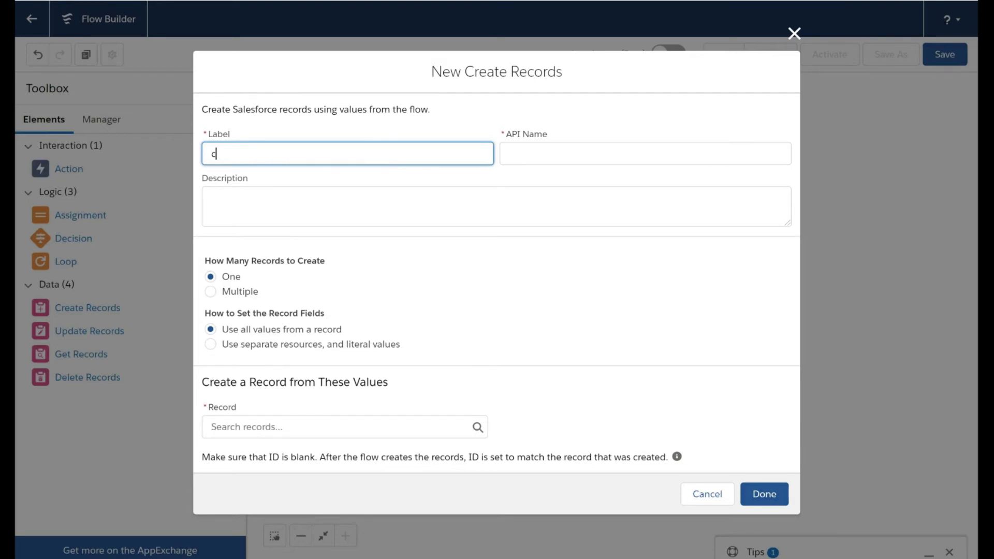
text(reate)
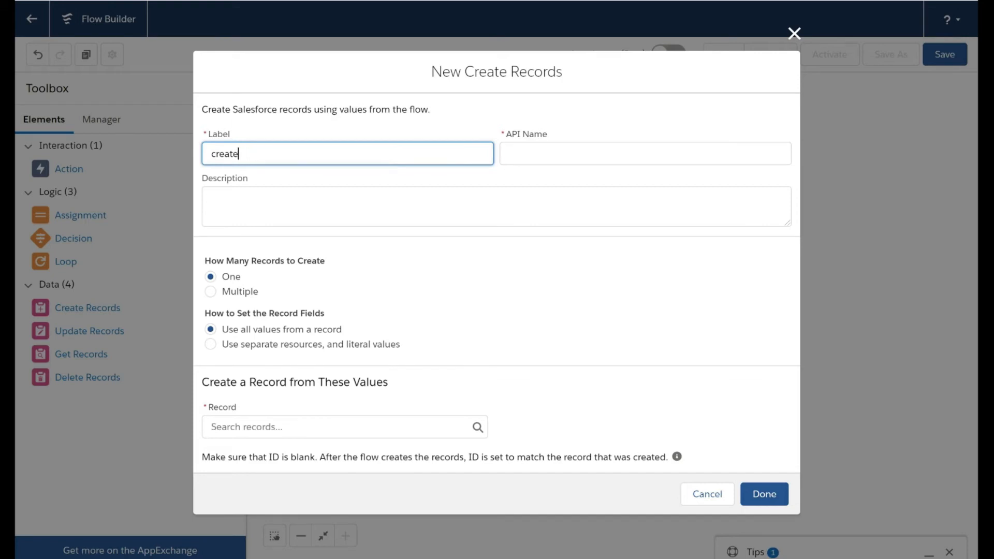
text(campaign member status)
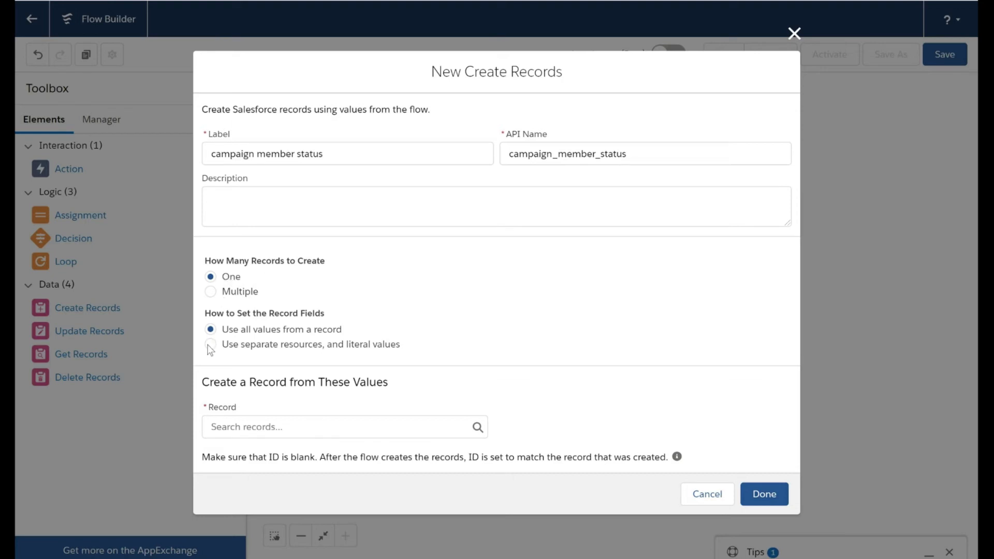
click(210, 345)
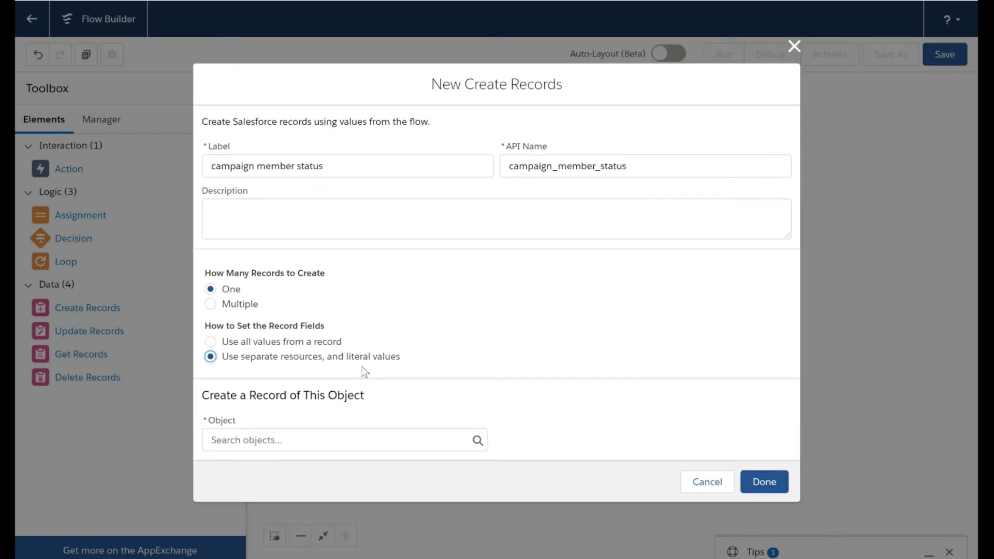
click(344, 440)
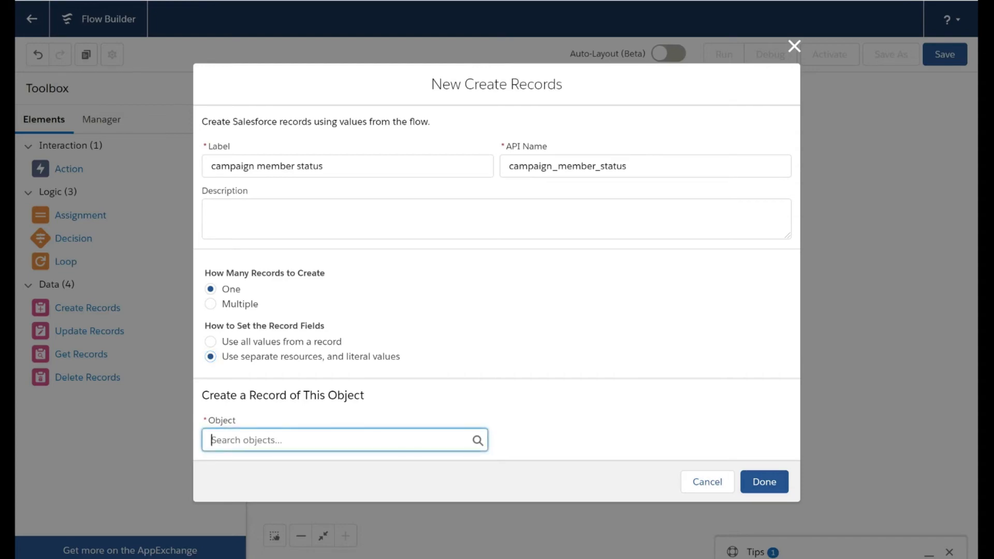
text(campaign m)
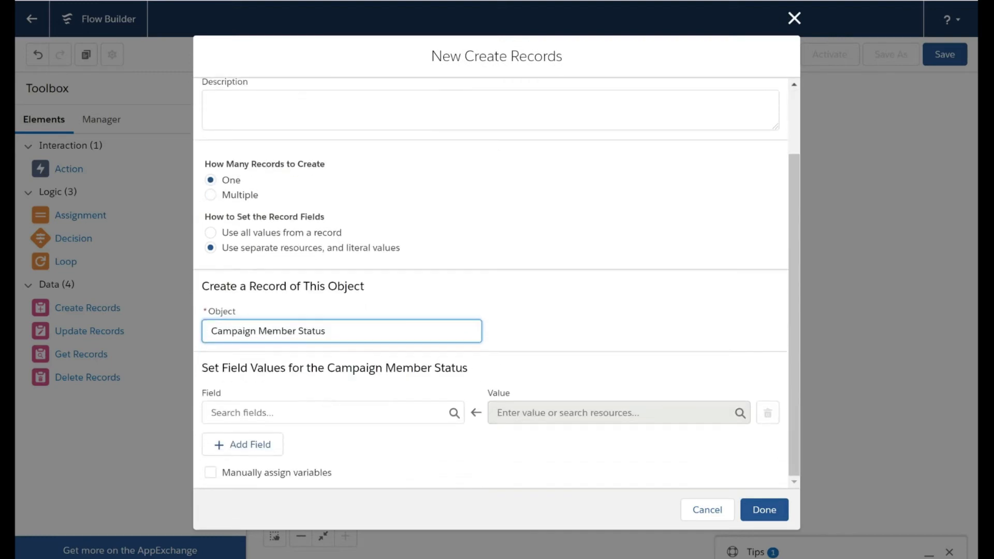
click(329, 412)
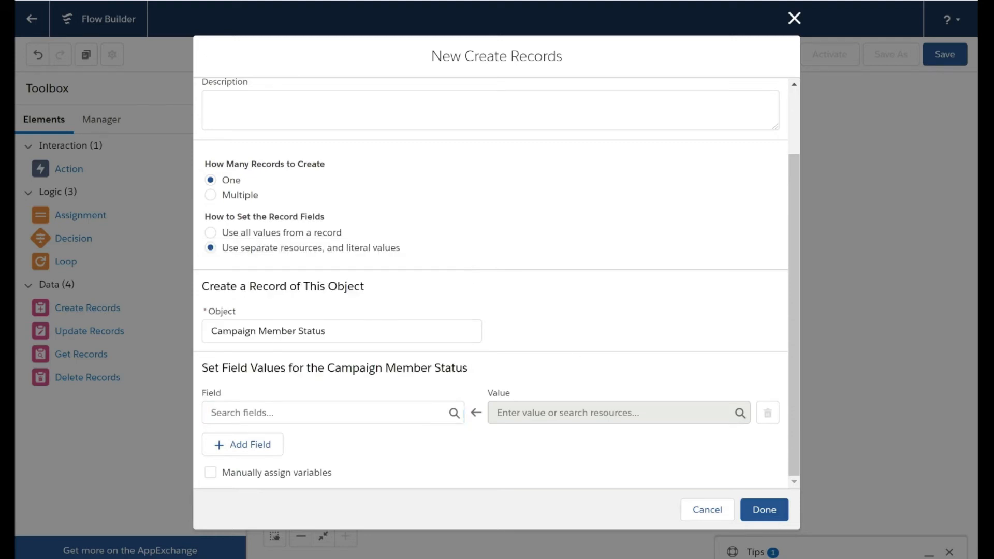
click(329, 412)
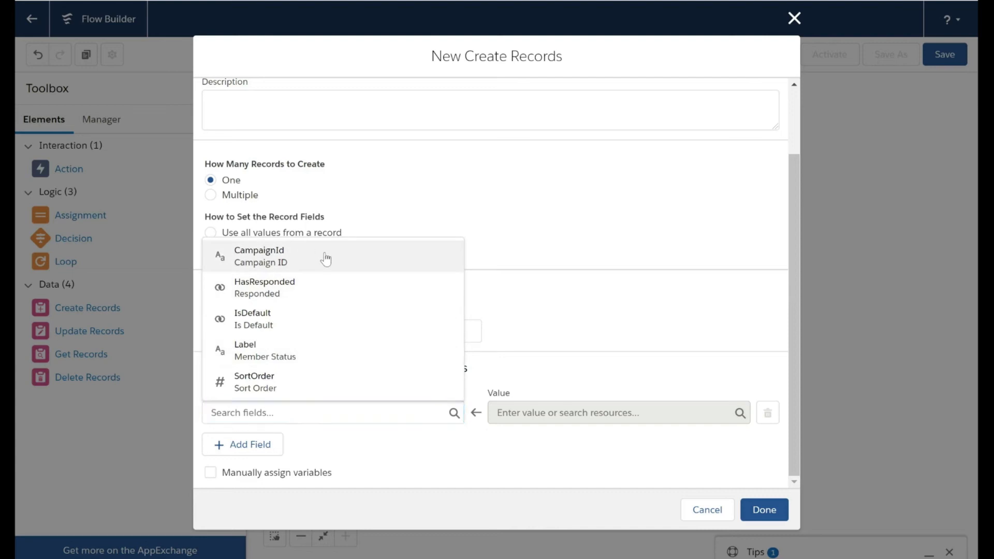
- Set CampaignId to the triggering campaign's $Record > Campaign ID
click(259, 257)
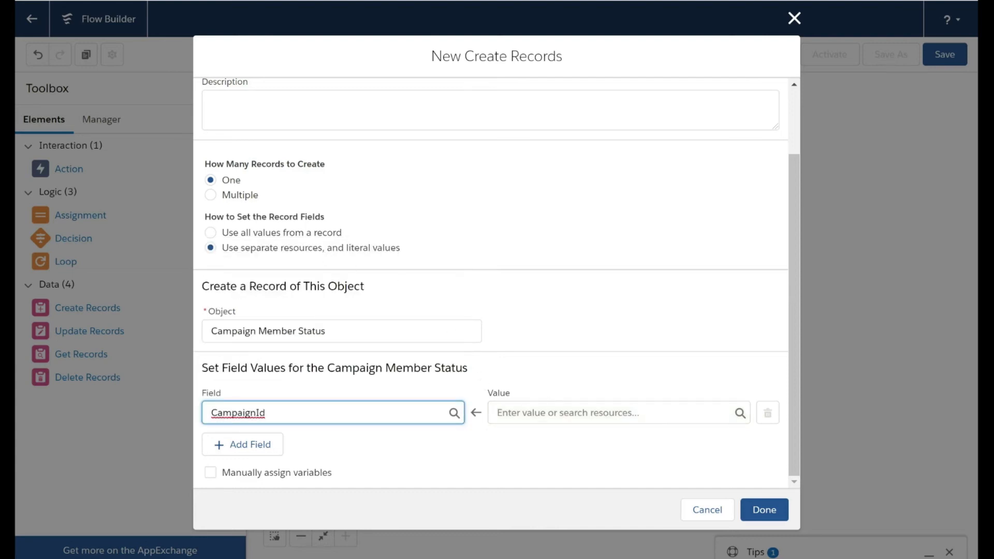
click(618, 412)
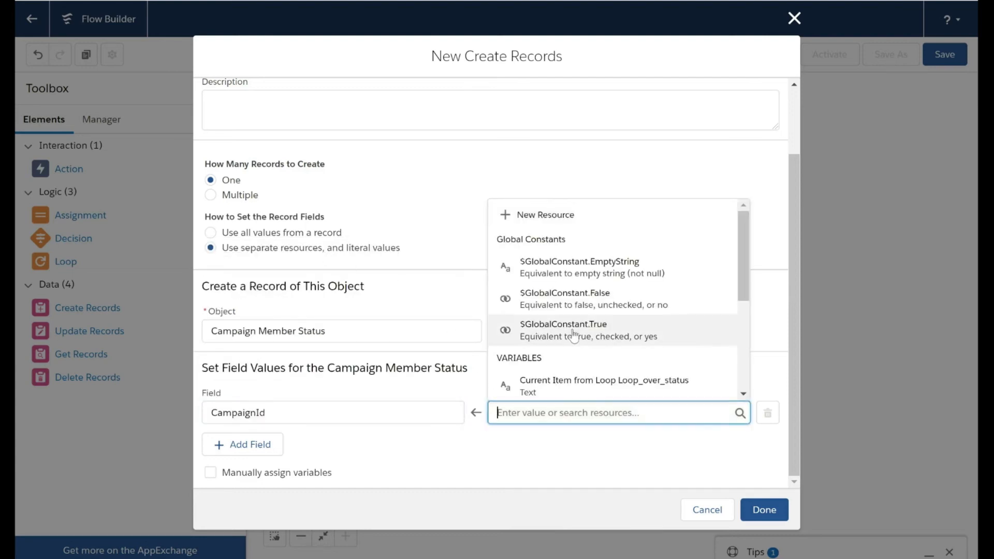
scroll(down, 3)
text({!$Record.)
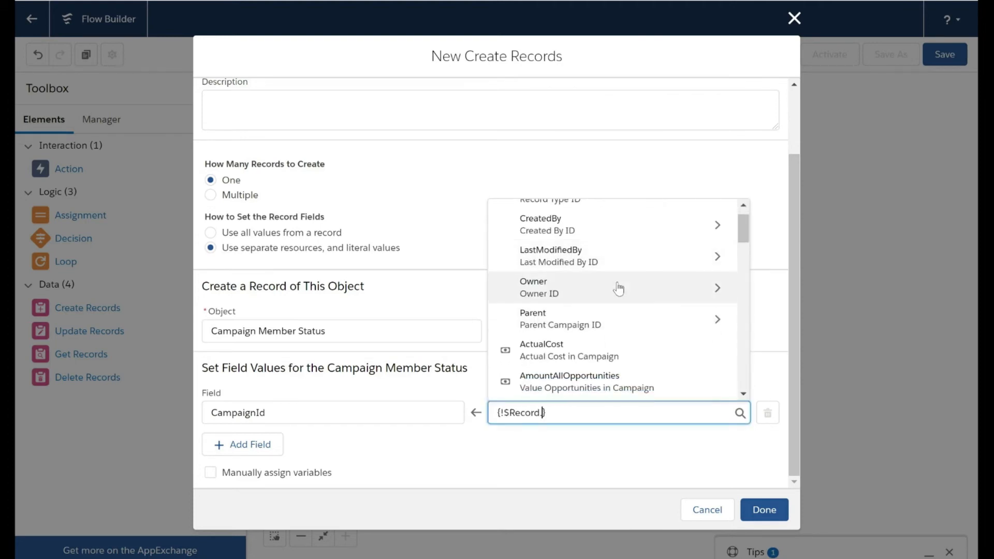
text(id)
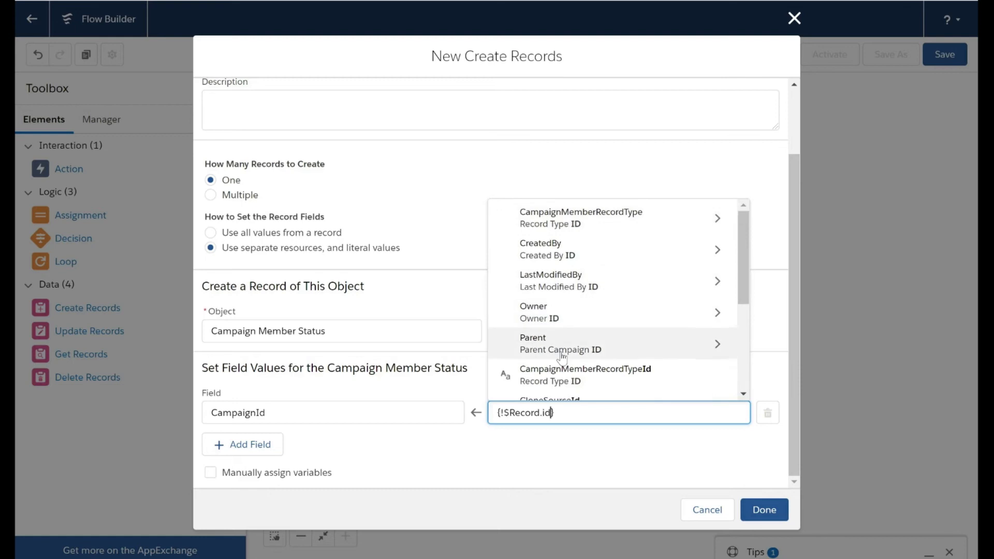
scroll(down, 3)
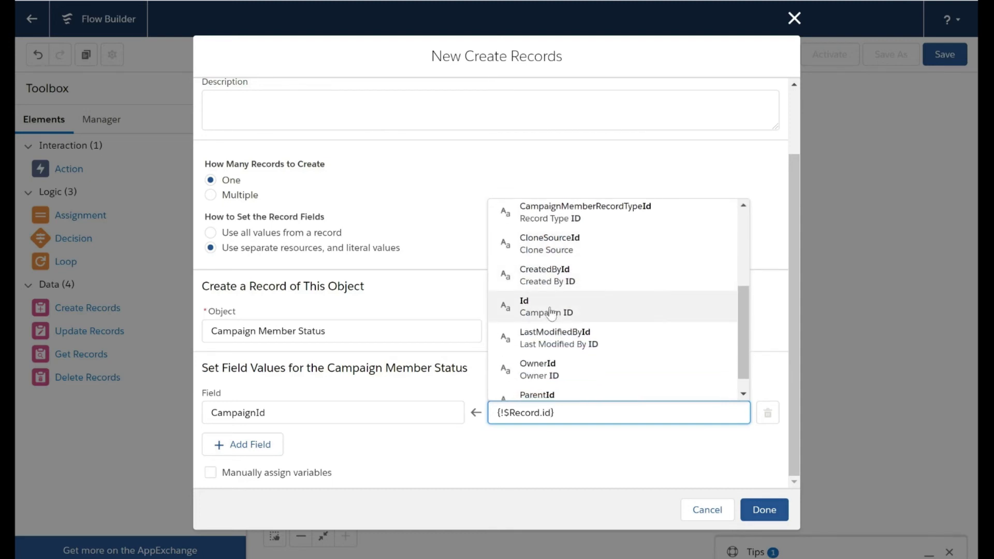
click(547, 306)
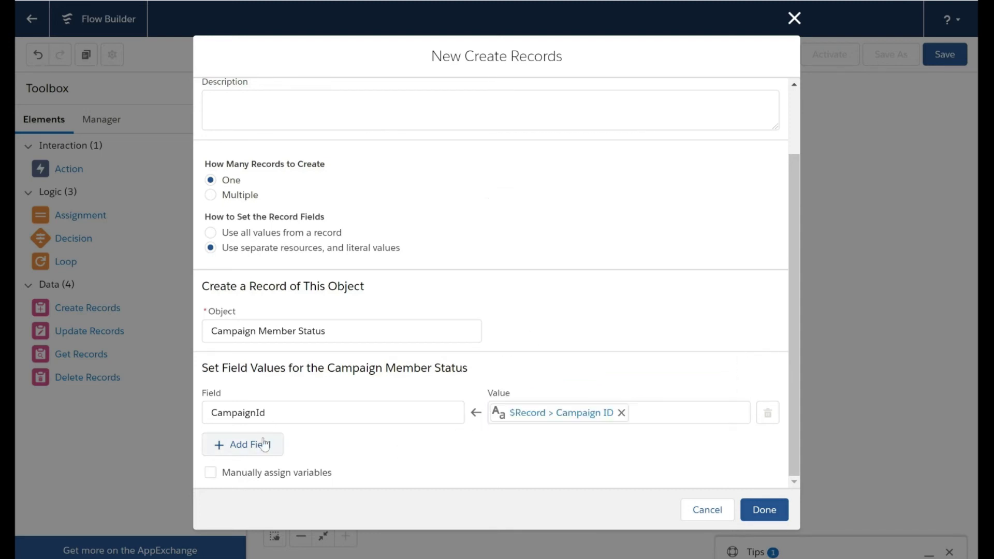
- Add a Label field set to the Current Item from Loop status and finish the element
click(242, 444)
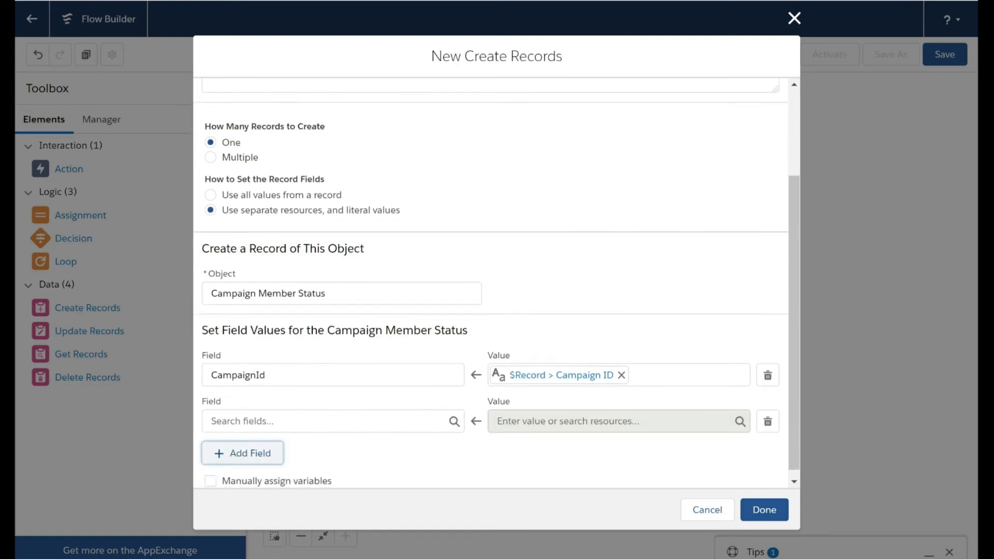
click(329, 421)
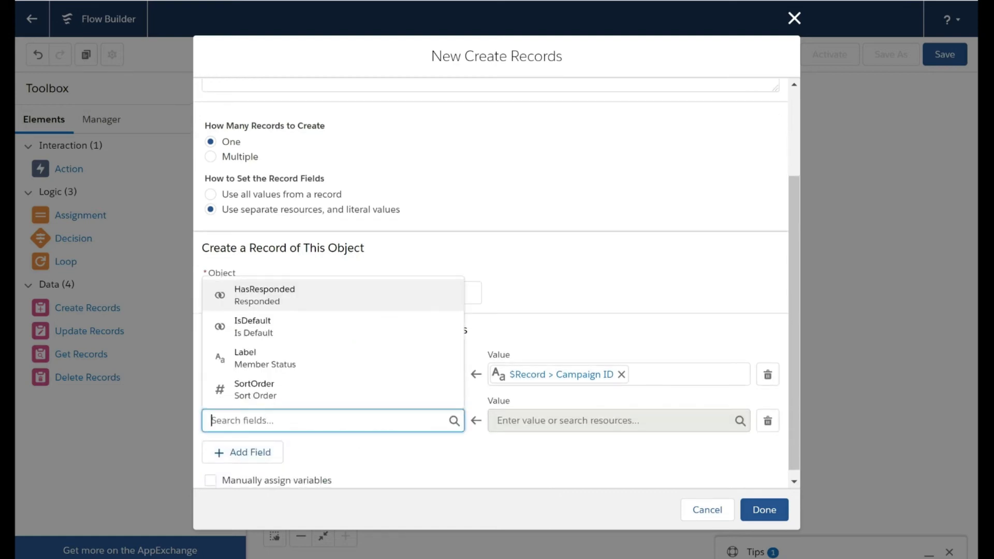
text(label)
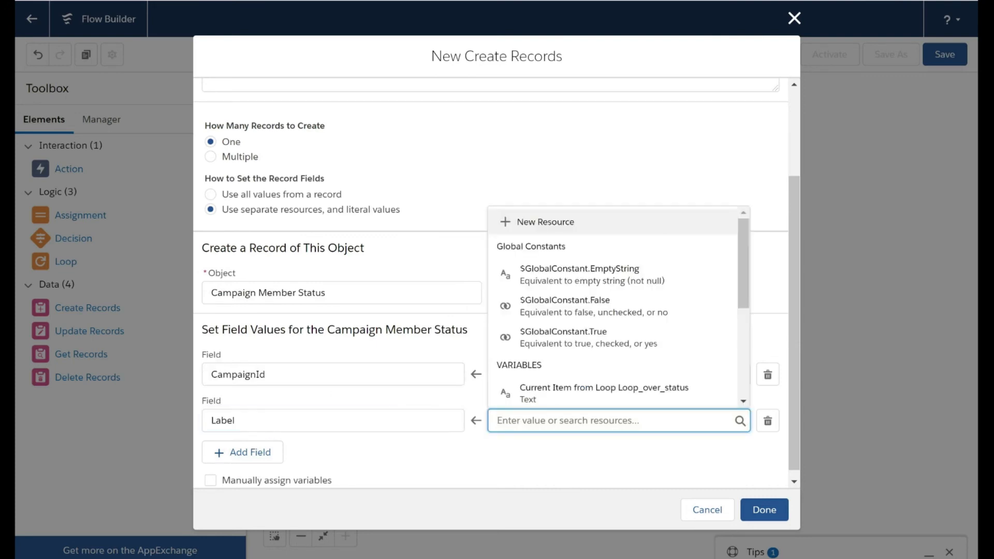
text(stat)
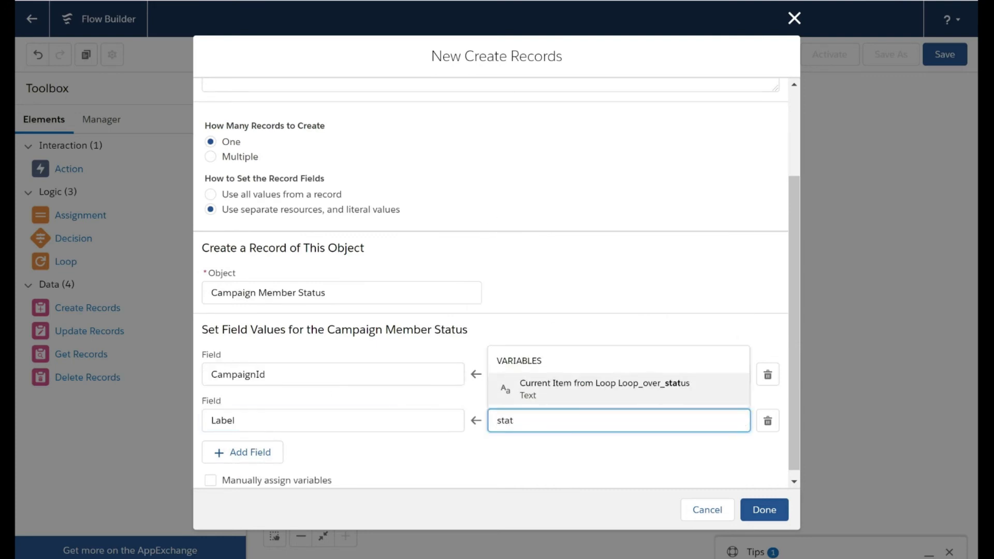
mouse_move(543, 398)
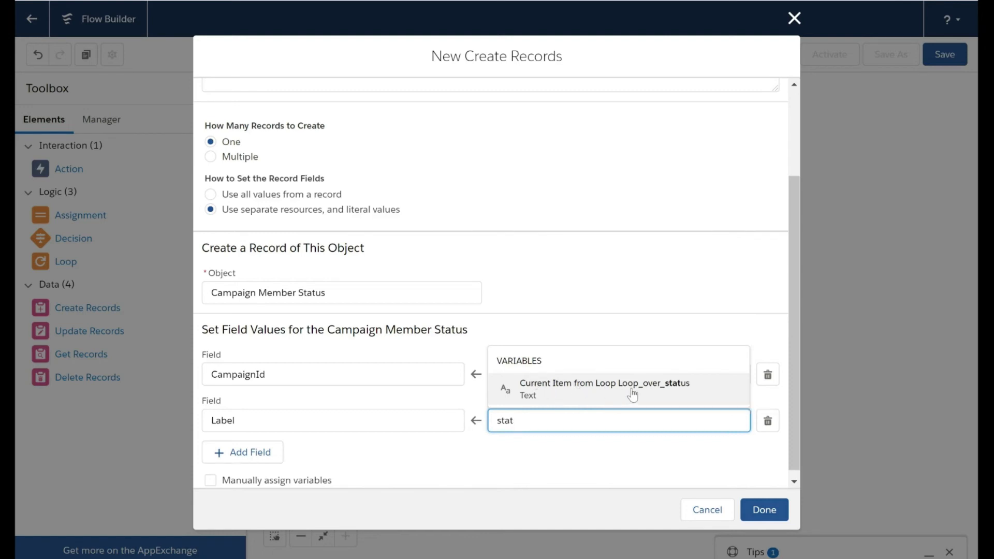
mouse_move(558, 398)
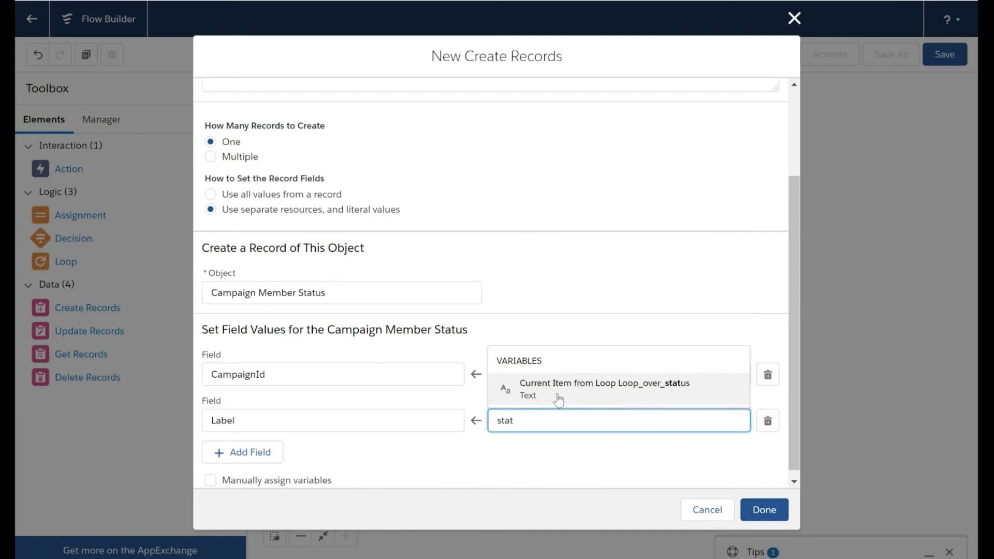
click(603, 388)
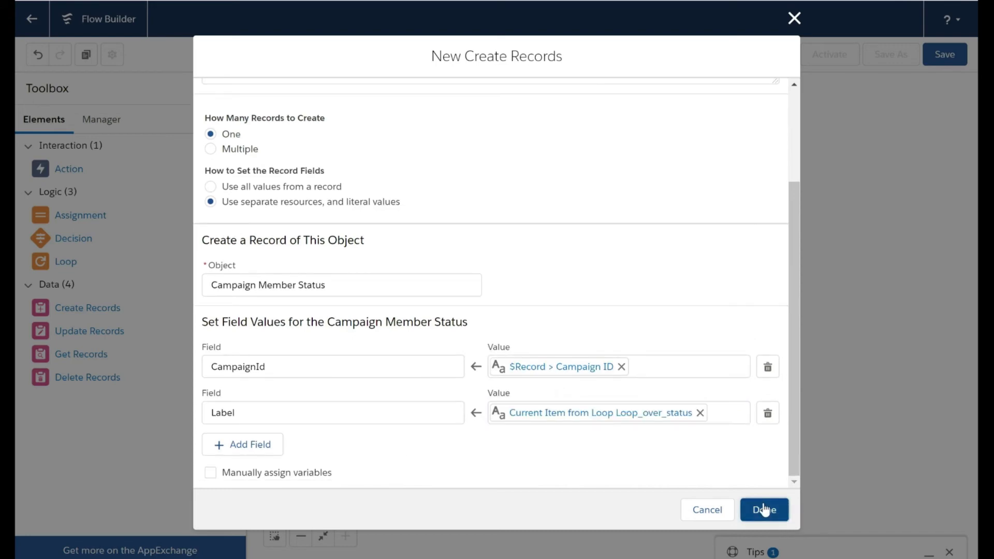
click(764, 509)
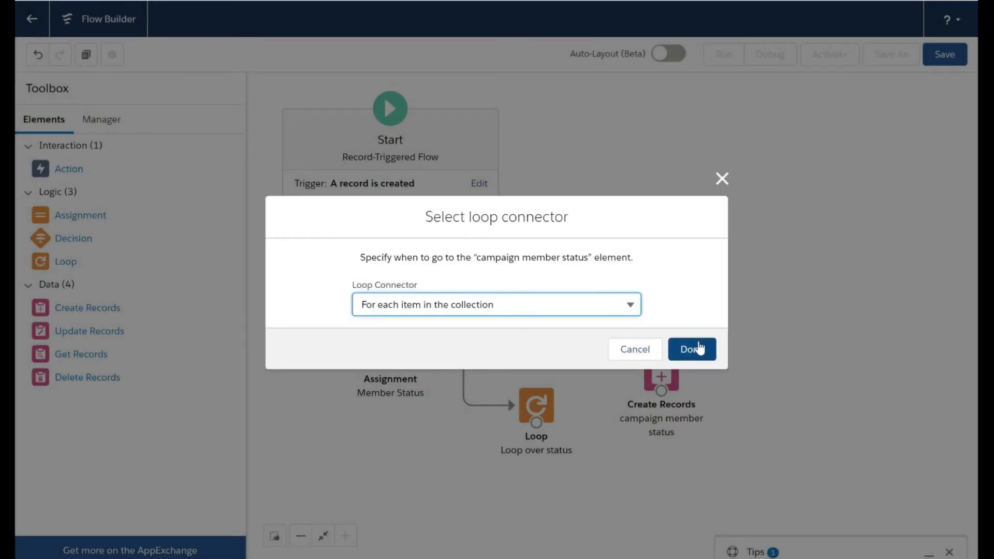
- Connect the record creation to run for each loop item and label the flow 'Addition of new member status'
click(691, 349)
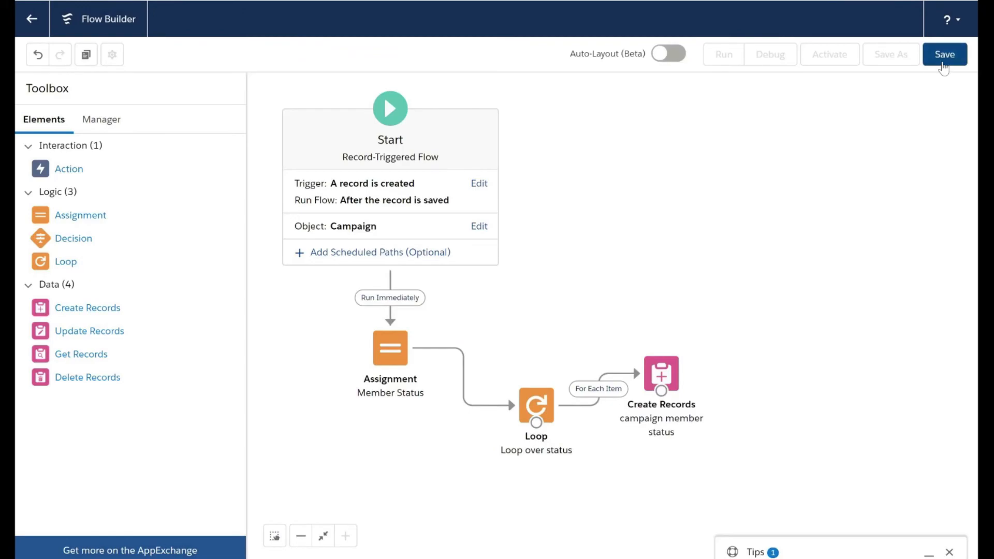
click(944, 54)
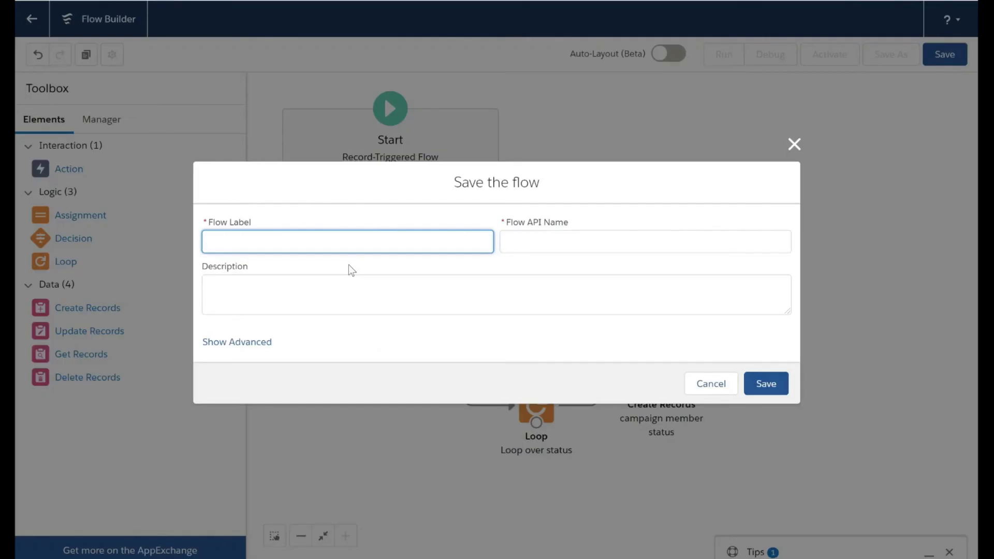
text(Addition of new member status)
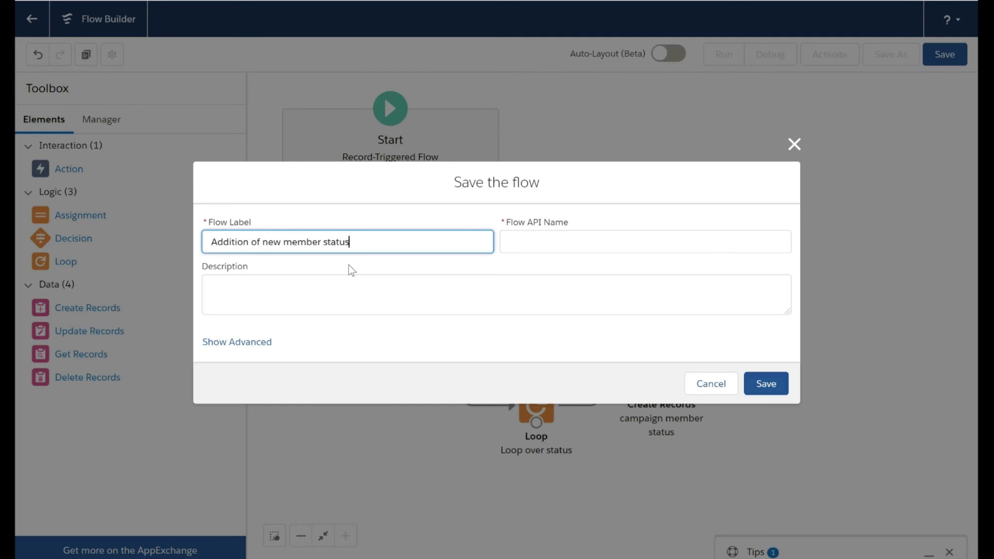
click(644, 242)
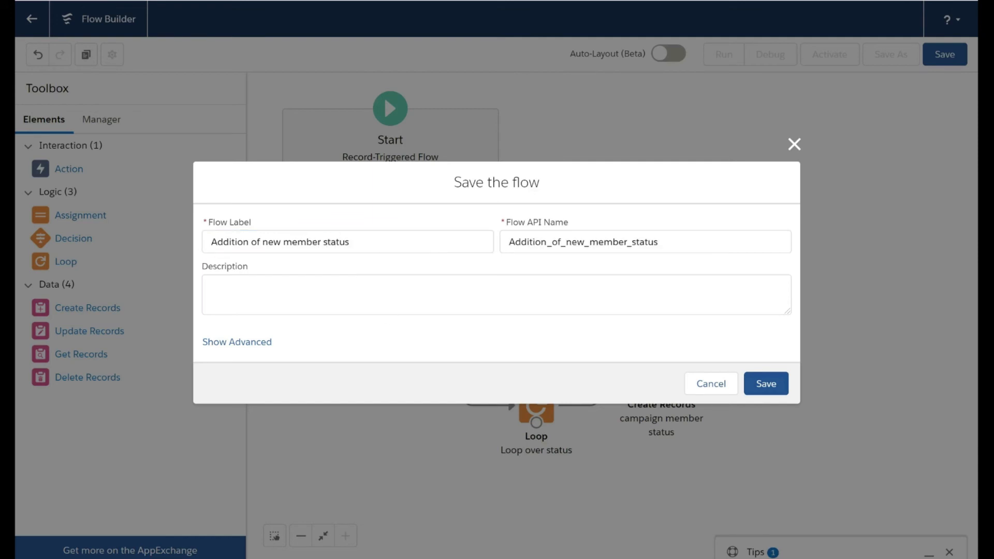
- Describe the flow as adding new campaign member statuses and save it as Version 1
click(494, 309)
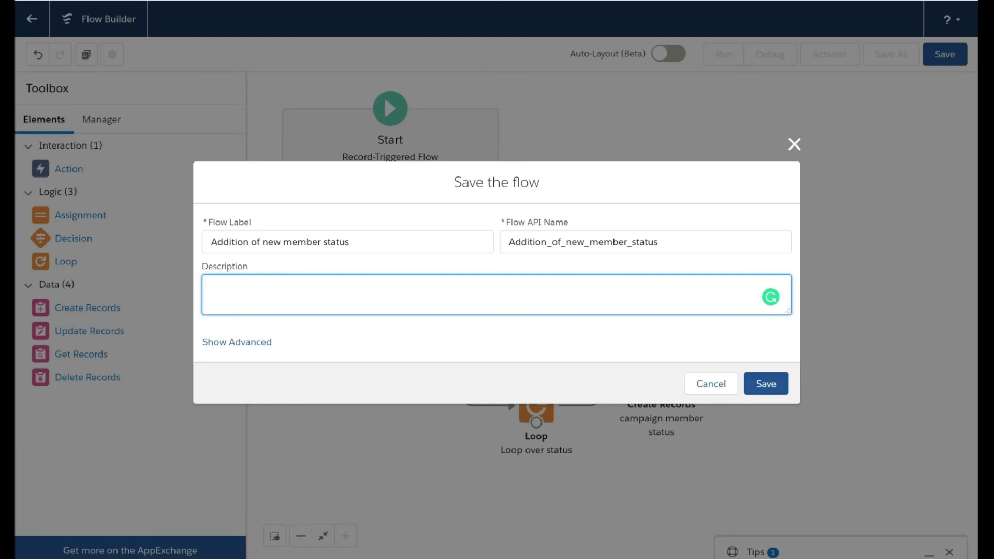
text(We are going to add)
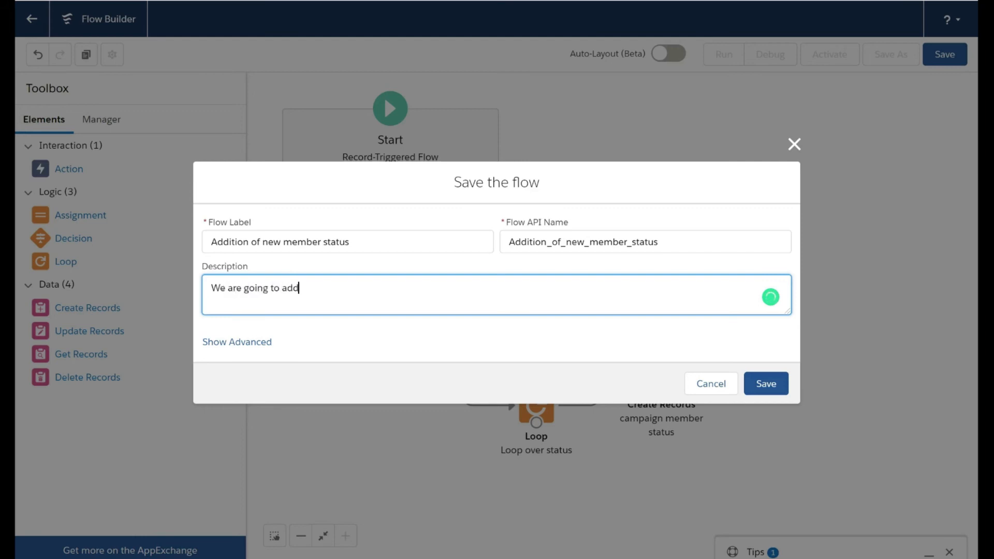
text(new campaign)
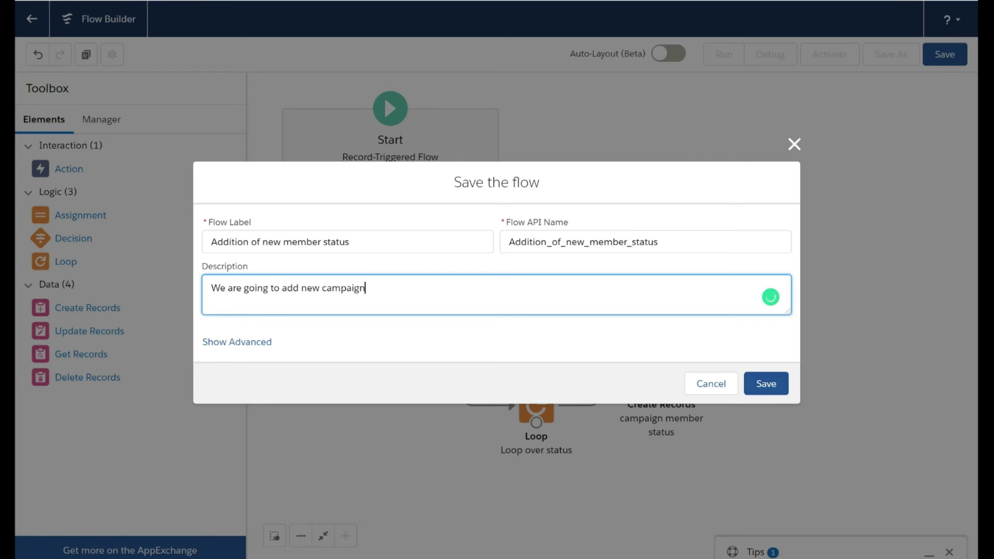
text(member status in the campaign member status object)
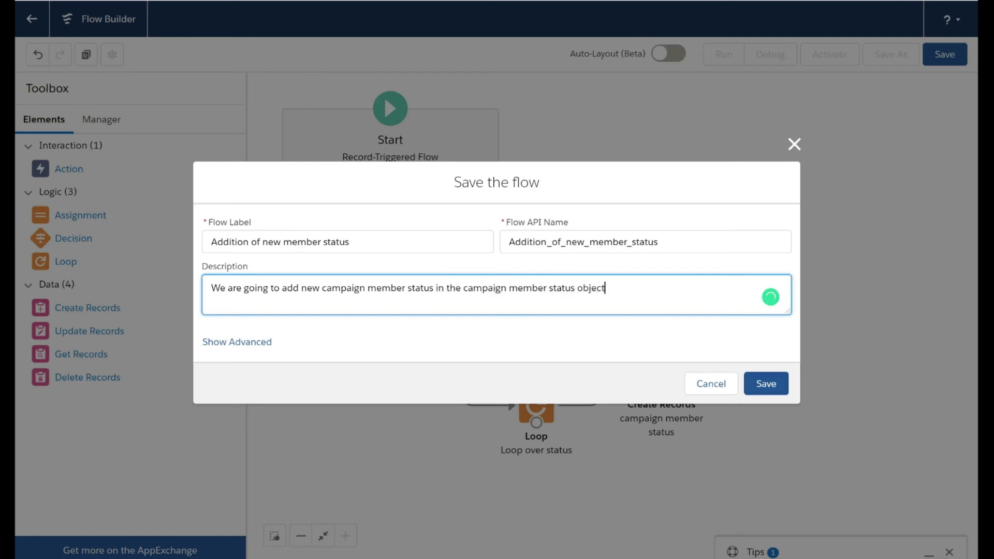
text(.)
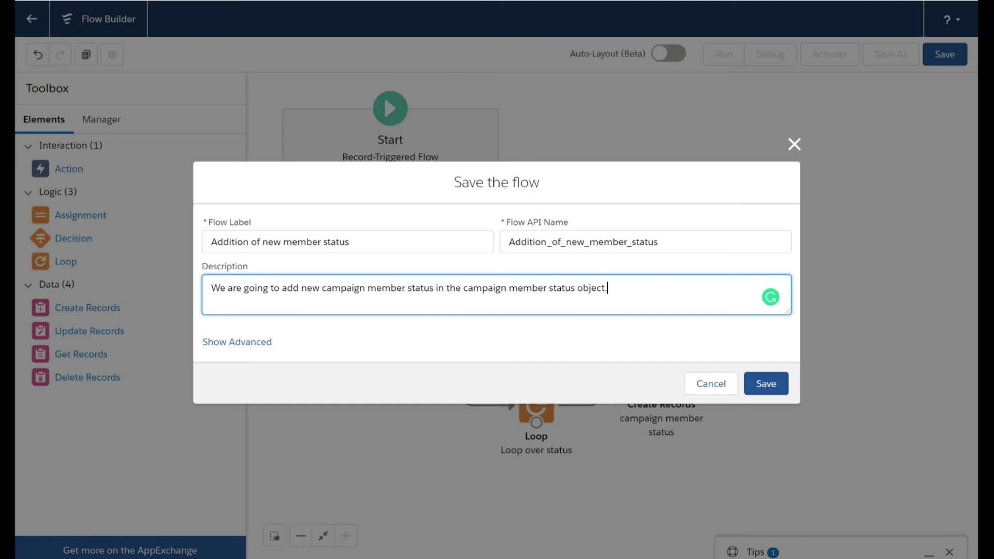
mouse_move(534, 329)
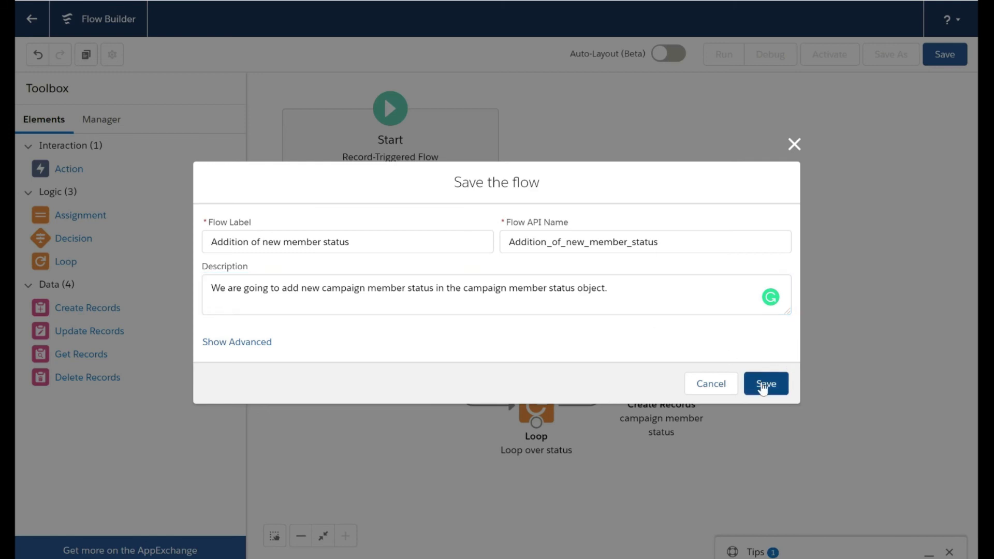
click(766, 383)
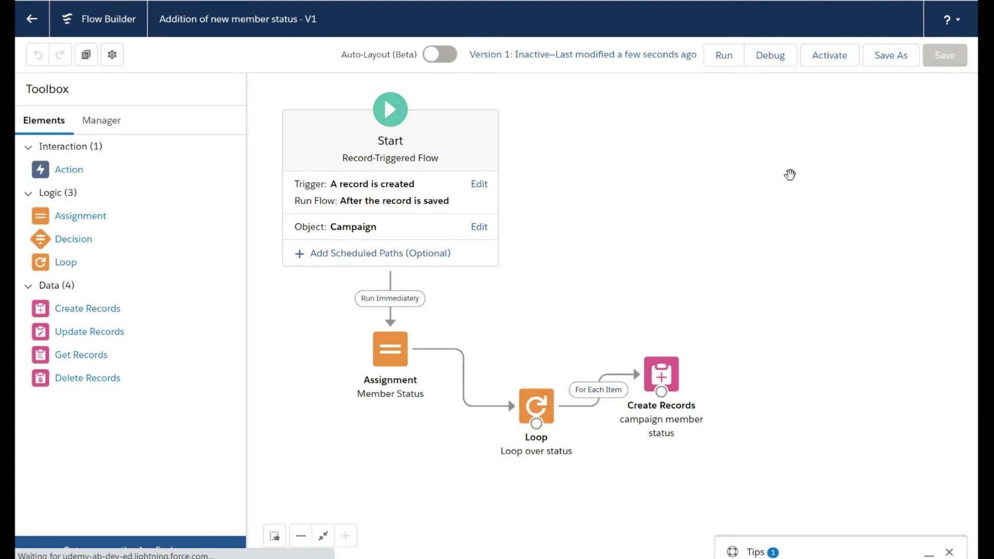
- Activate the Addition of new member status flow and return to the Campaigns page
click(829, 55)
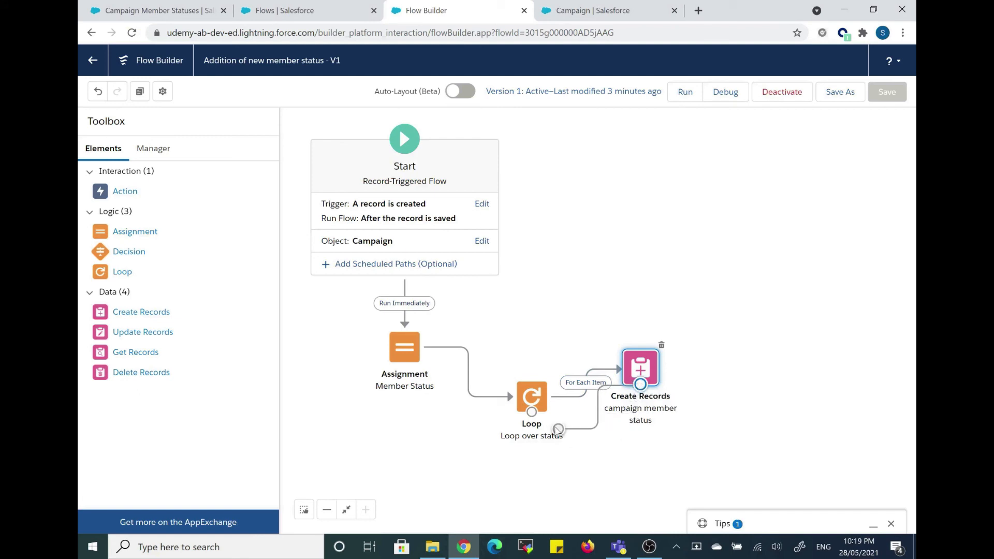
click(531, 397)
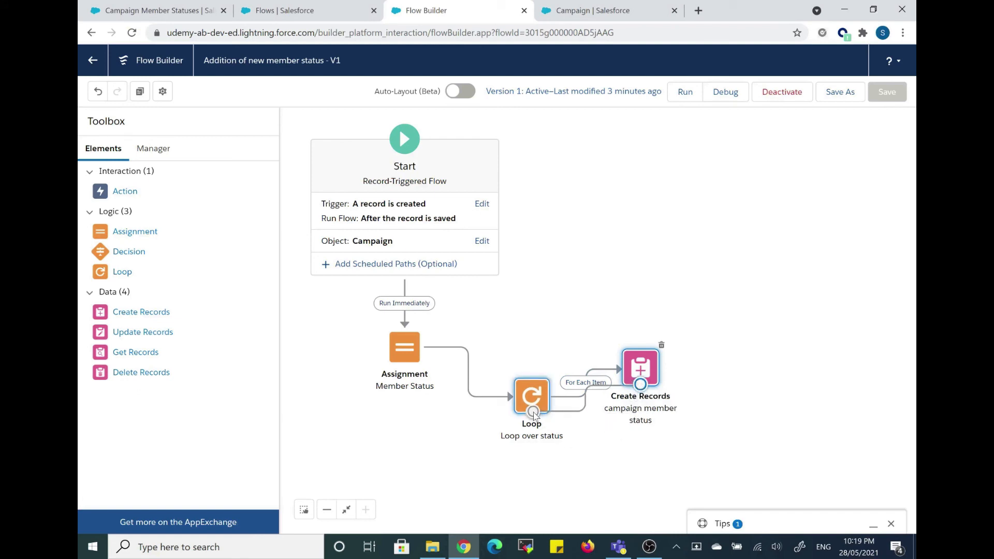
click(602, 9)
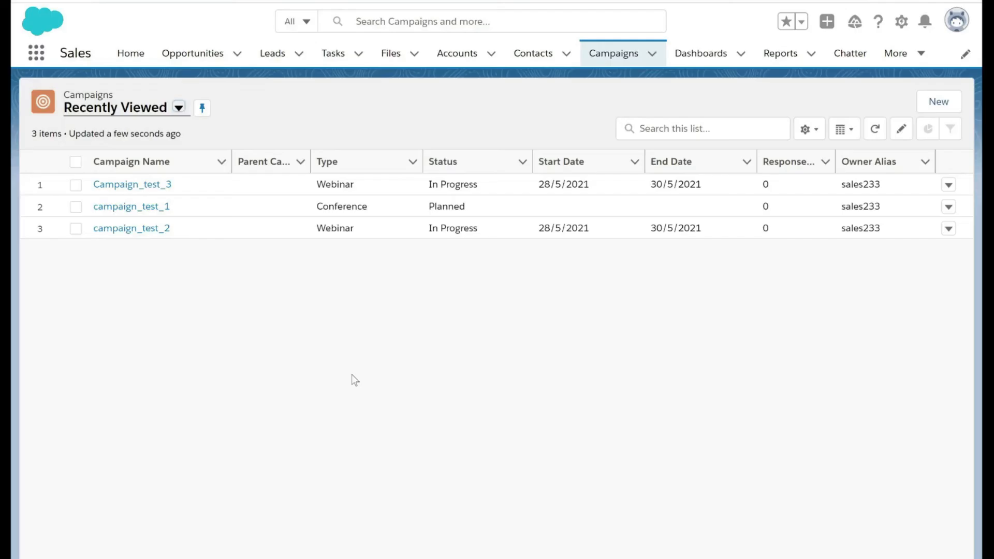
- Show the All Active Campaigns list view and start a new campaign
click(178, 107)
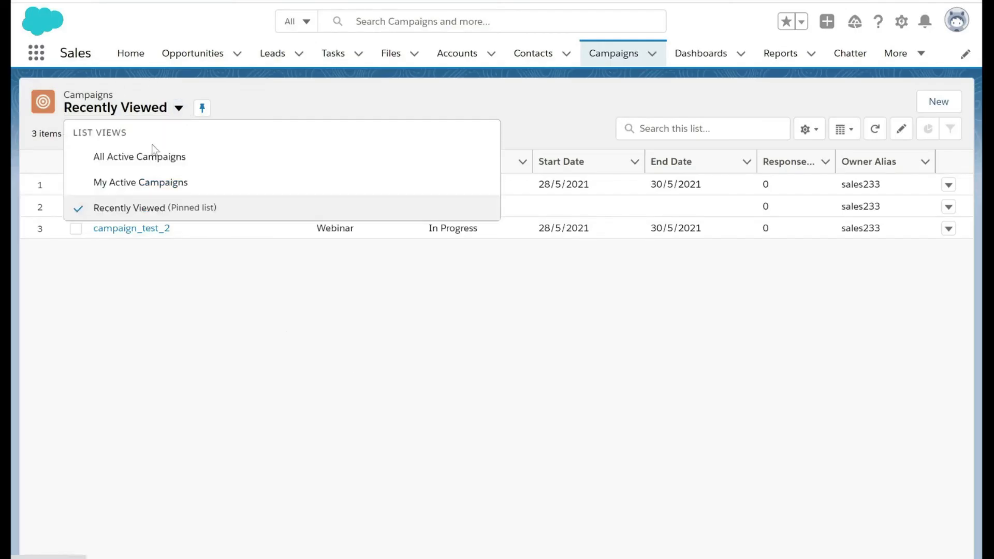
click(139, 158)
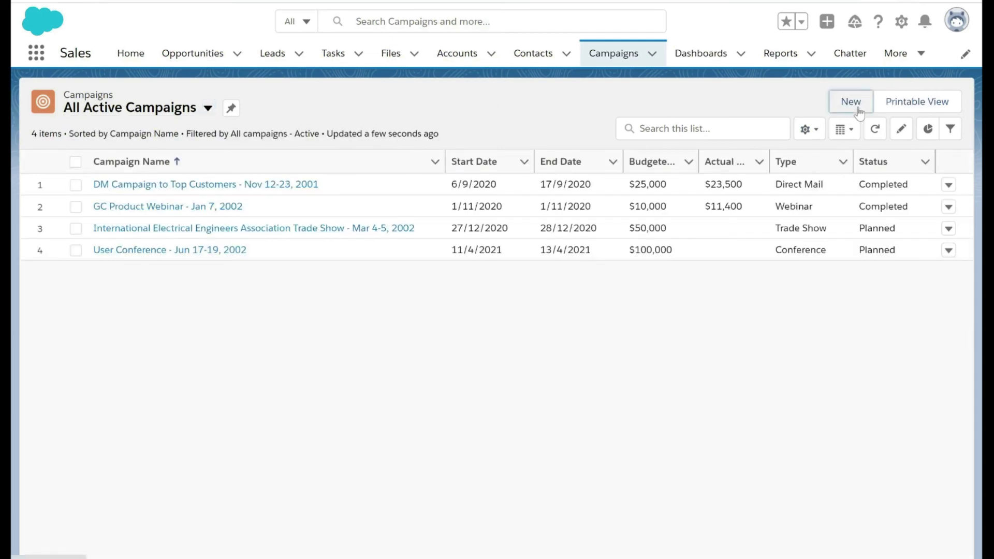
click(850, 102)
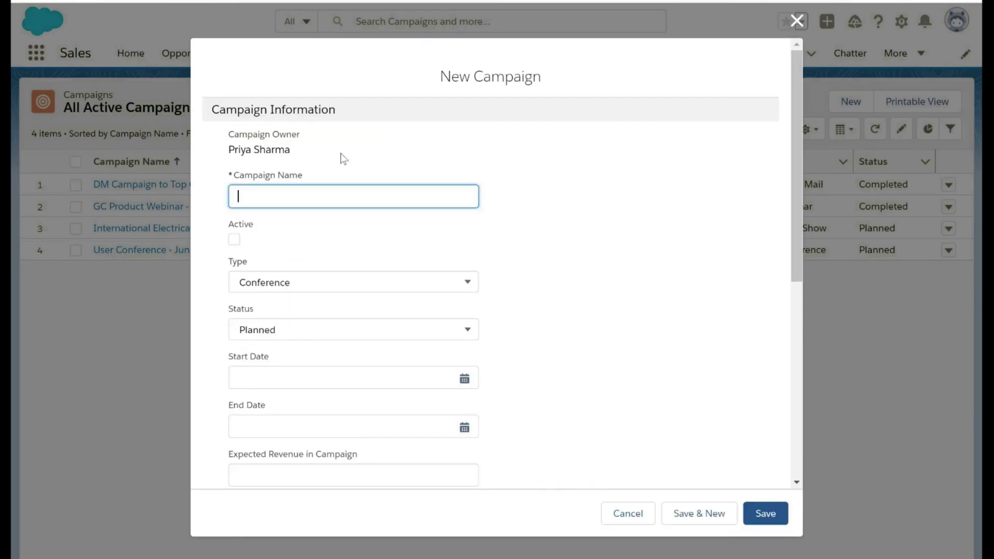
- Save Campaign_test_4 as an In Progress Webinar running 28/5/2021 to 30/5/2021
text(Campaign_test_4)
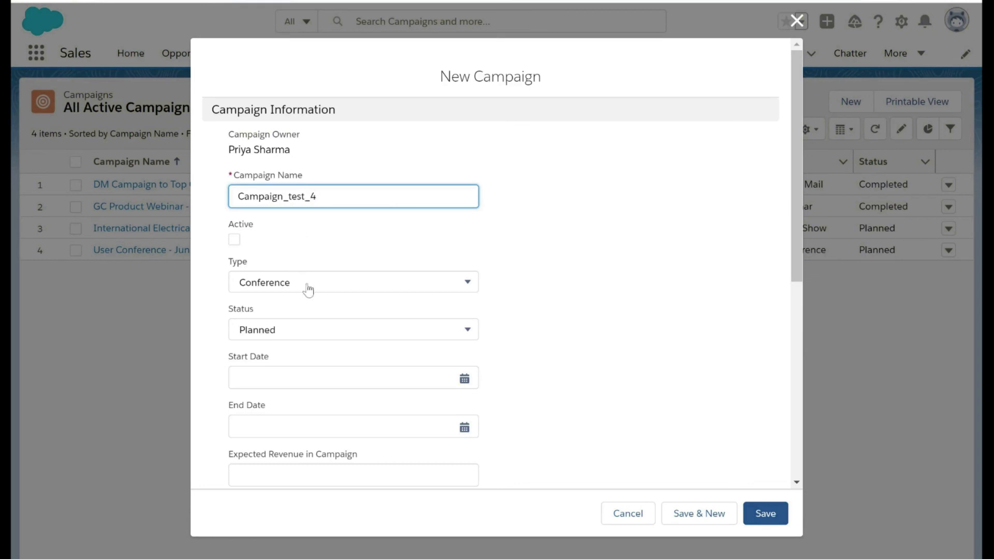
click(353, 282)
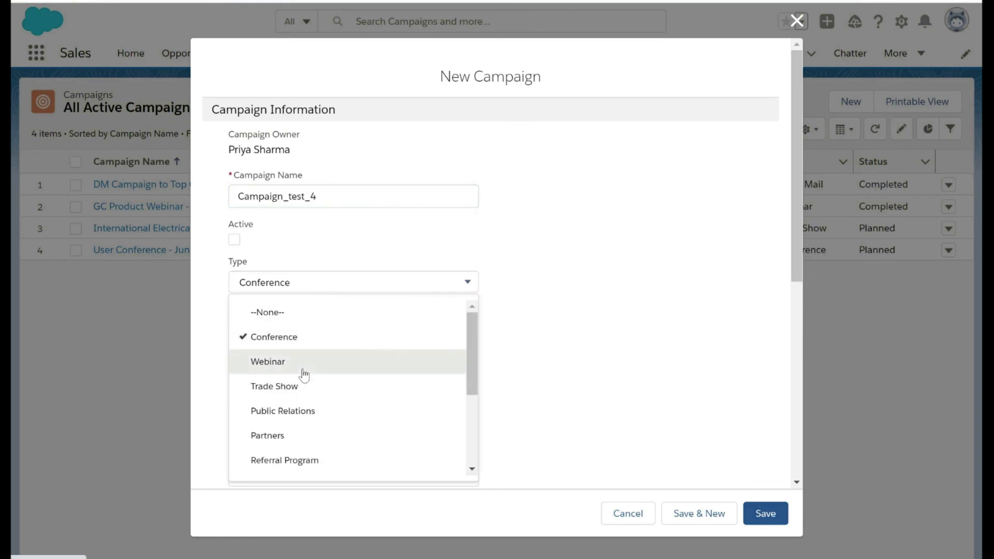
click(267, 362)
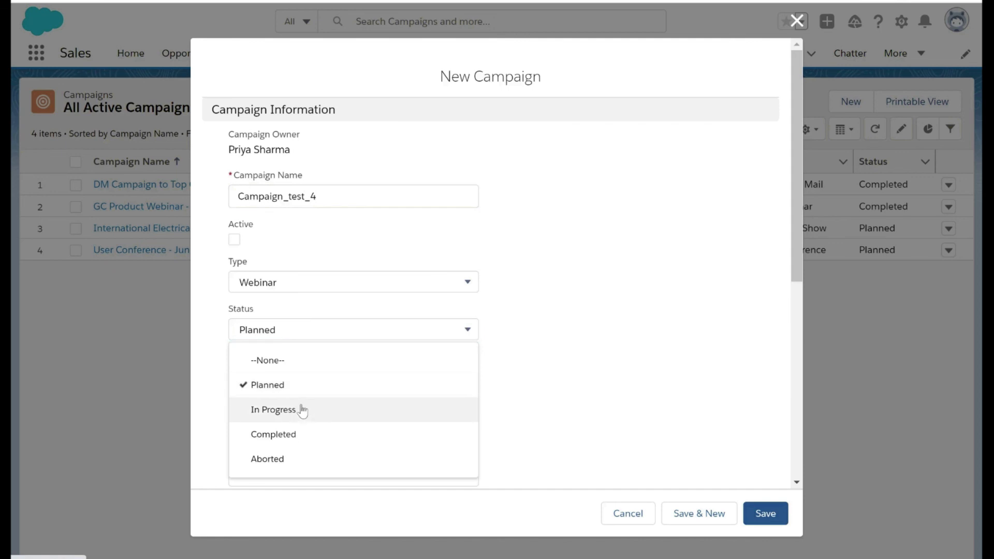
click(273, 410)
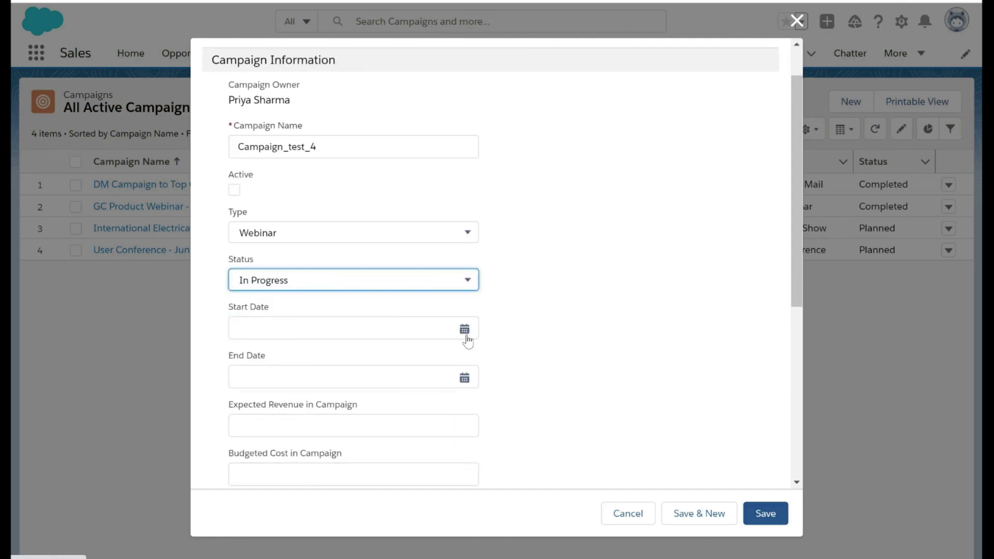
click(463, 329)
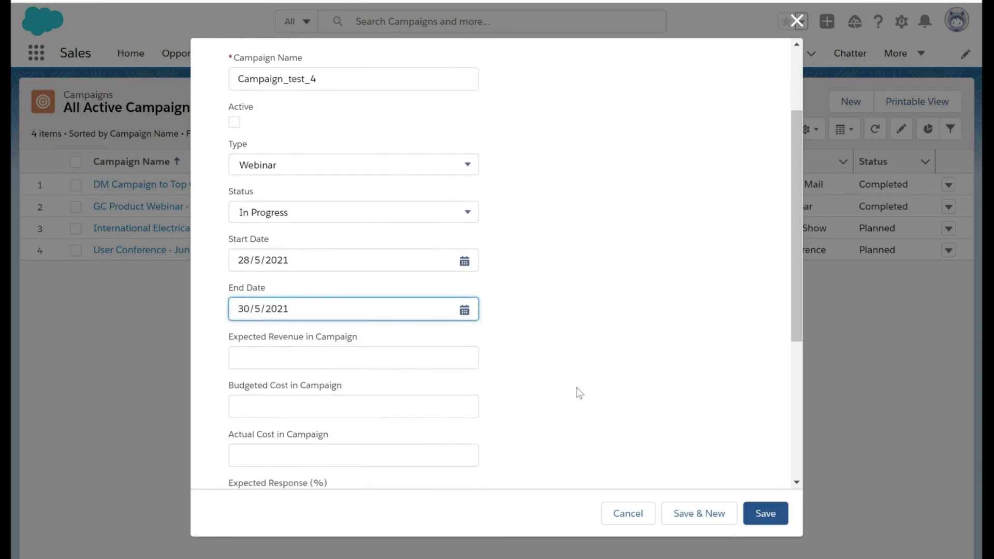
scroll(down, 3)
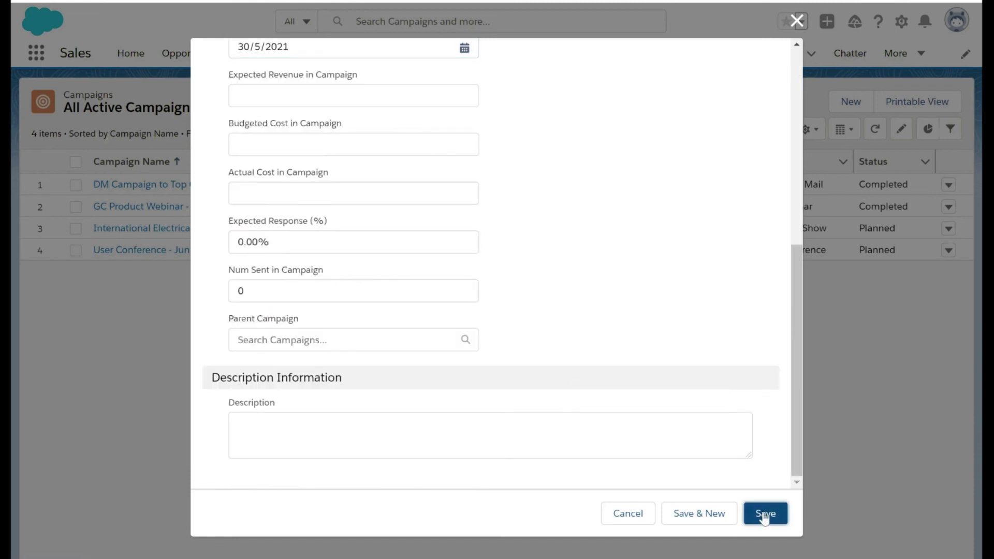
click(764, 513)
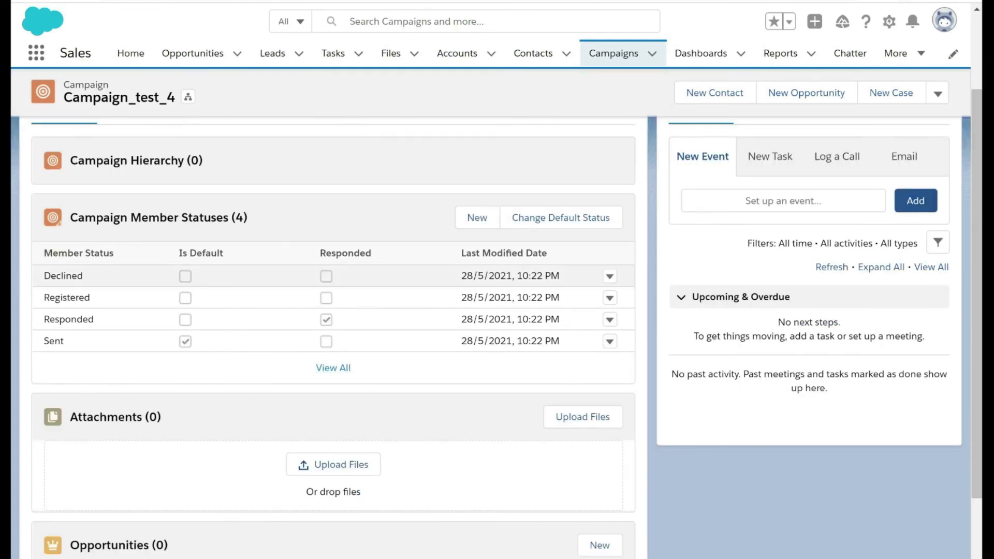
mouse_move(87, 296)
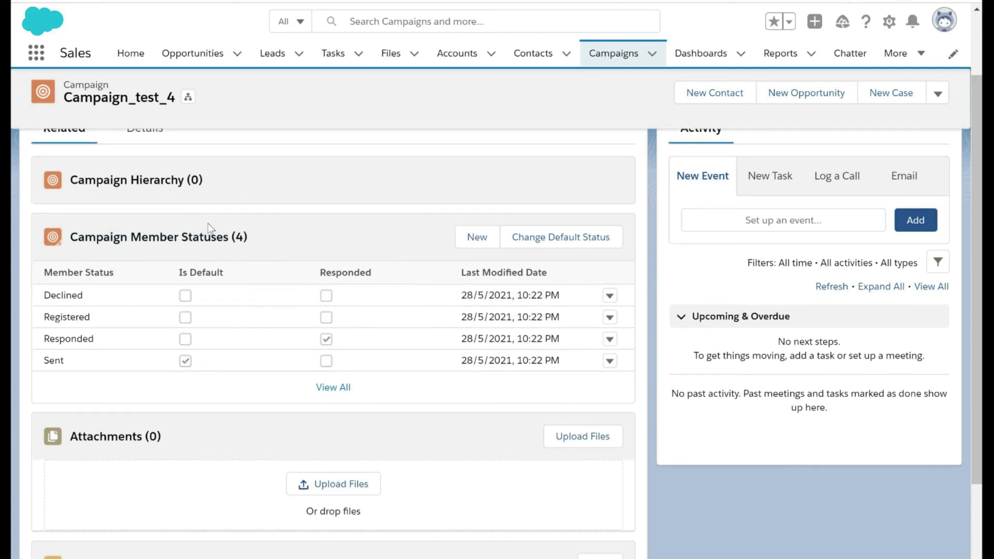
mouse_move(61, 252)
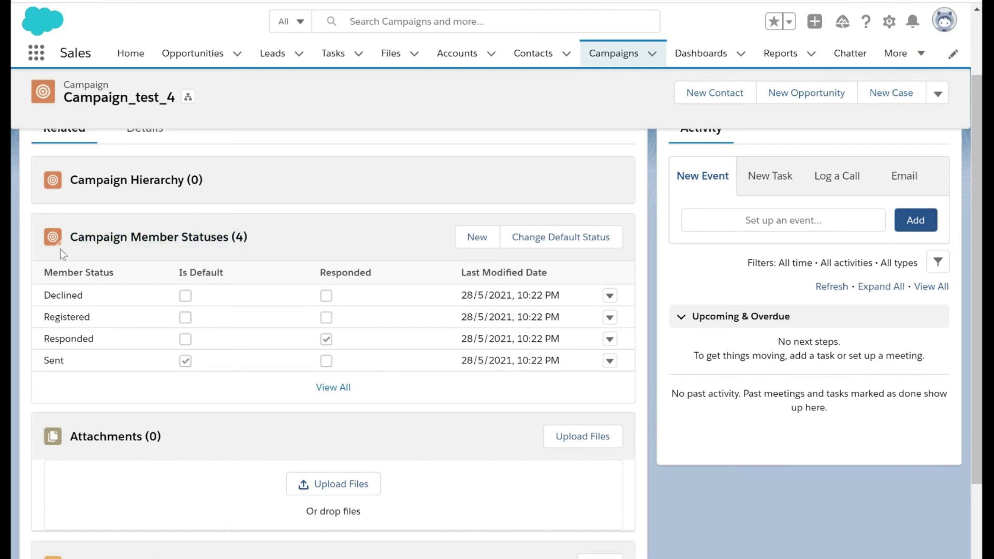